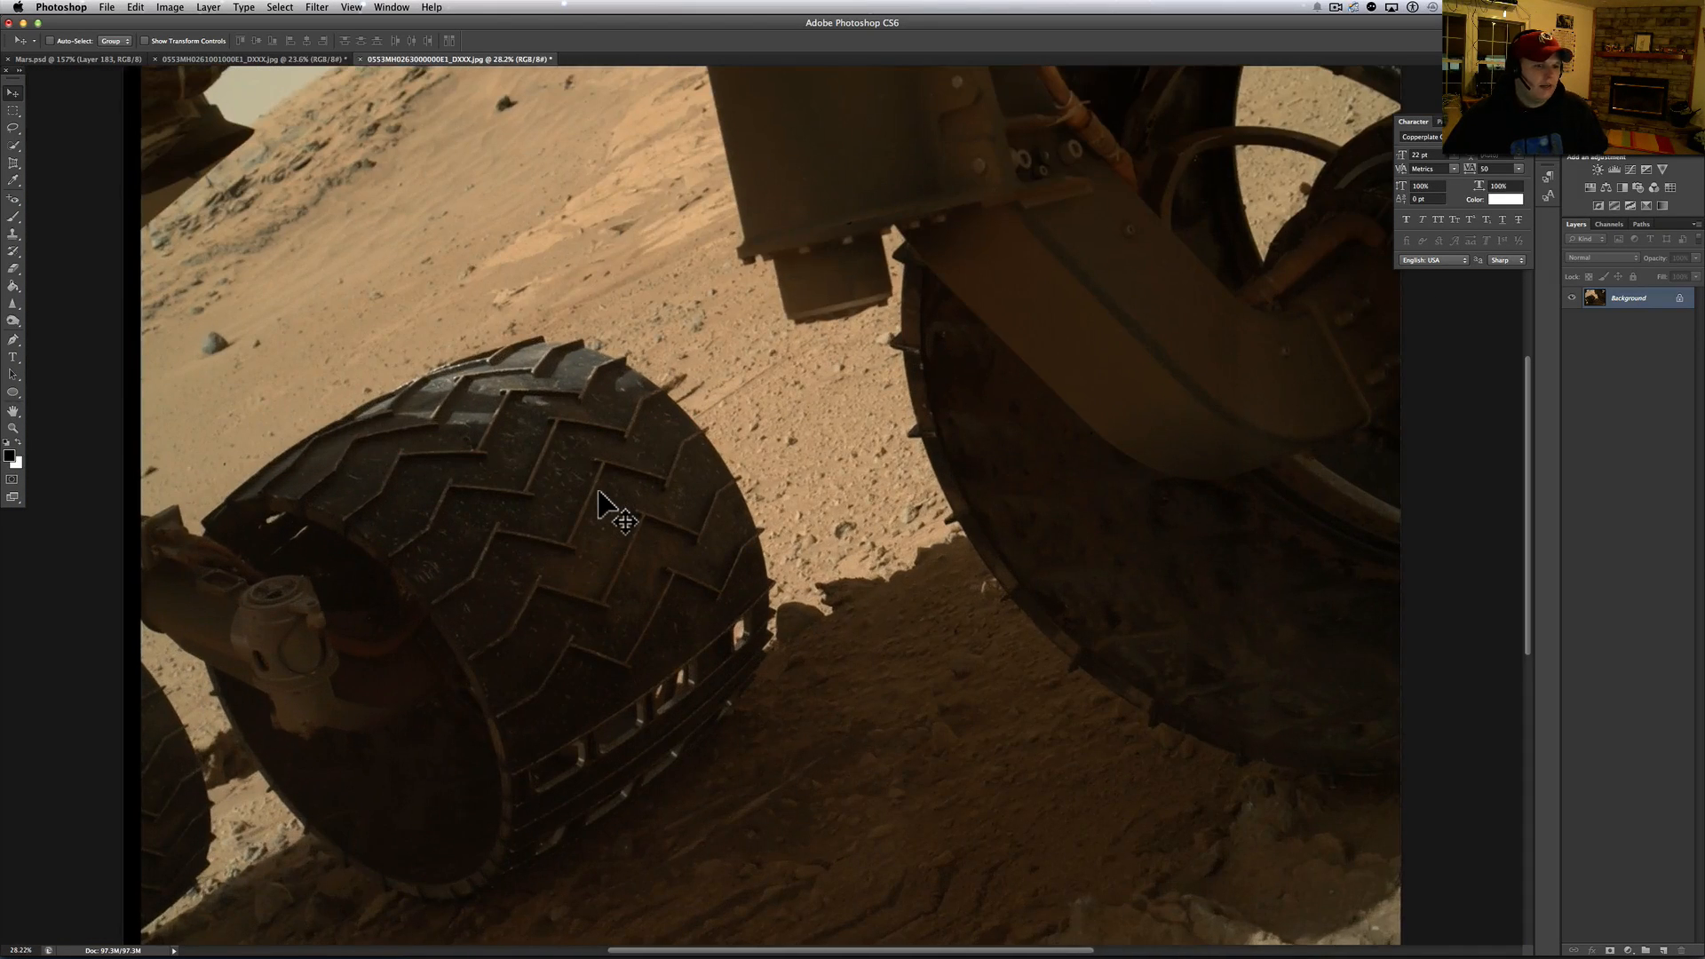
pyautogui.moveTo(465, 210)
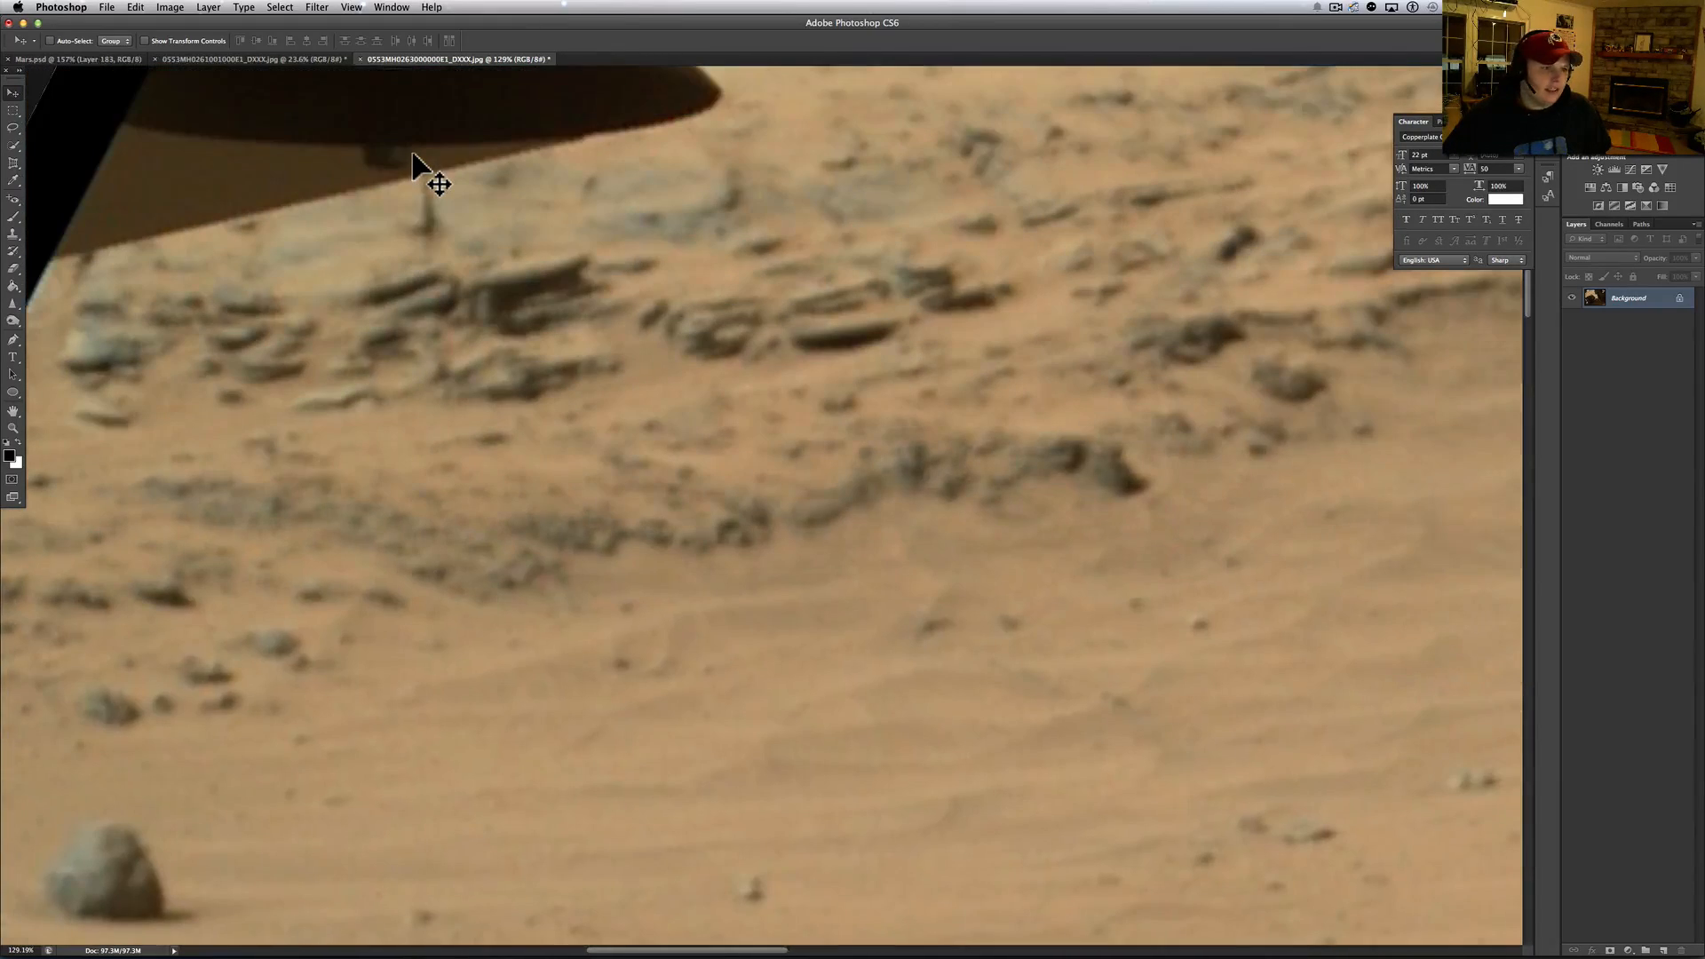
pyautogui.moveTo(508, 380)
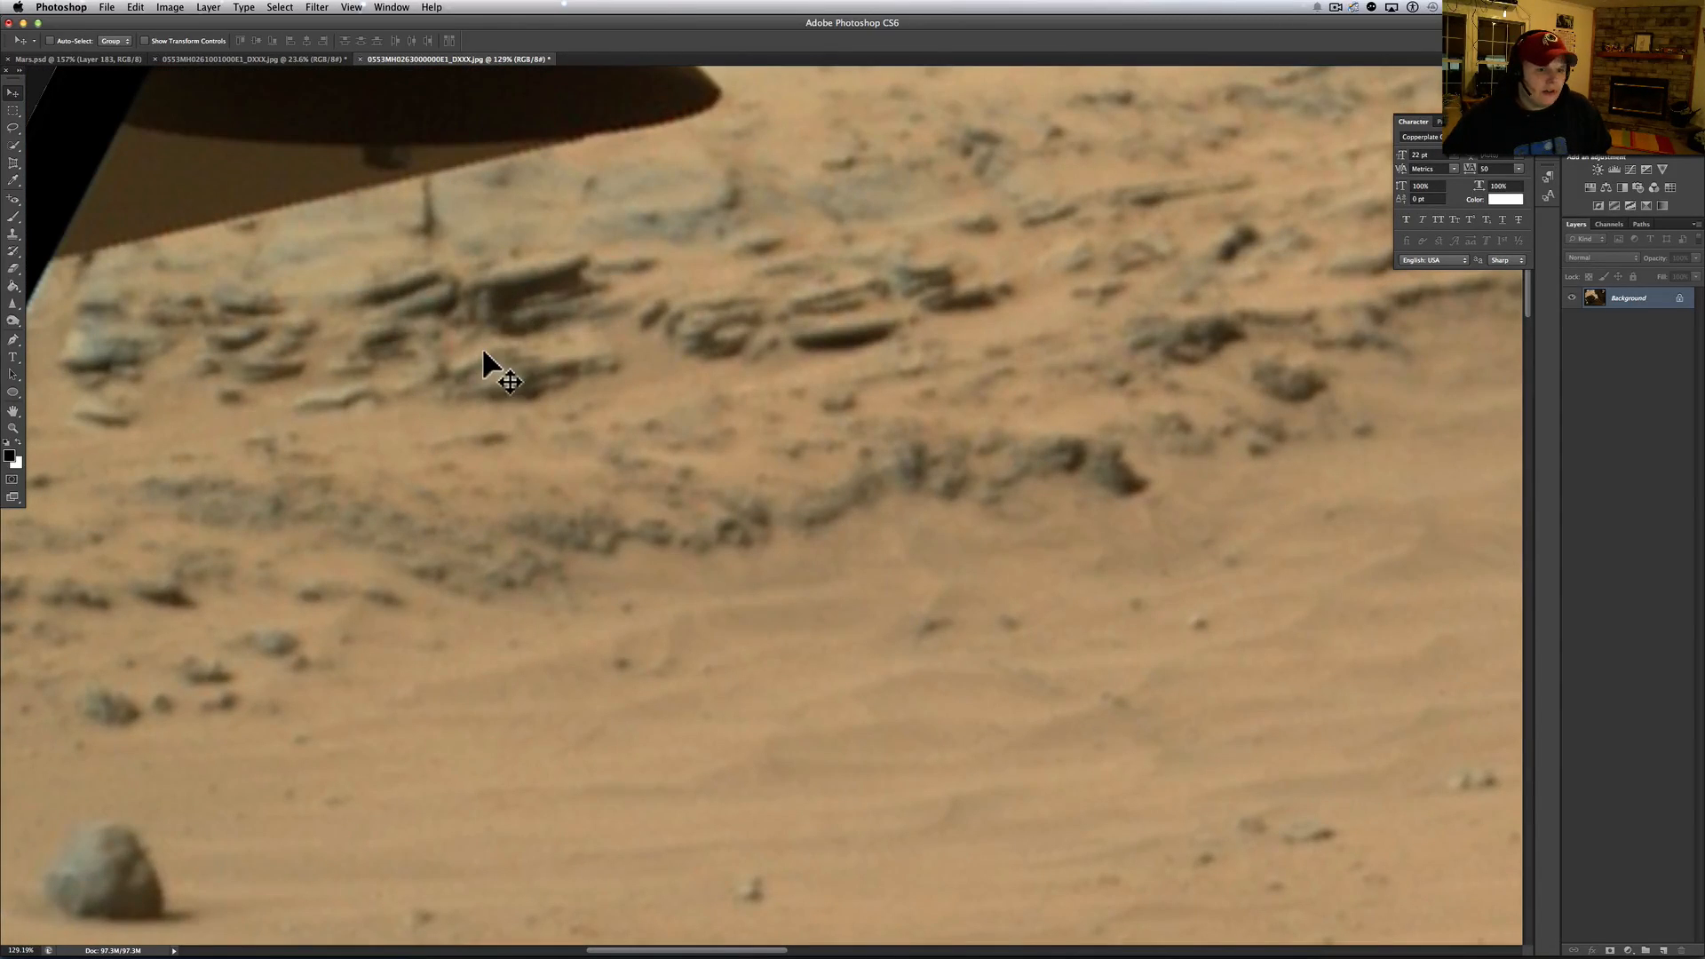
pyautogui.moveTo(543, 337)
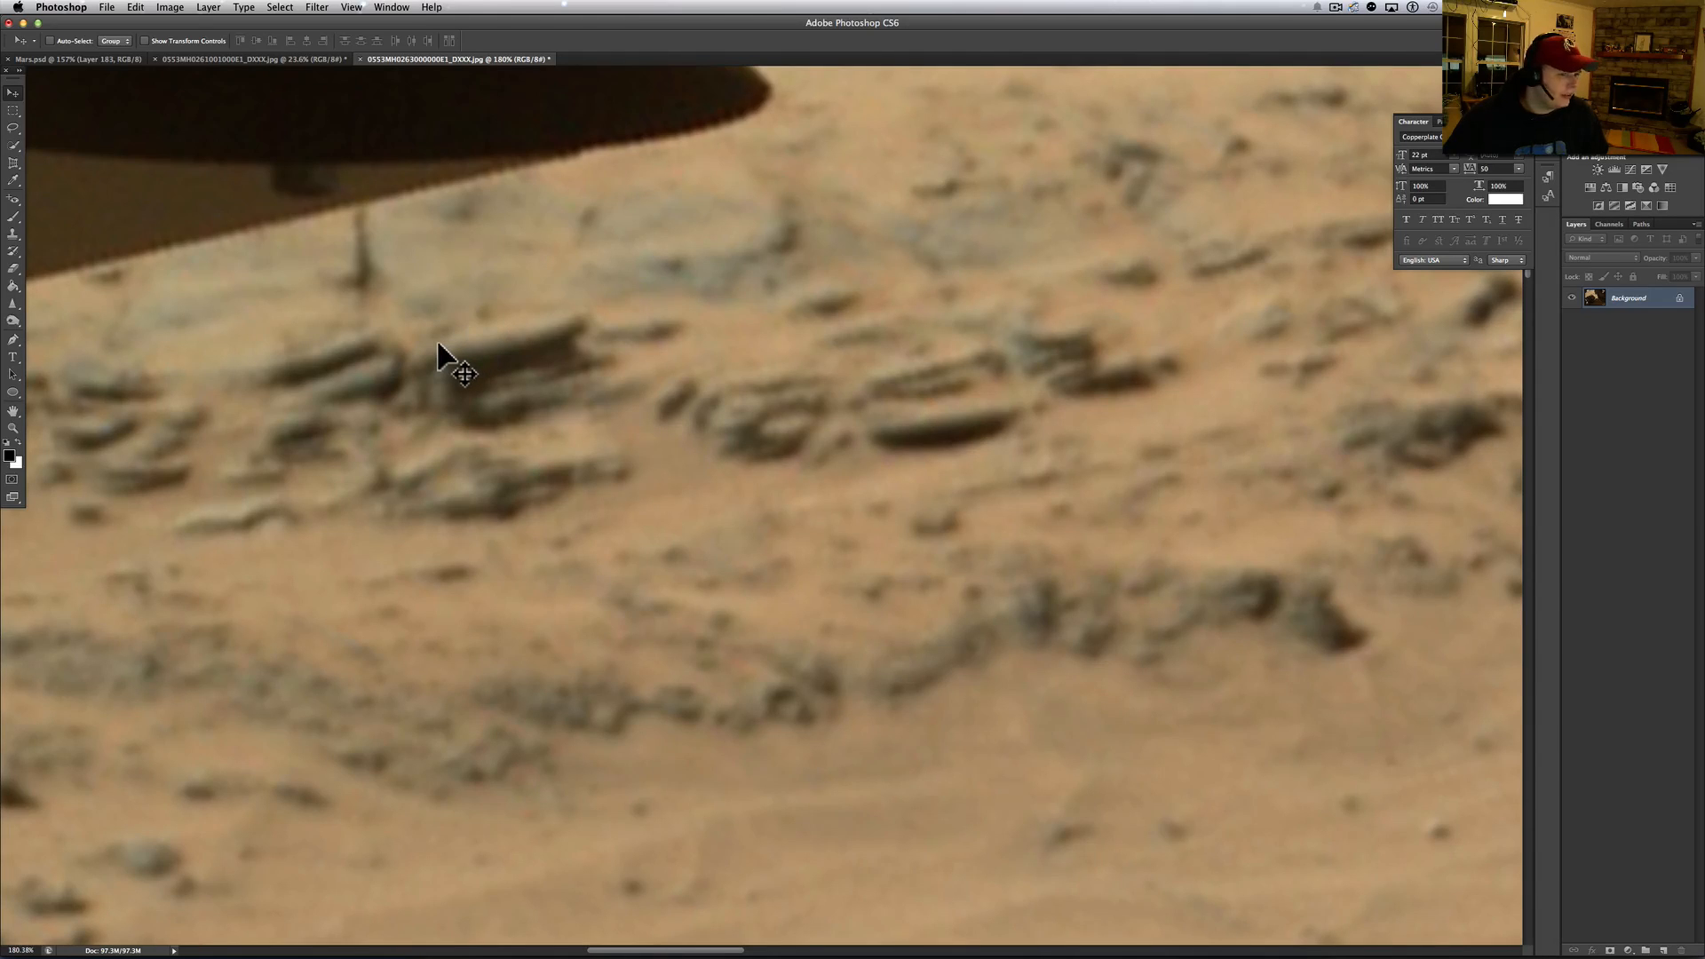
pyautogui.moveTo(441, 393)
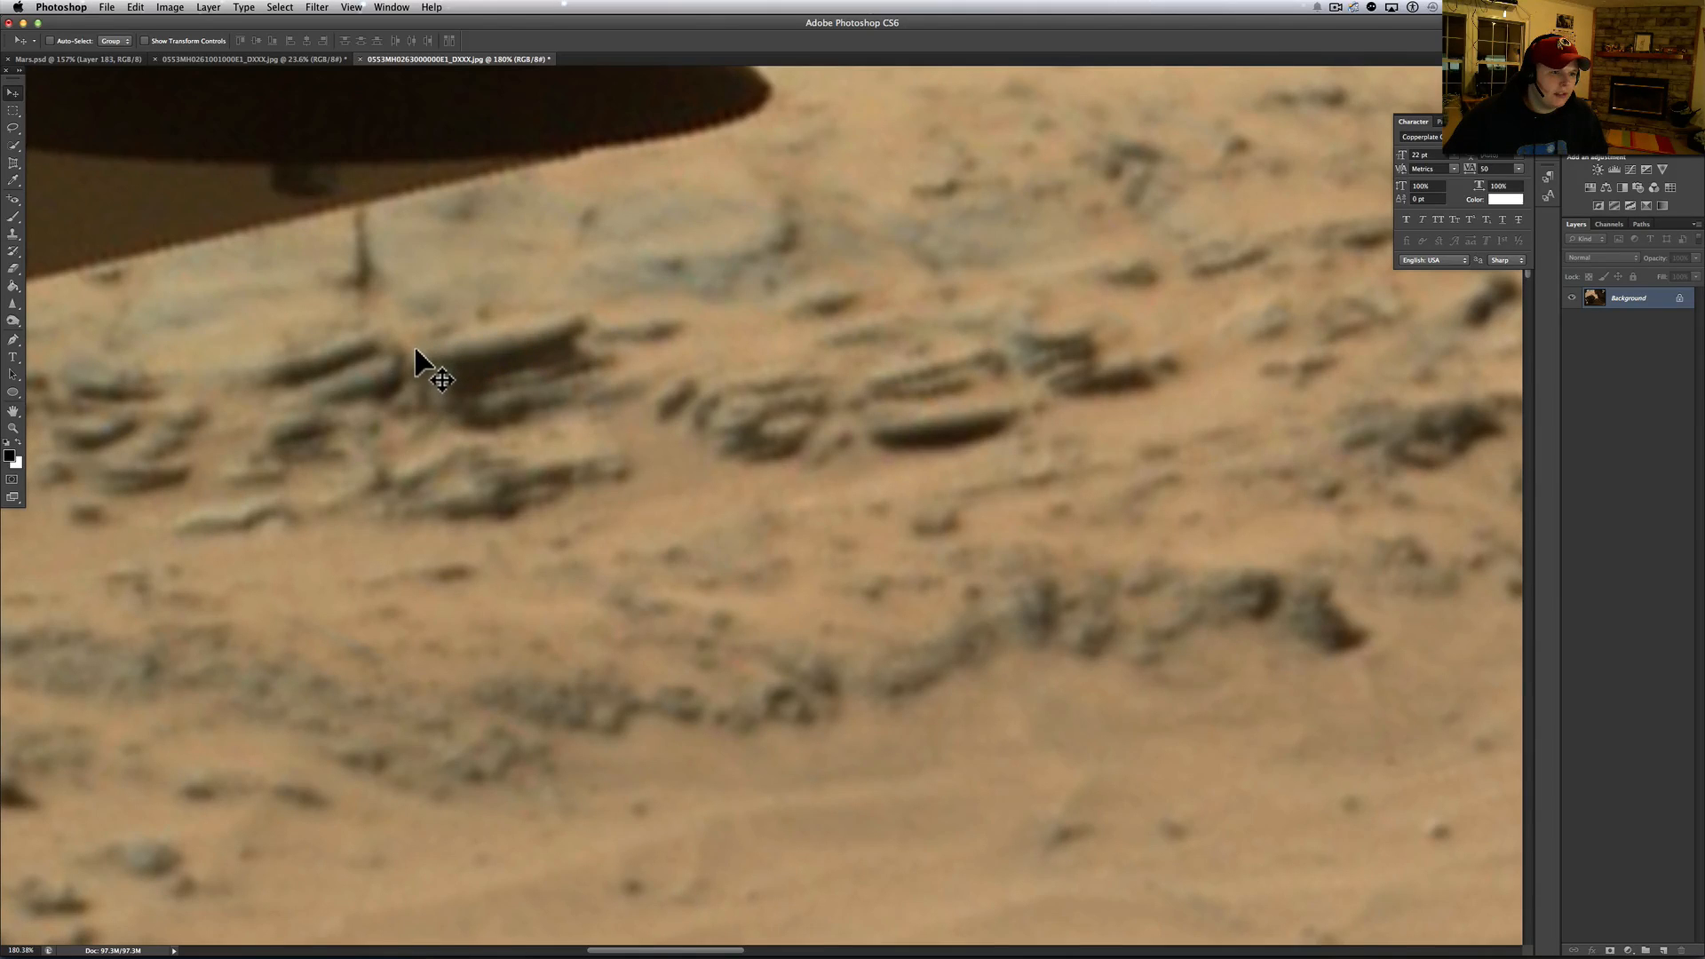
pyautogui.moveTo(465, 449)
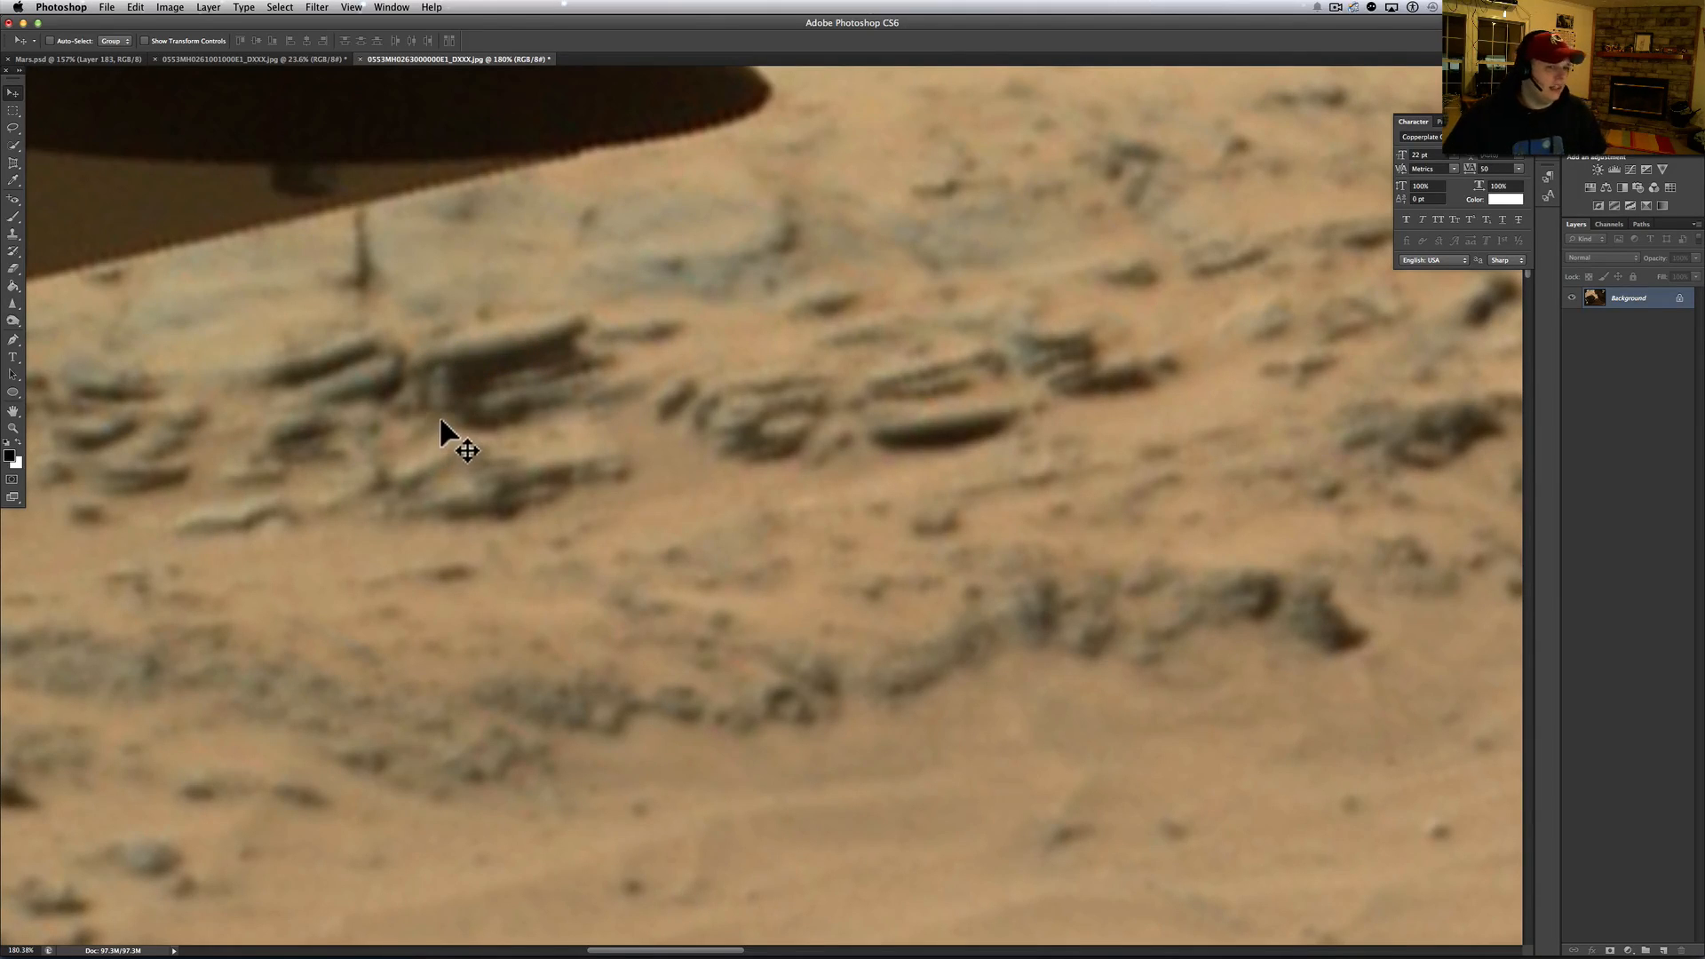
pyautogui.moveTo(428, 396)
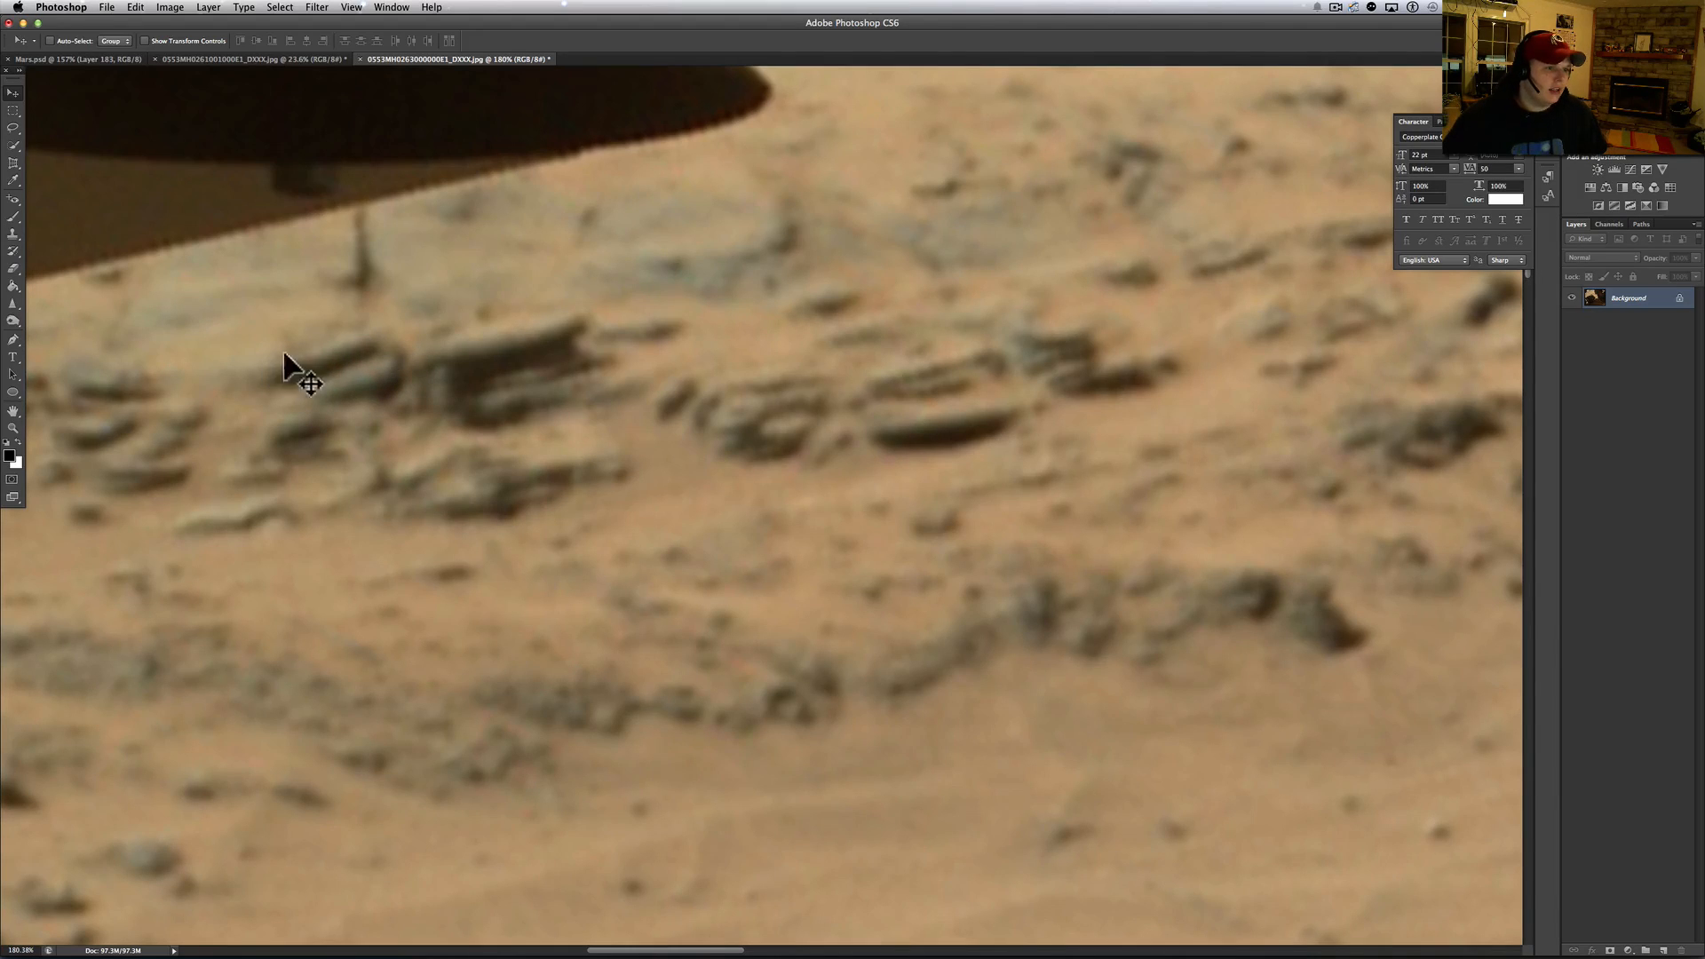
pyautogui.moveTo(406, 399)
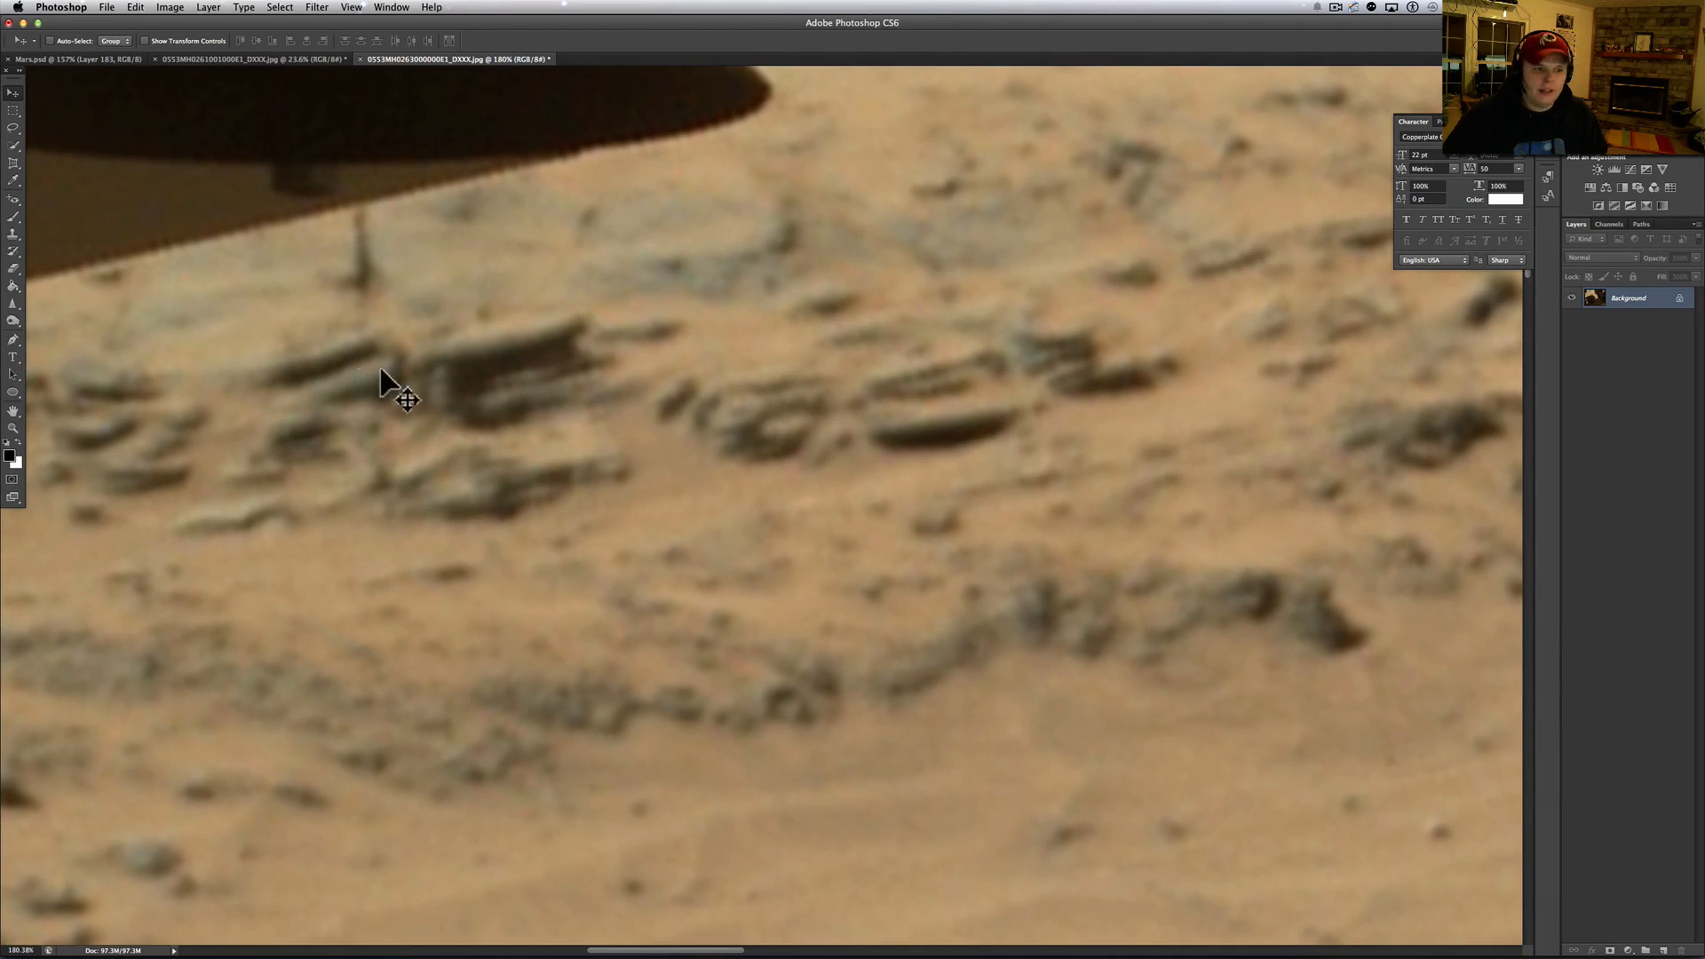
pyautogui.moveTo(544, 489)
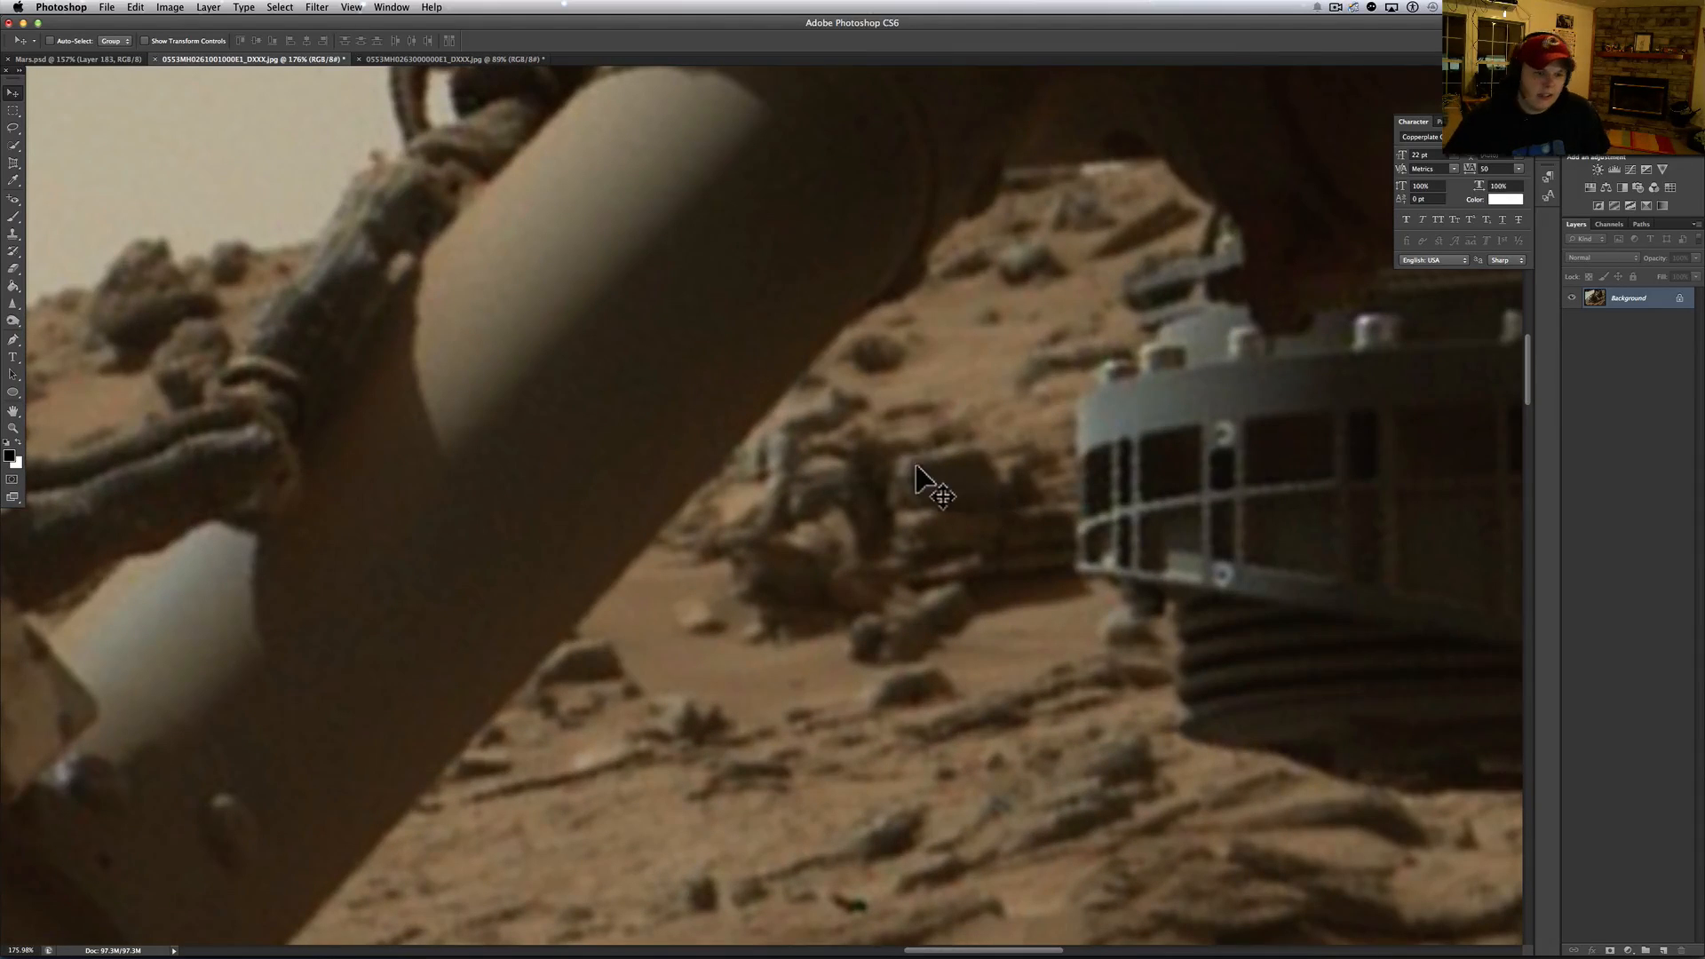
pyautogui.moveTo(1011, 448)
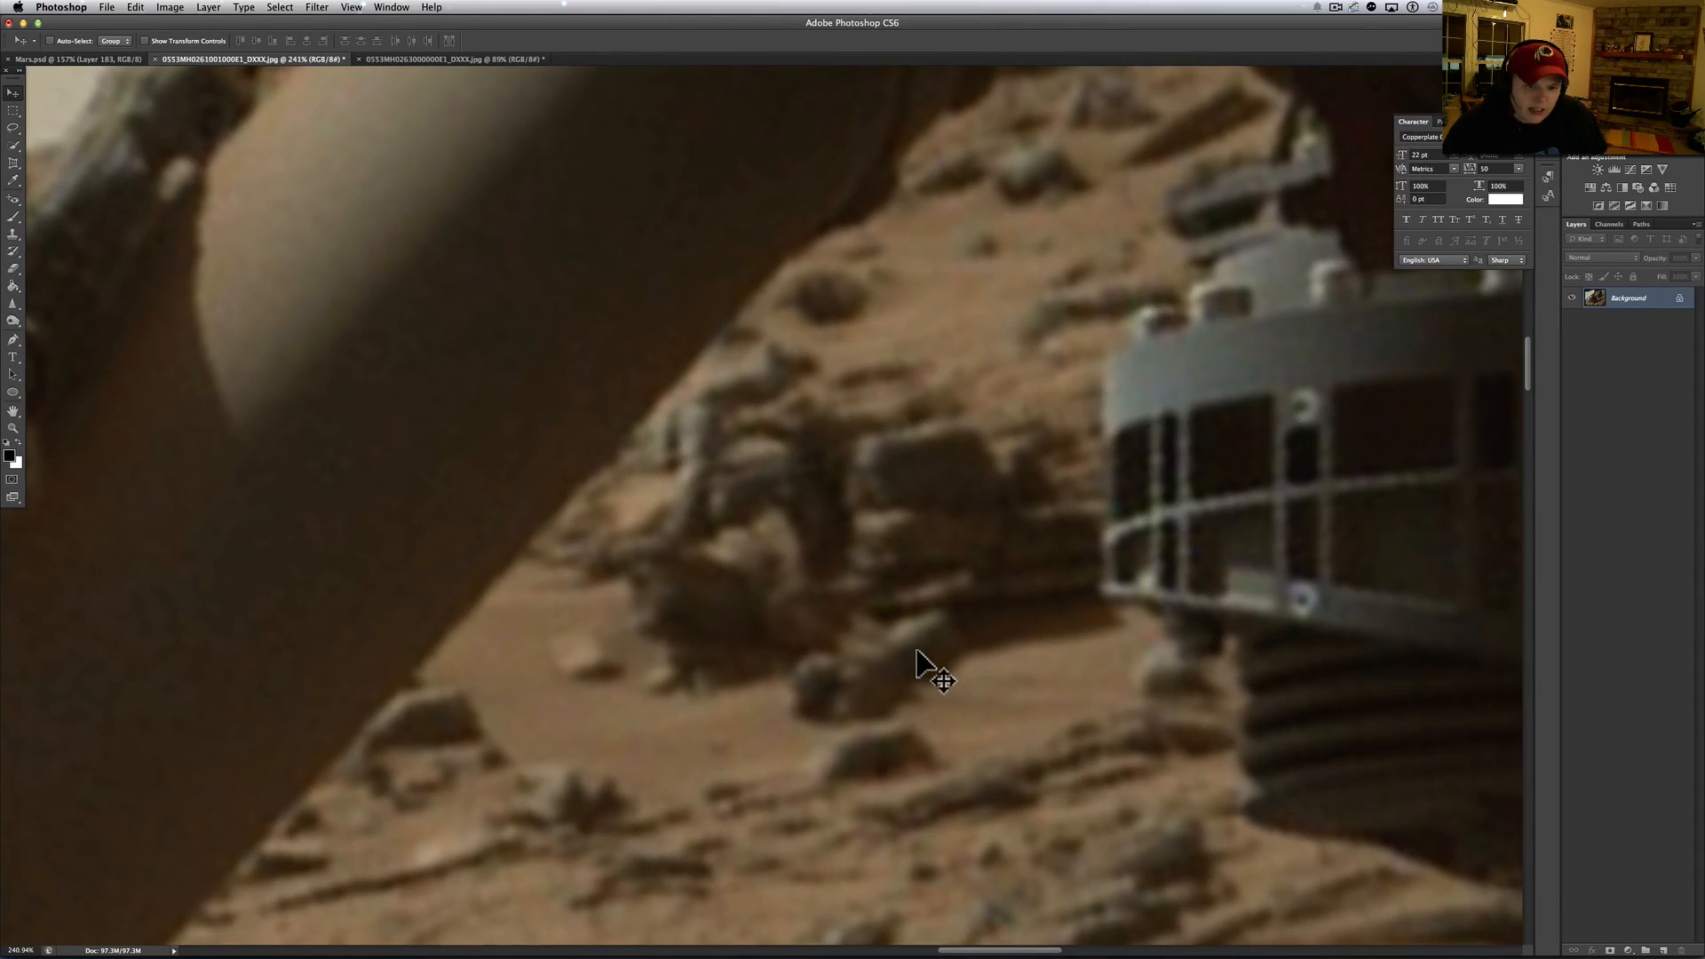
pyautogui.moveTo(807, 722)
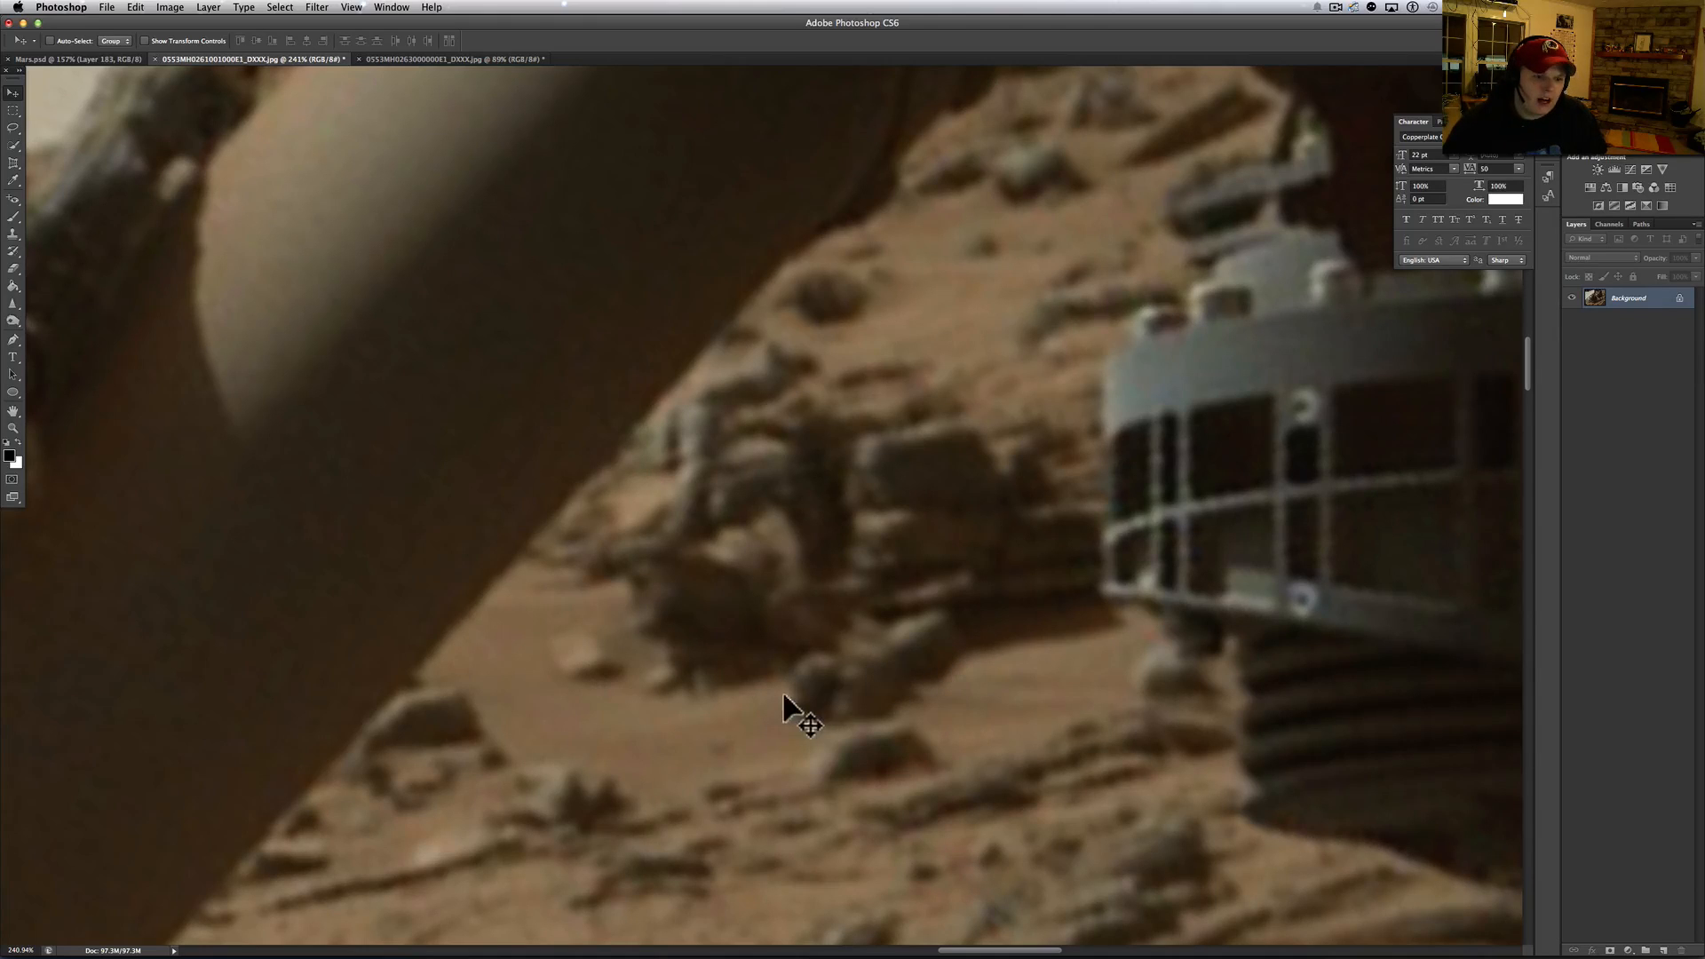
pyautogui.moveTo(955, 531)
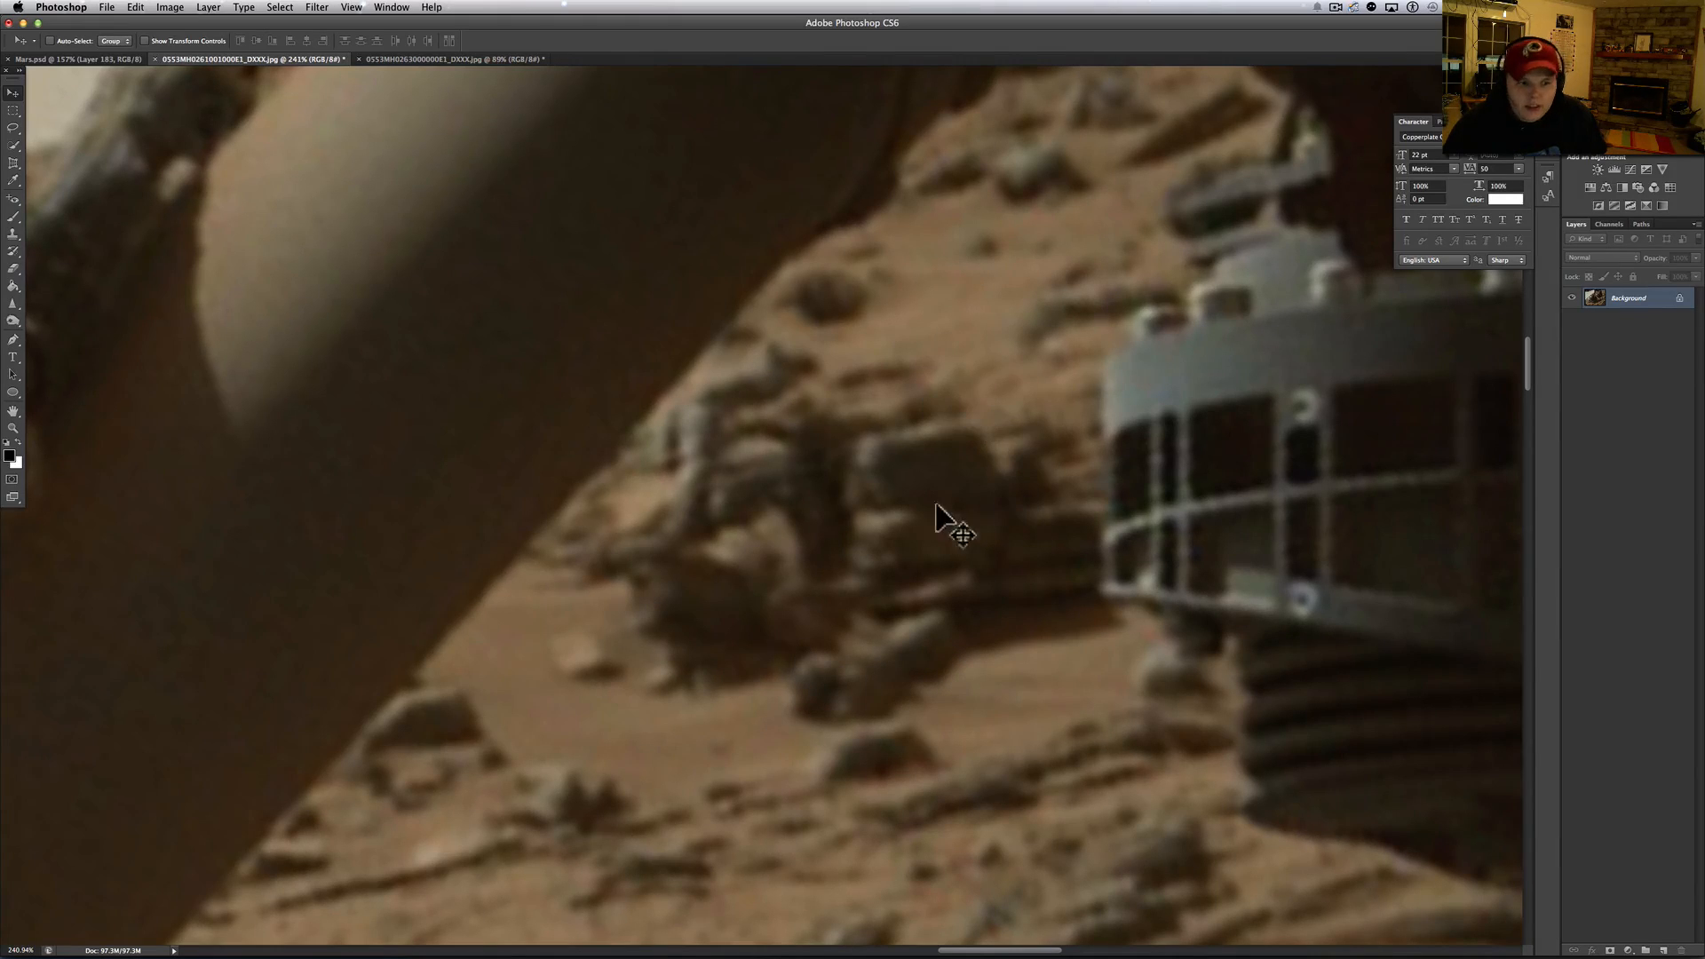
pyautogui.moveTo(760, 378)
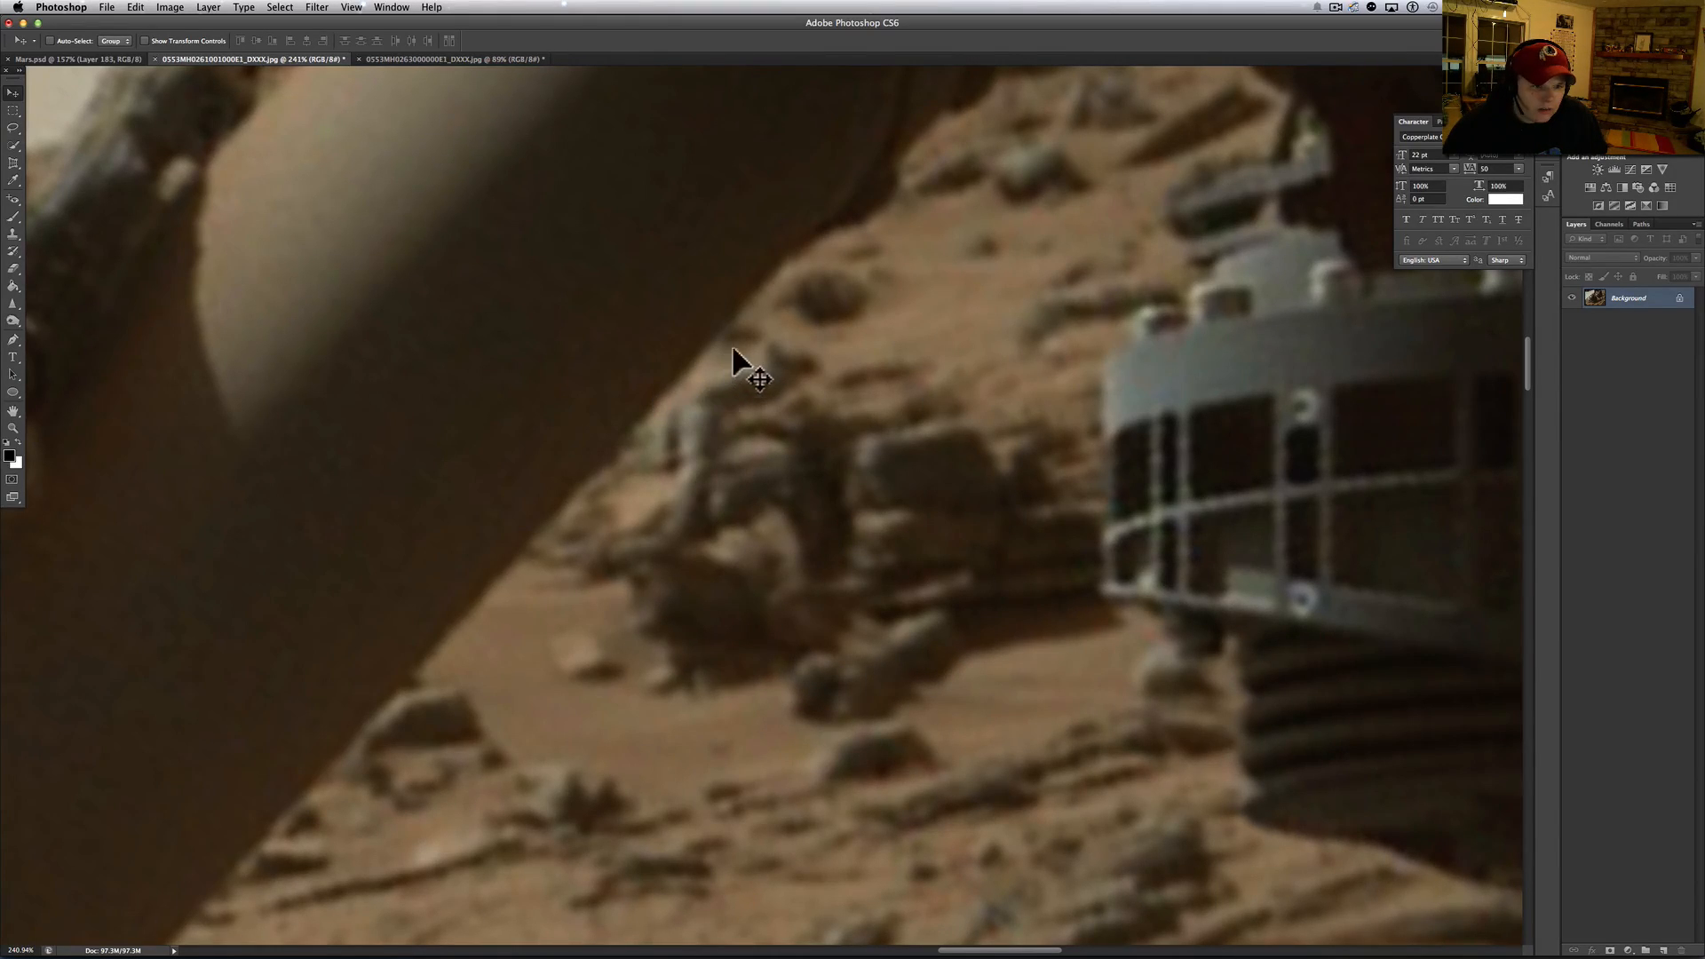
pyautogui.moveTo(813, 427)
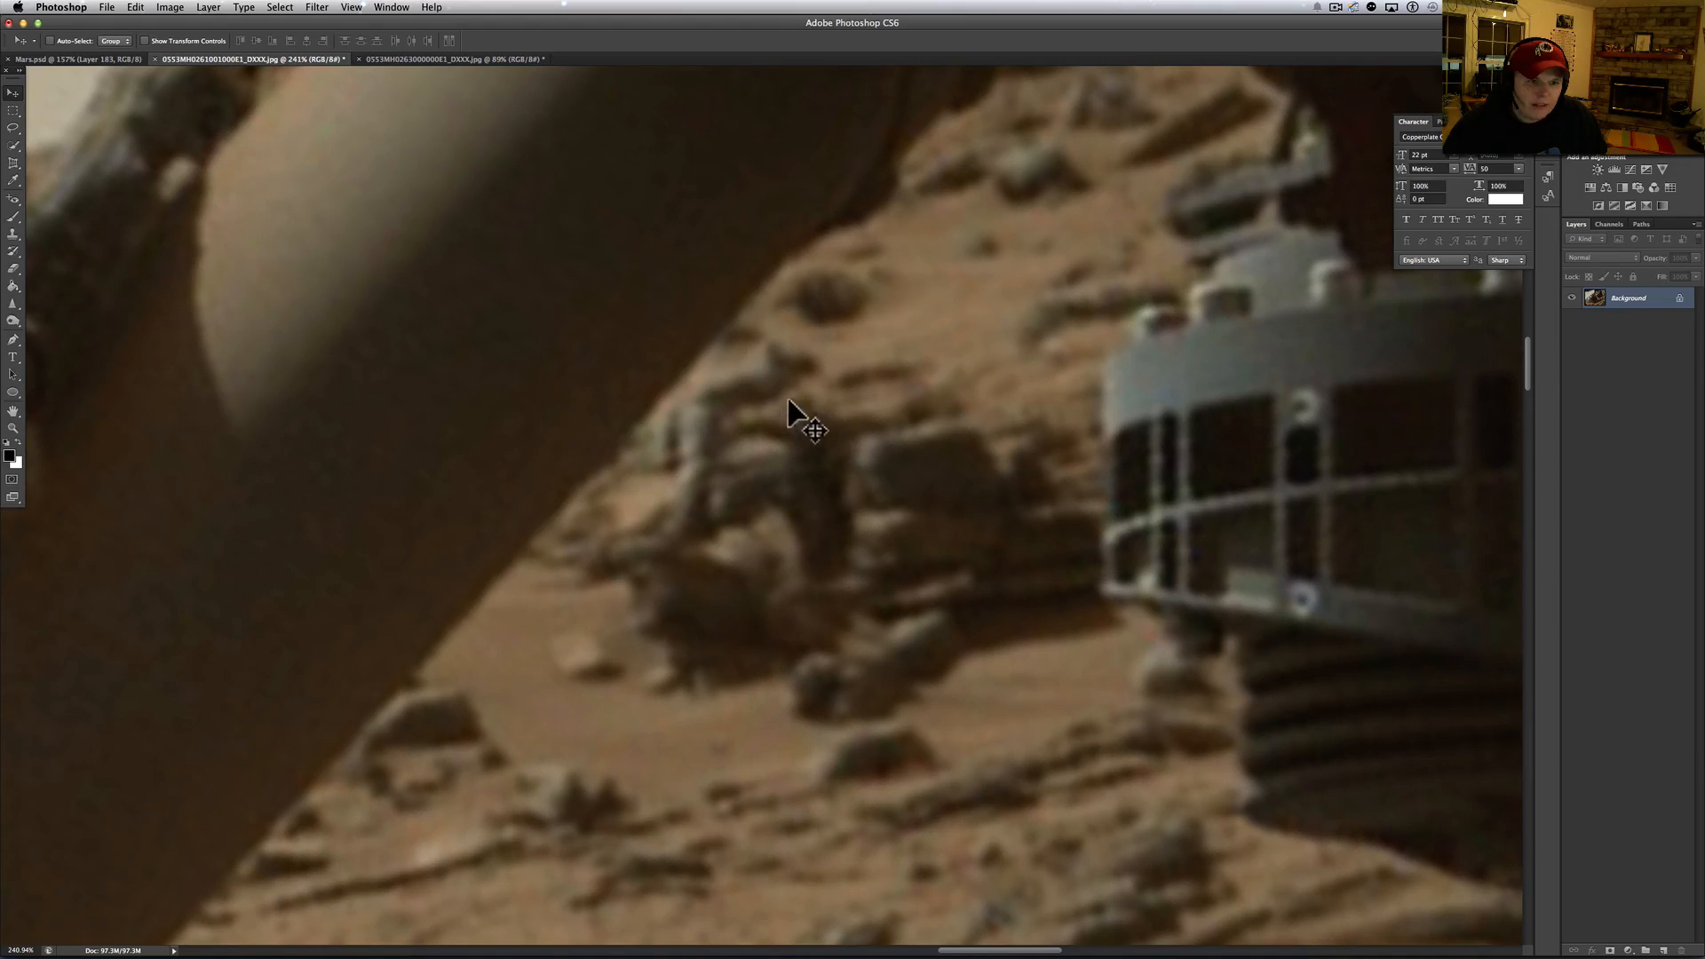
pyautogui.moveTo(761, 528)
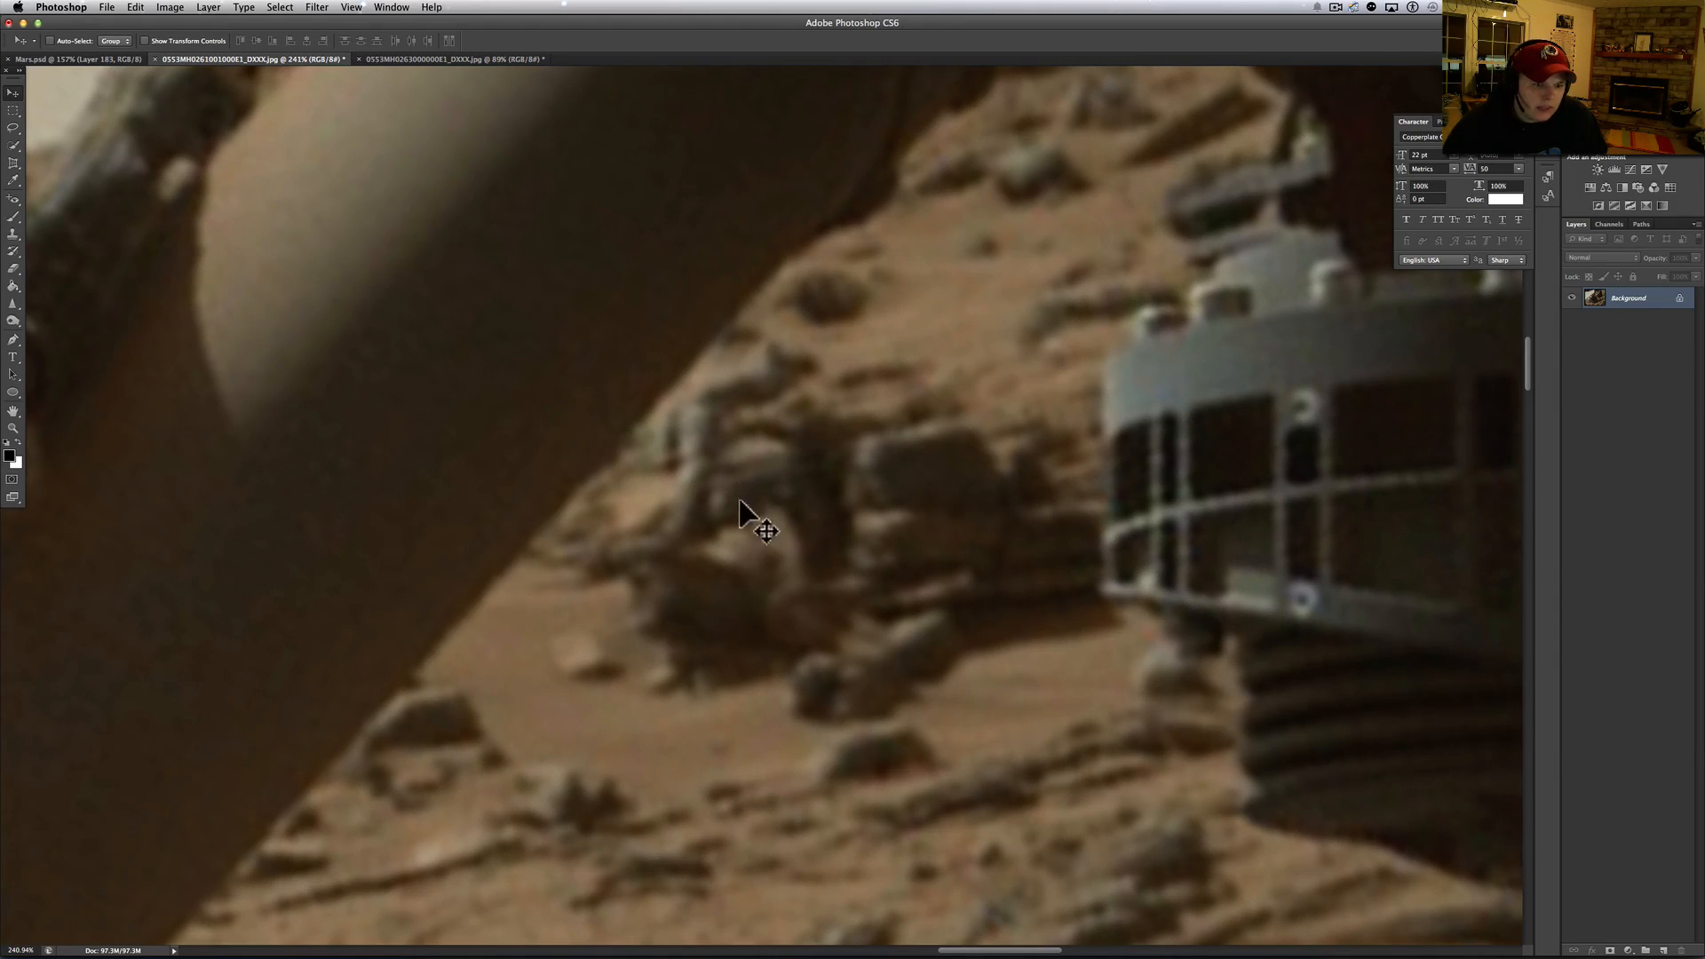
pyautogui.moveTo(896, 696)
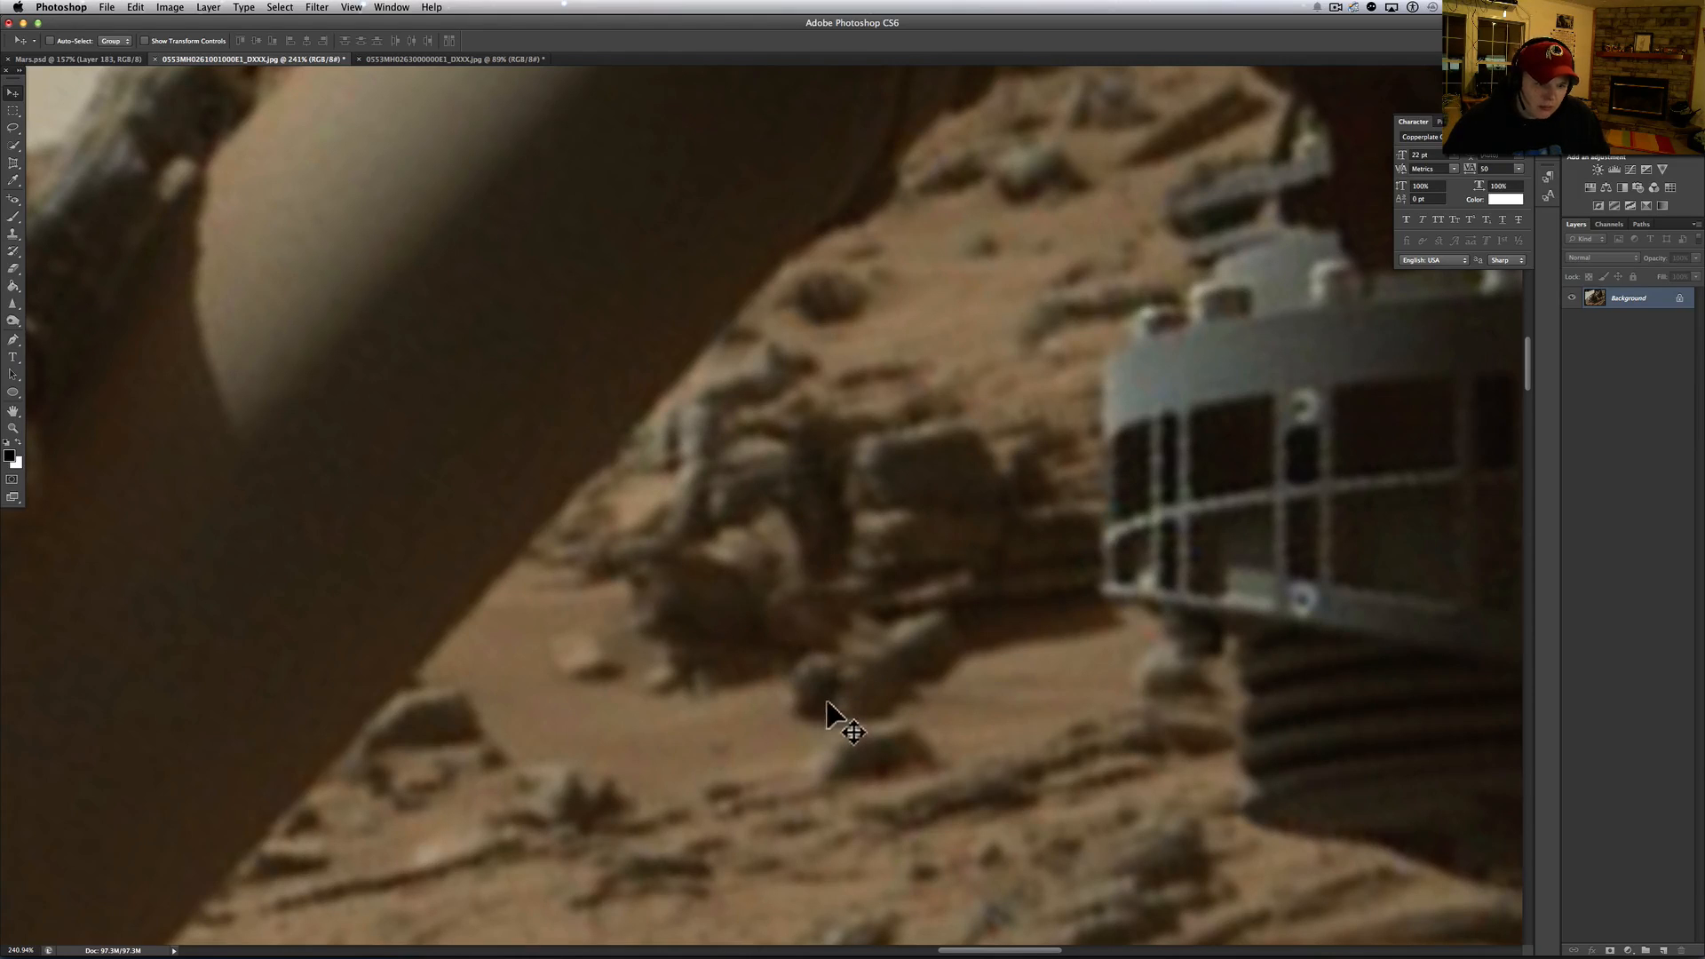
pyautogui.moveTo(784, 614)
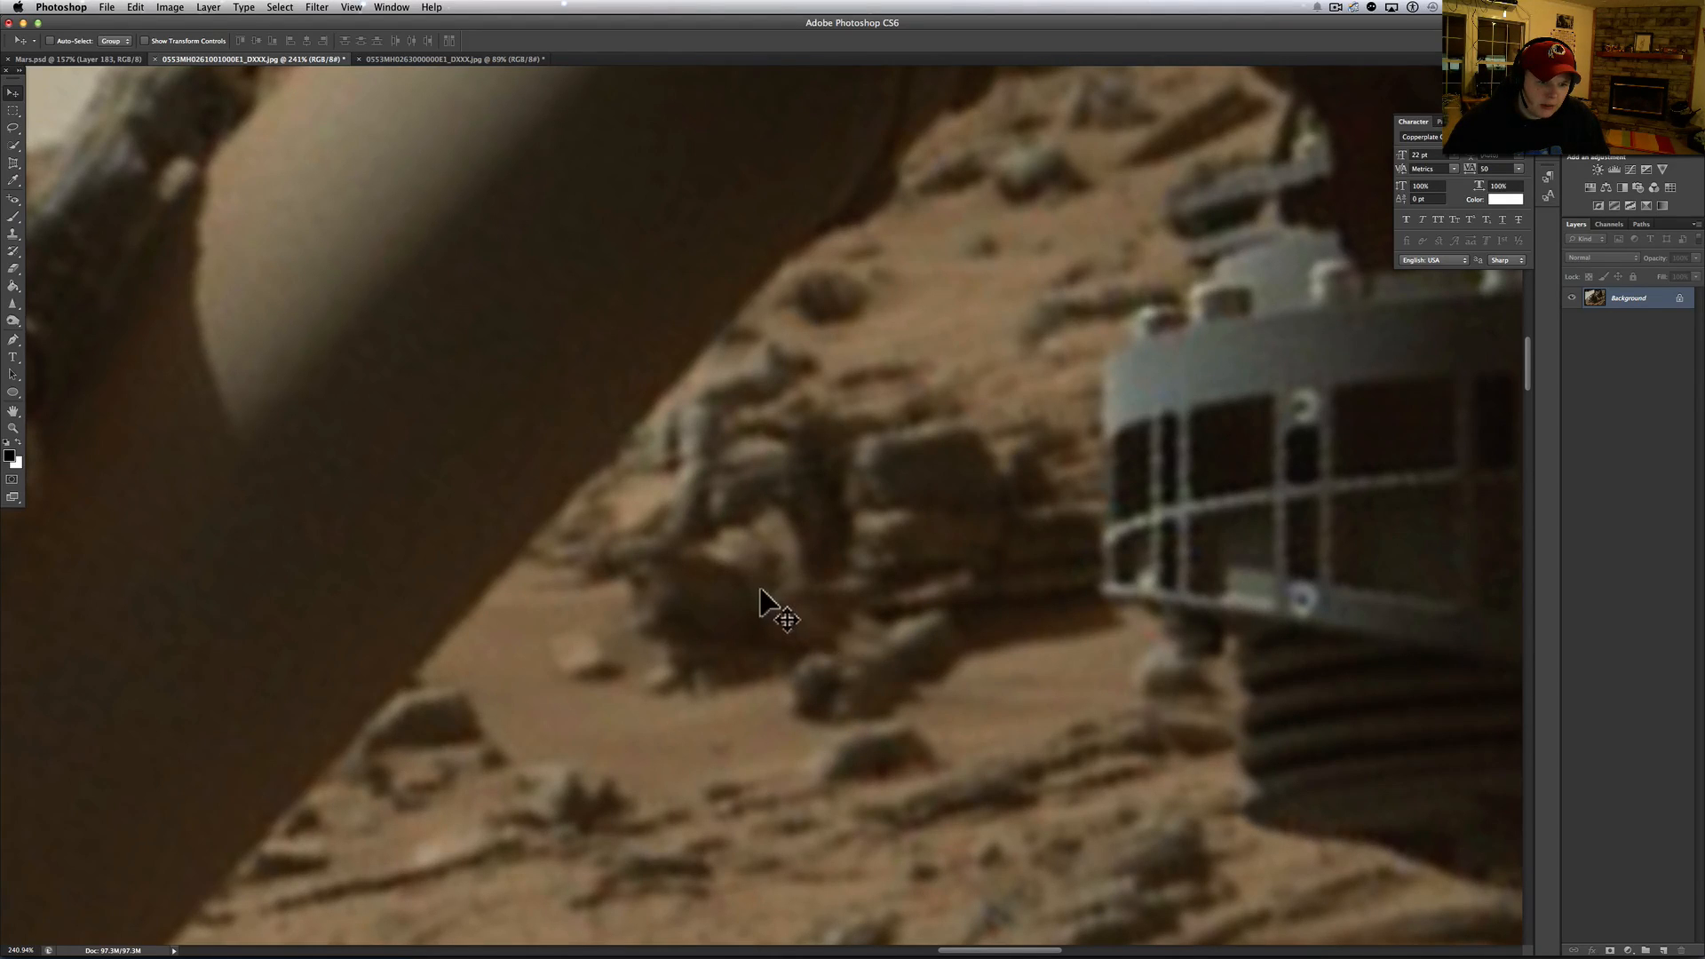
pyautogui.moveTo(837, 672)
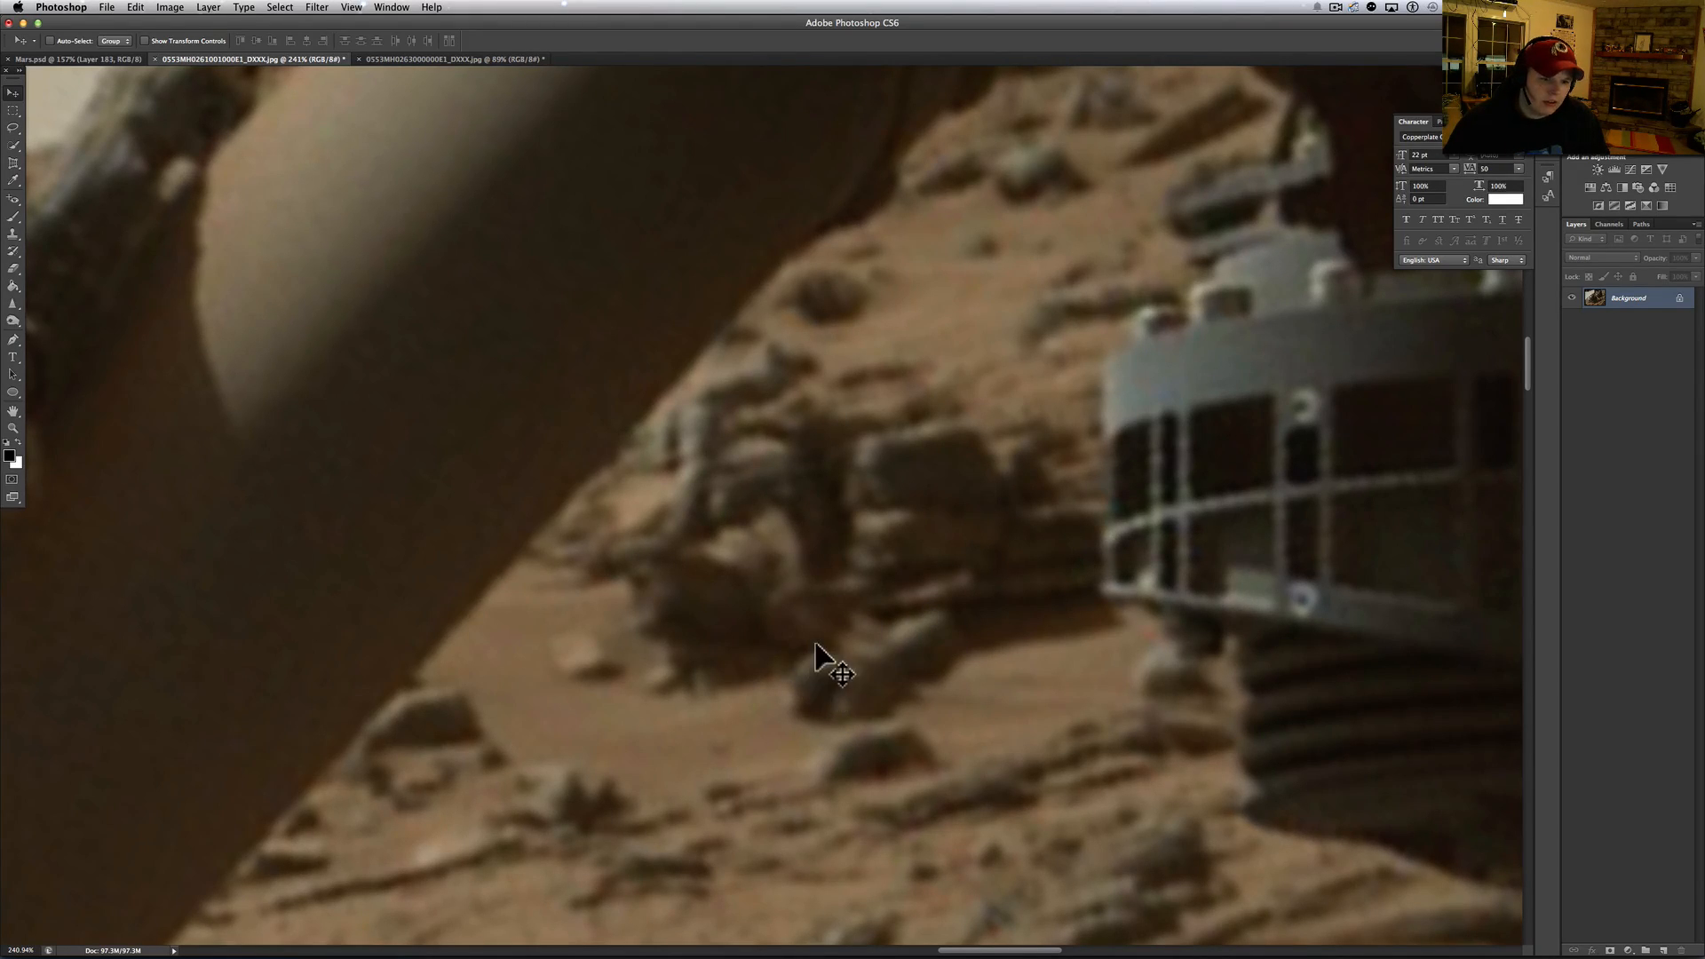
pyautogui.moveTo(984, 682)
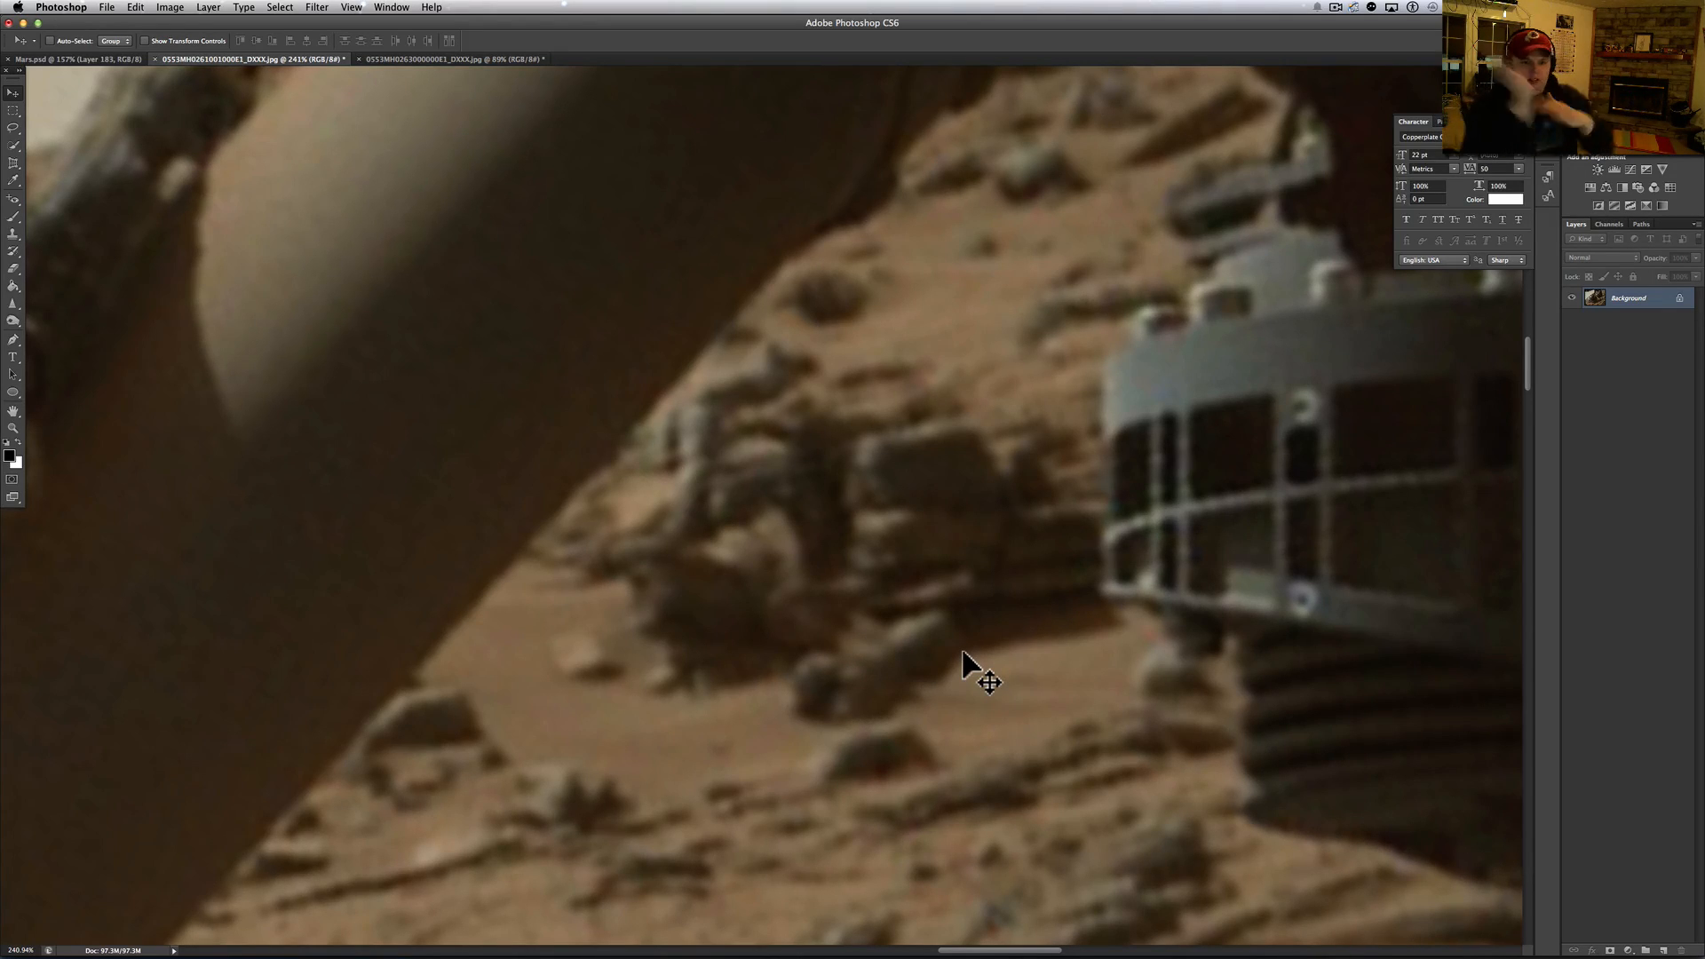
pyautogui.moveTo(897, 696)
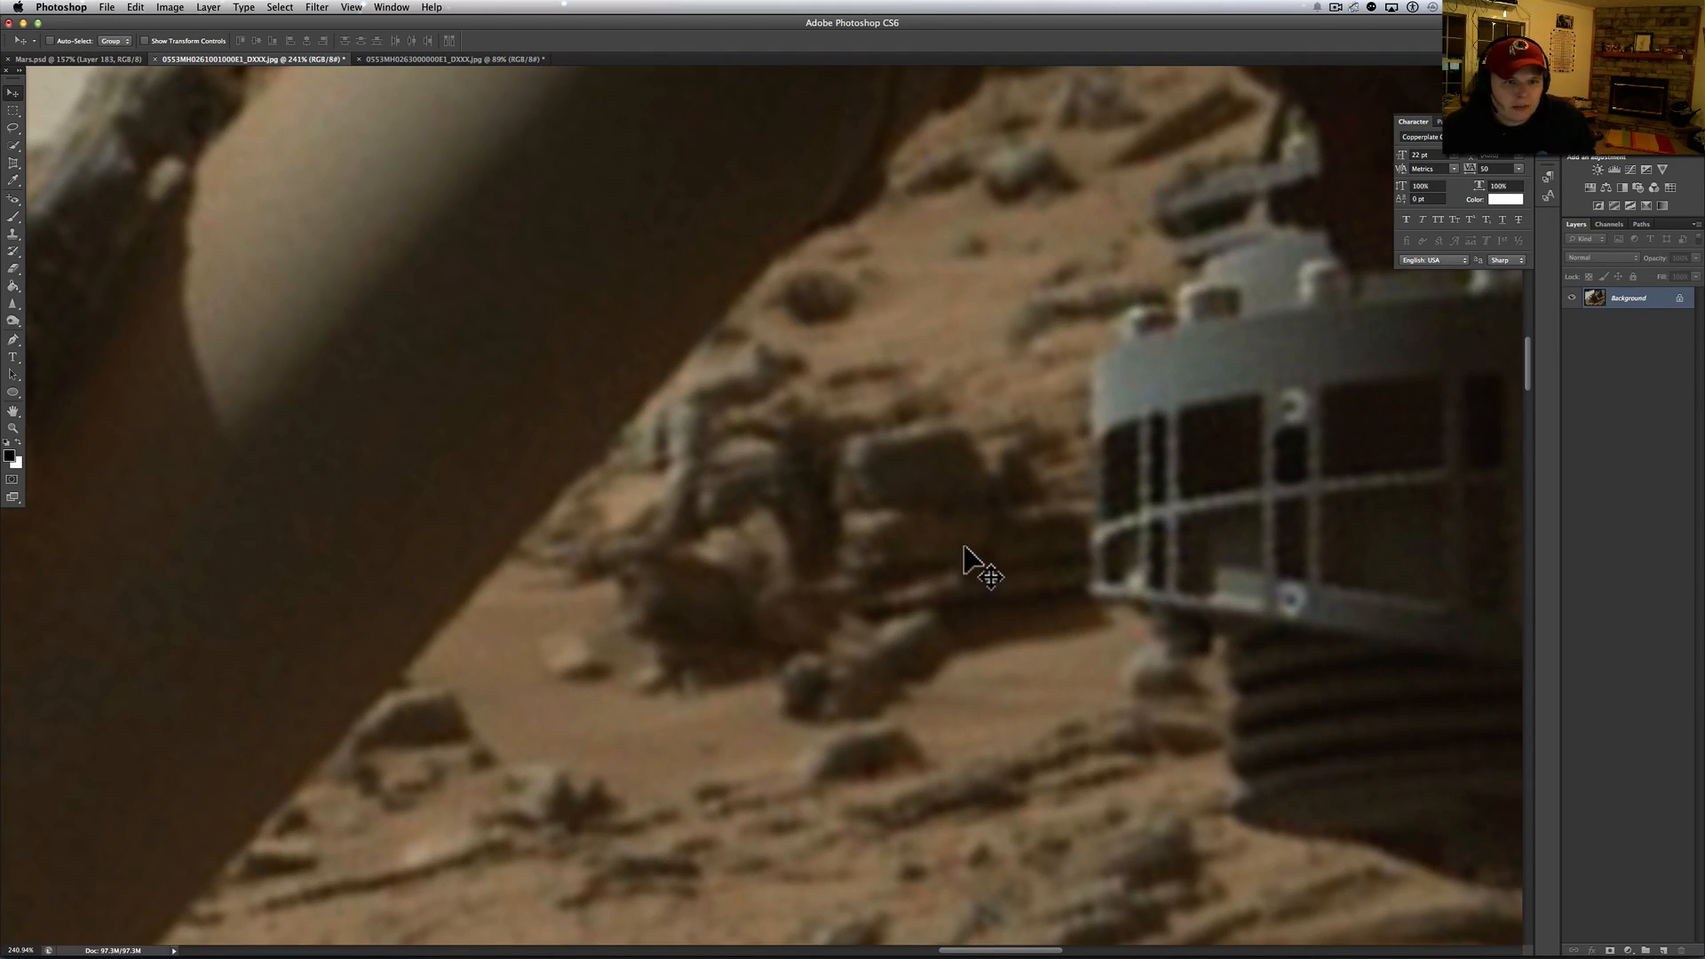
pyautogui.moveTo(1087, 527)
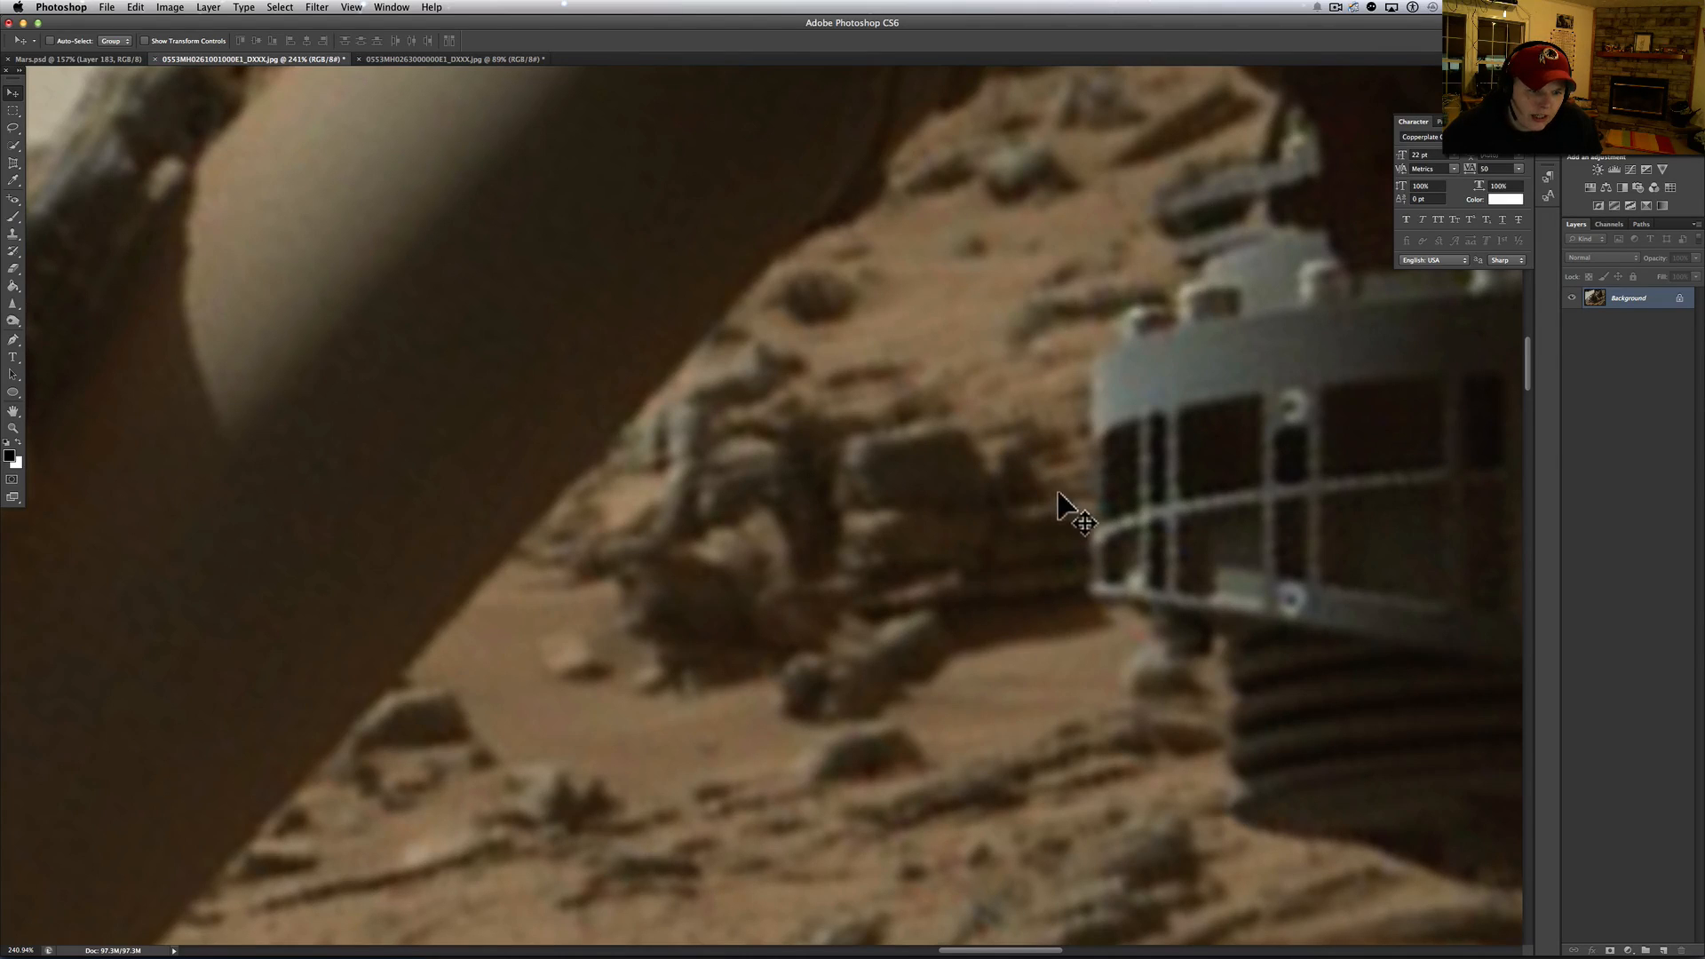
pyautogui.moveTo(870, 530)
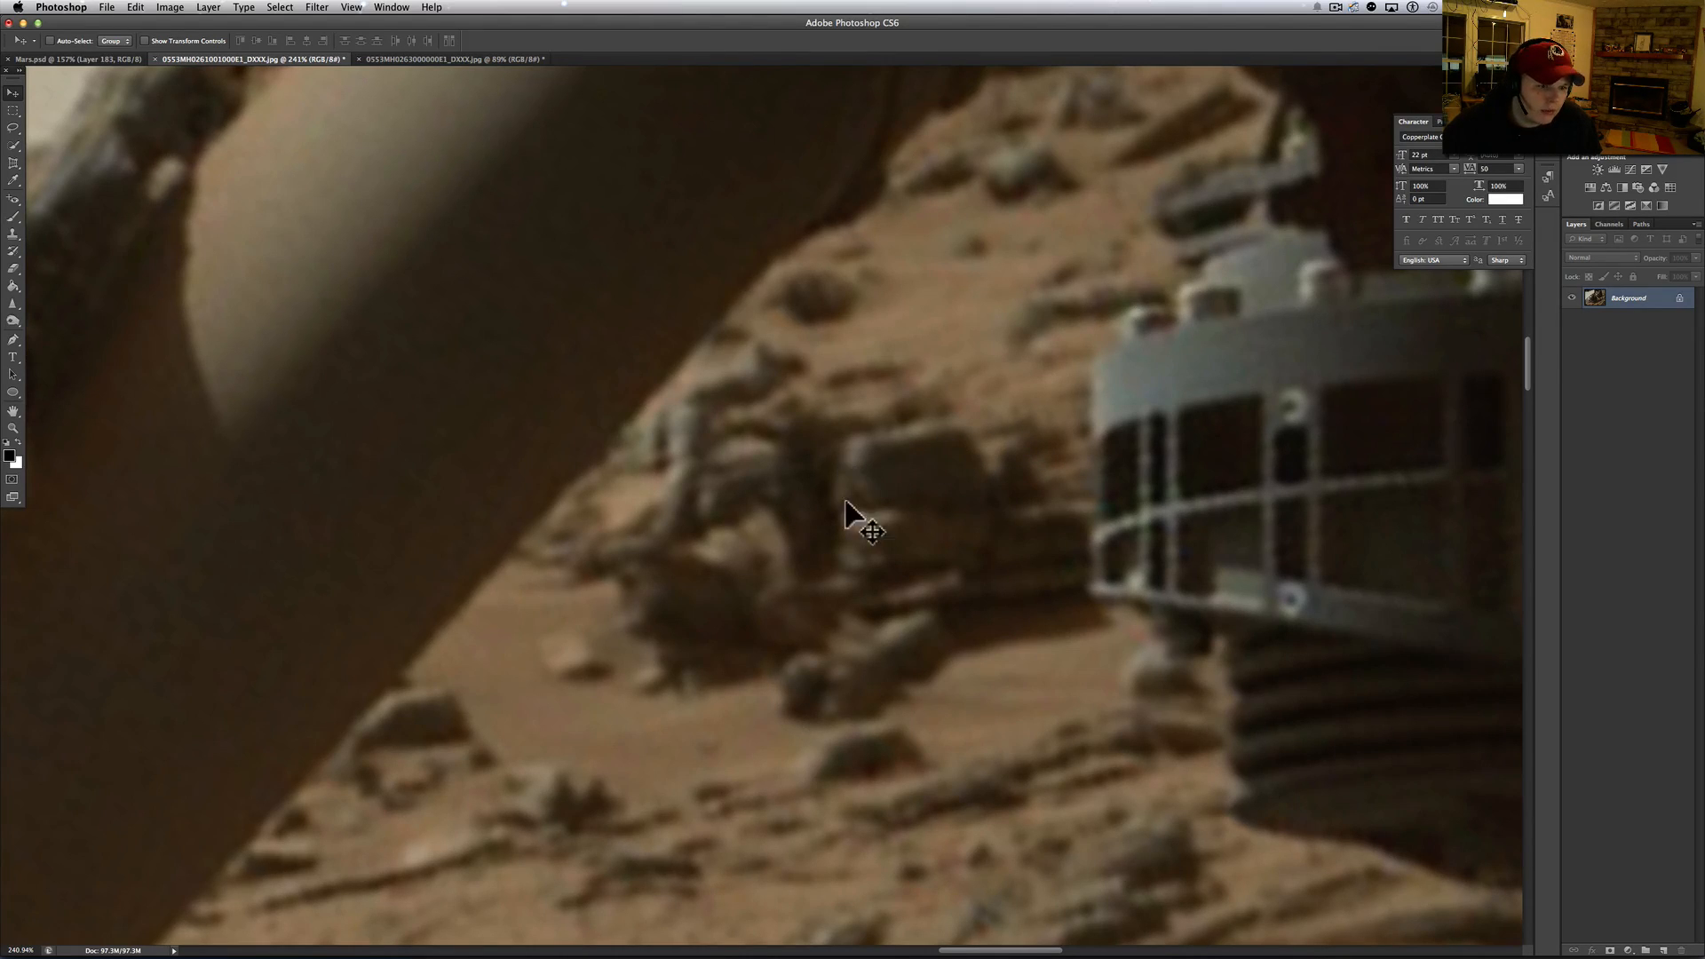
pyautogui.moveTo(778, 489)
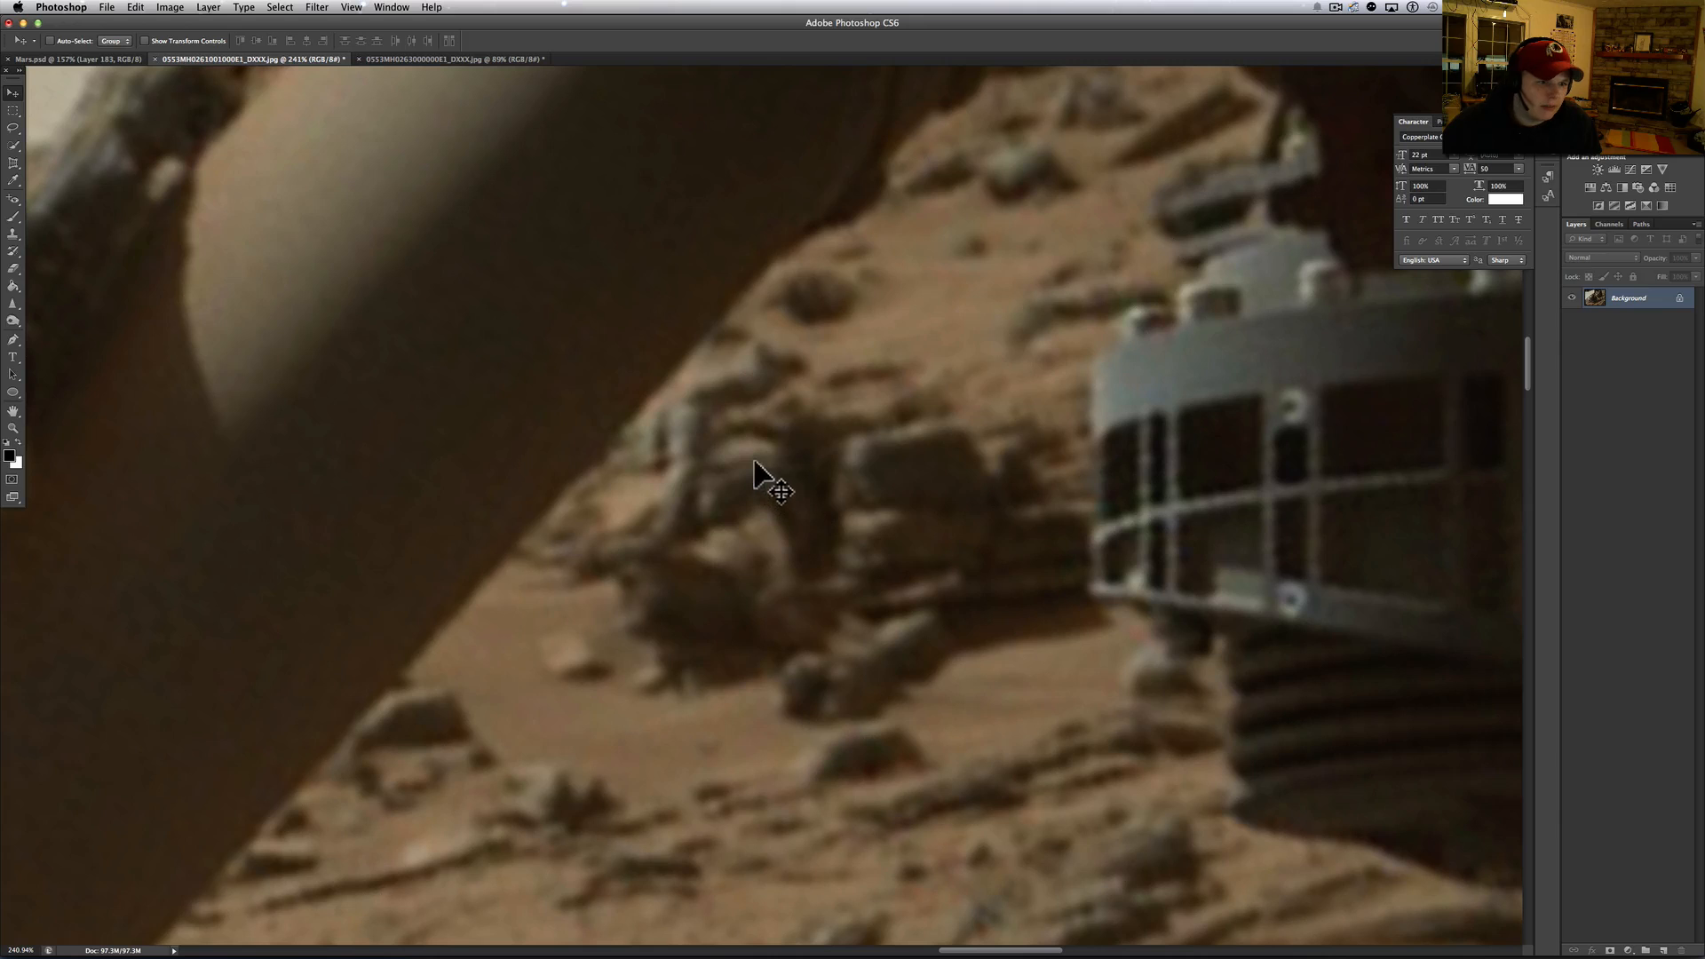
pyautogui.moveTo(744, 548)
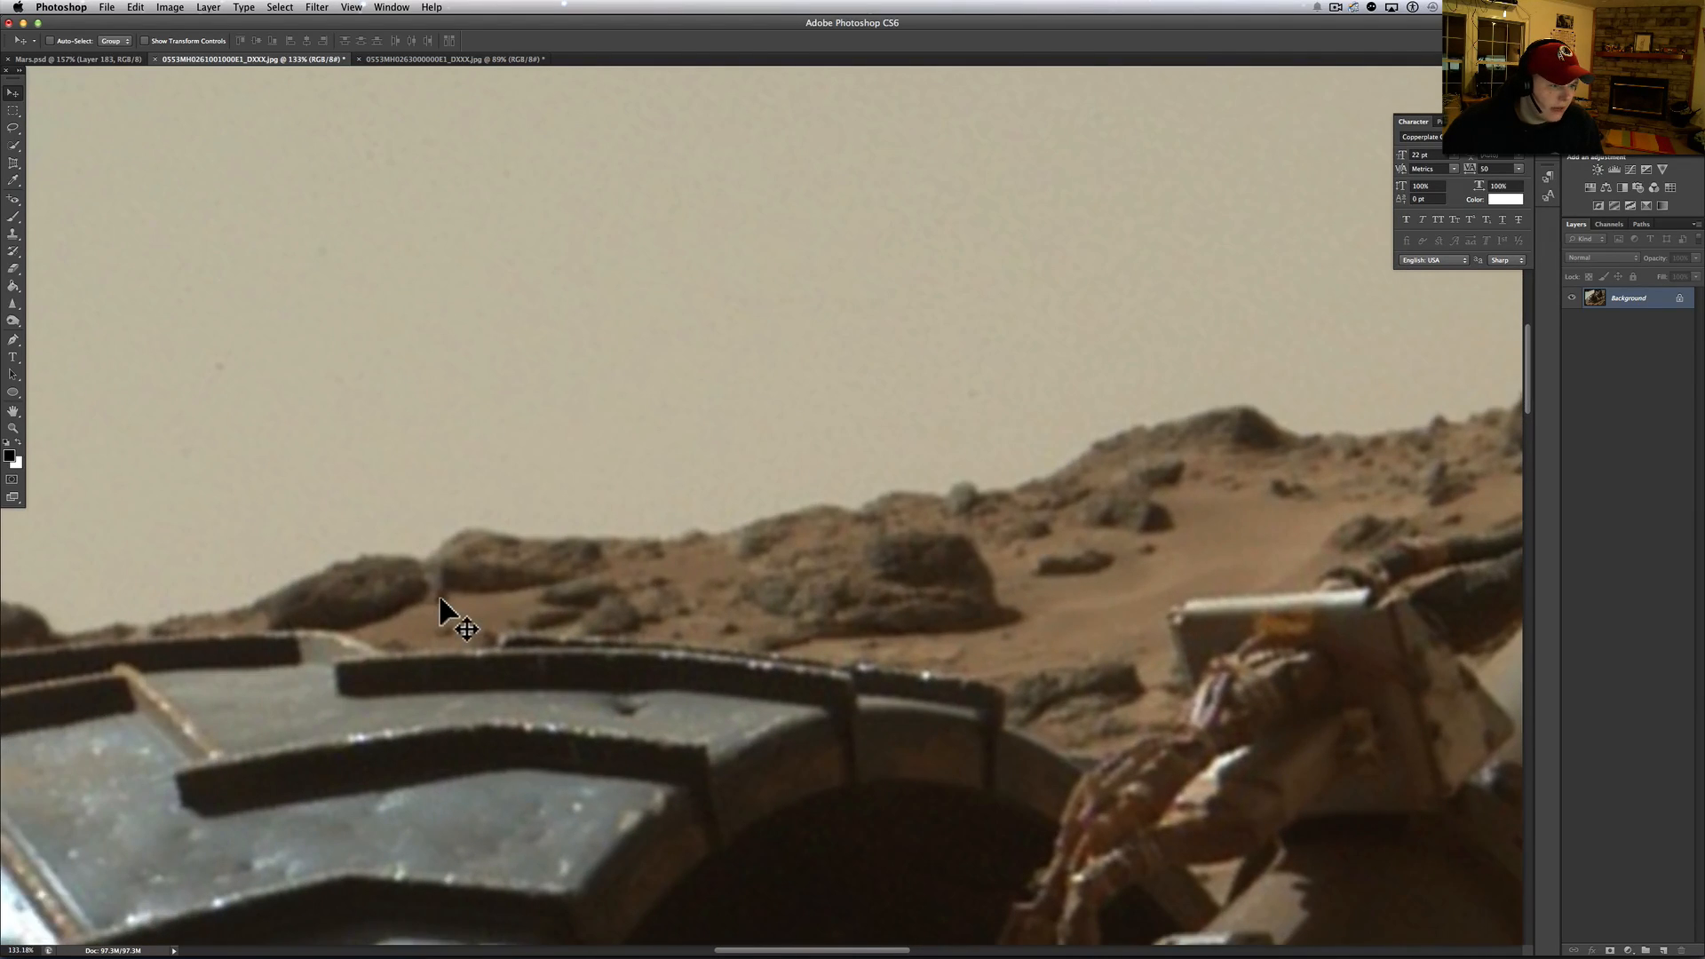
pyautogui.moveTo(533, 566)
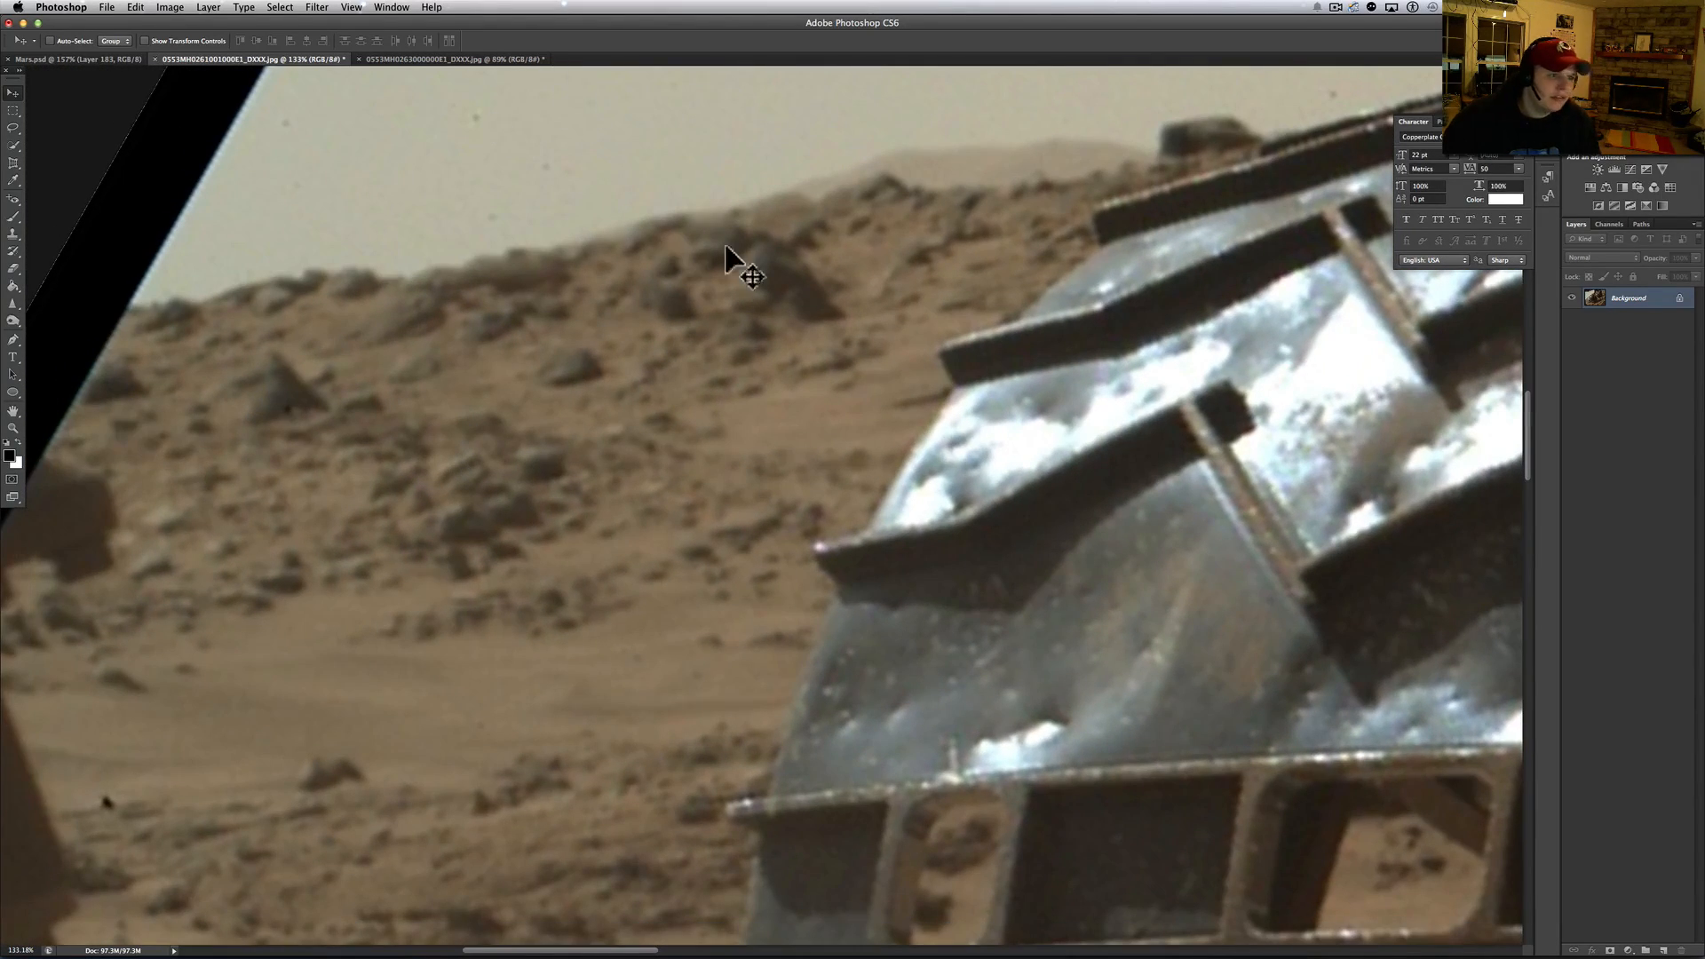
pyautogui.moveTo(716, 270)
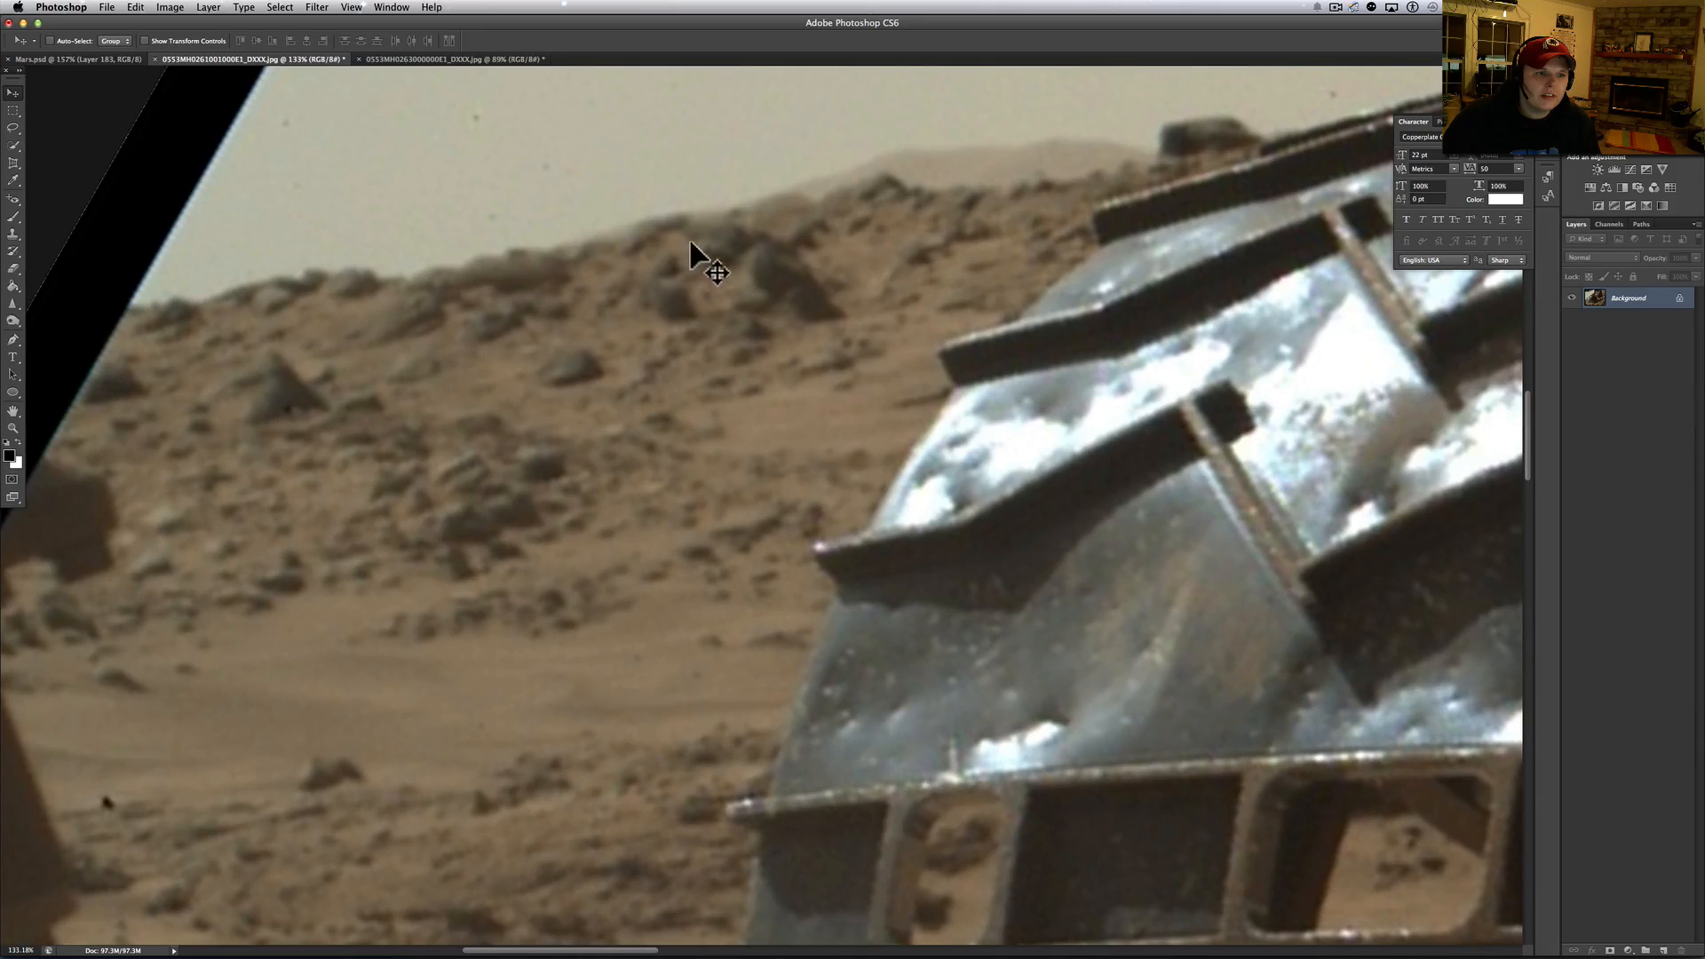
pyautogui.moveTo(541, 389)
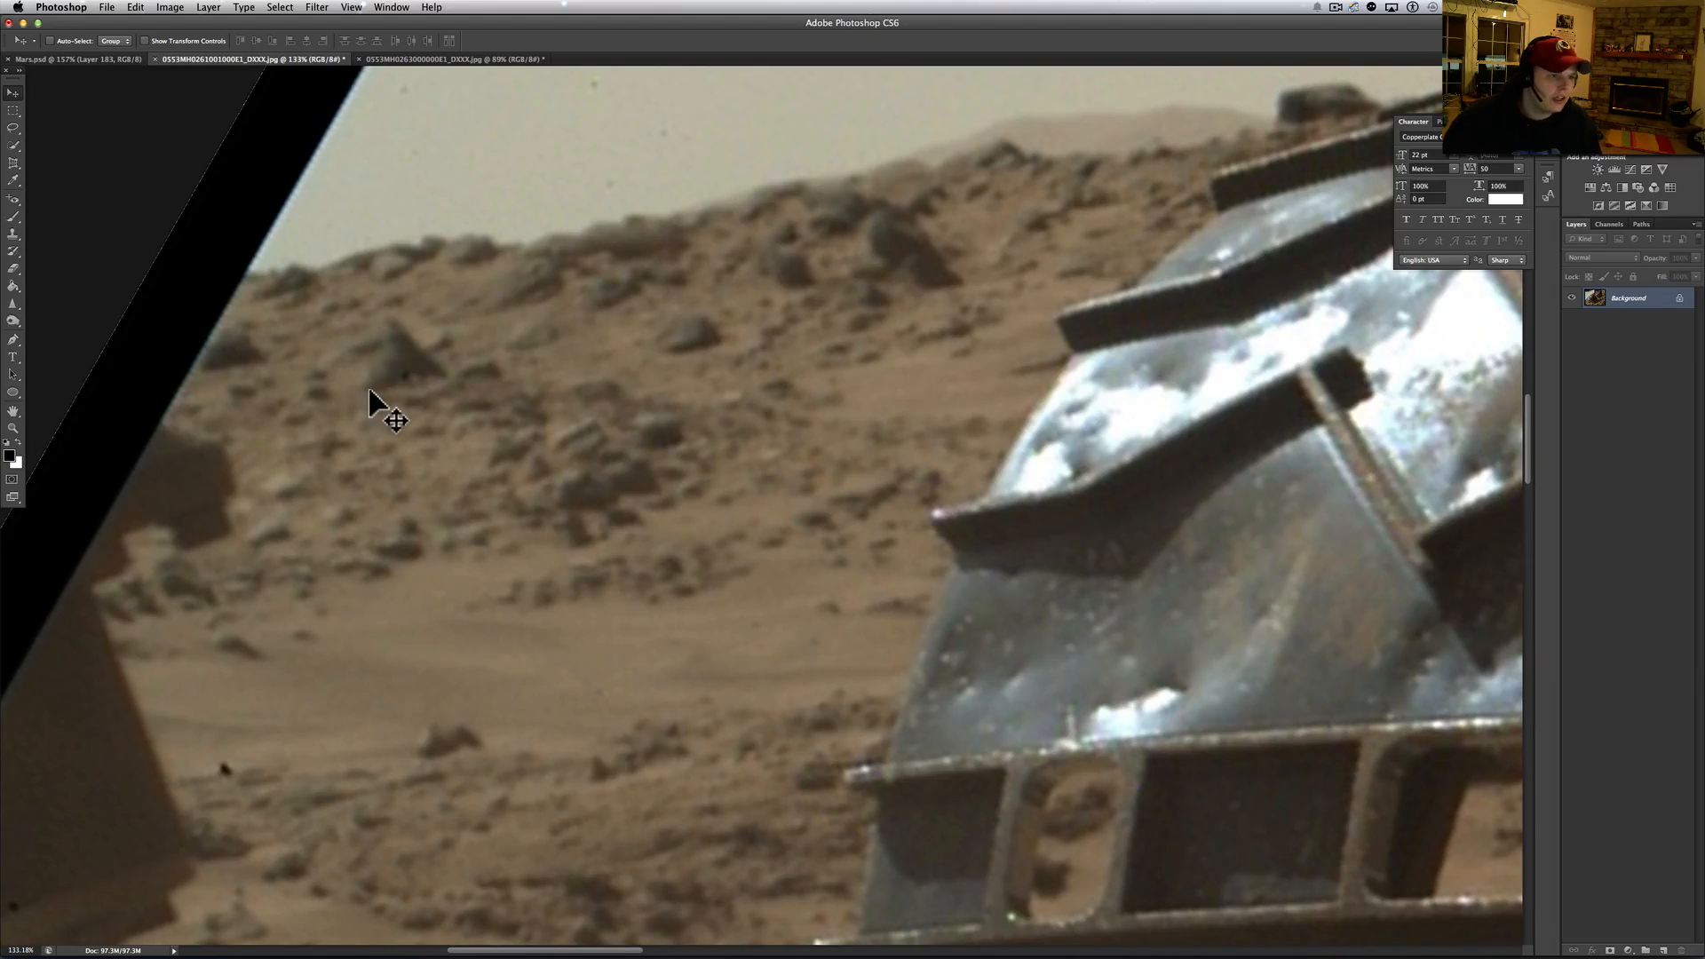
pyautogui.moveTo(781, 360)
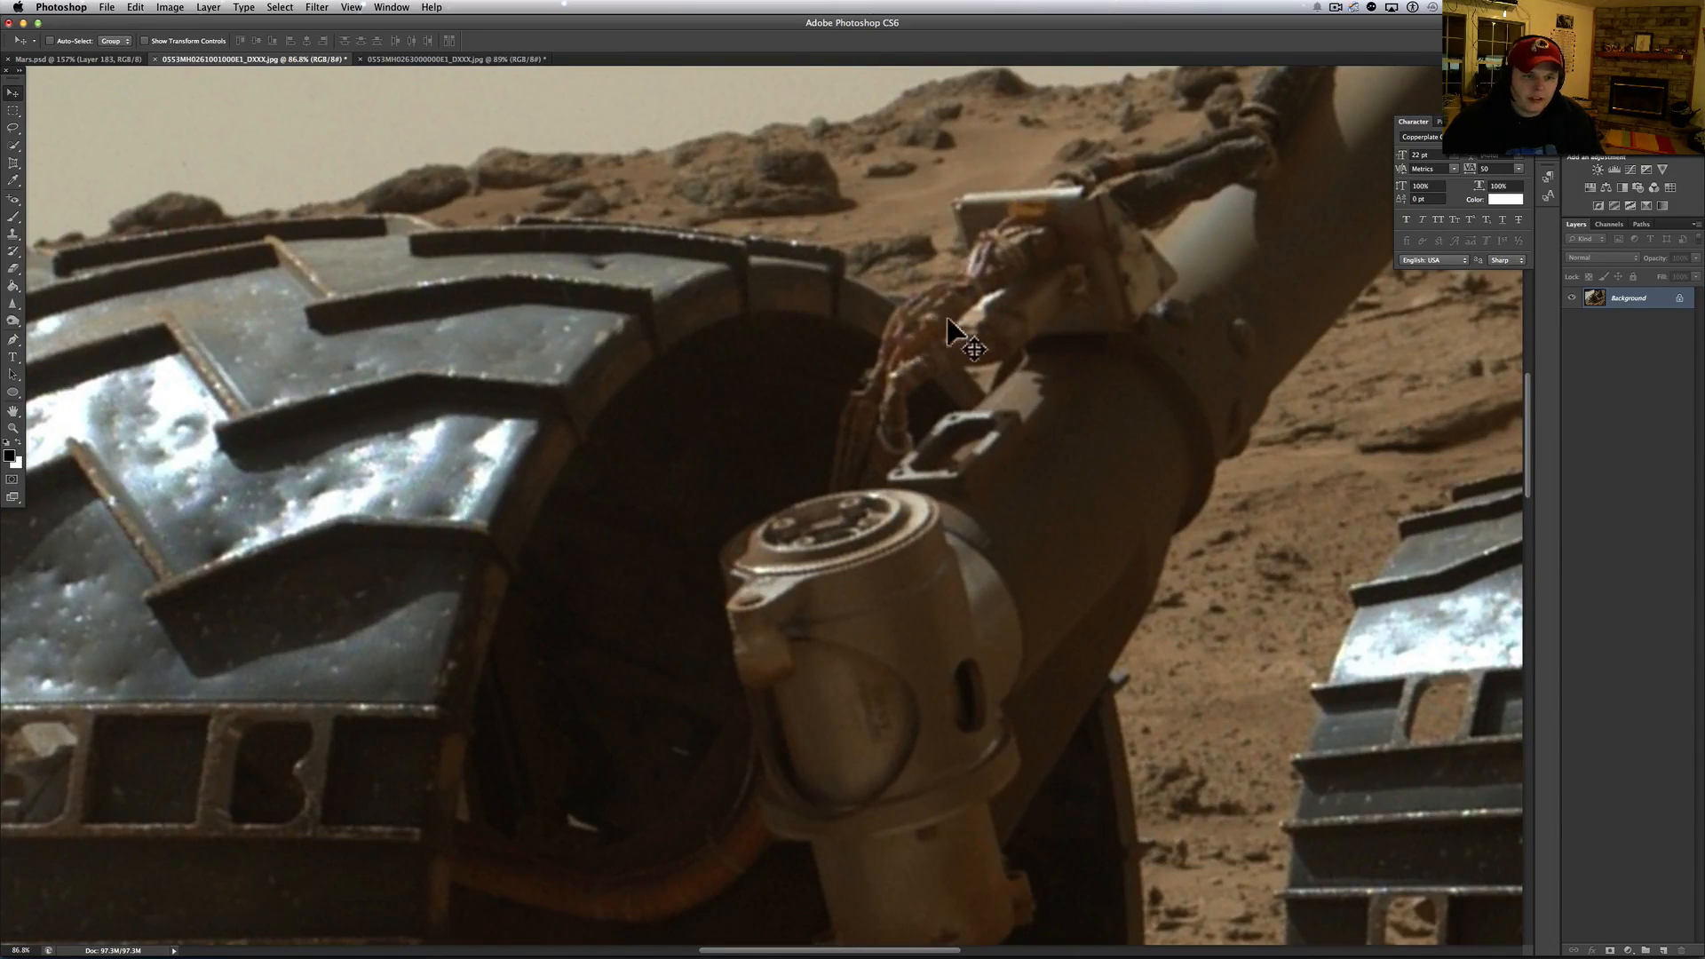
pyautogui.moveTo(1163, 196)
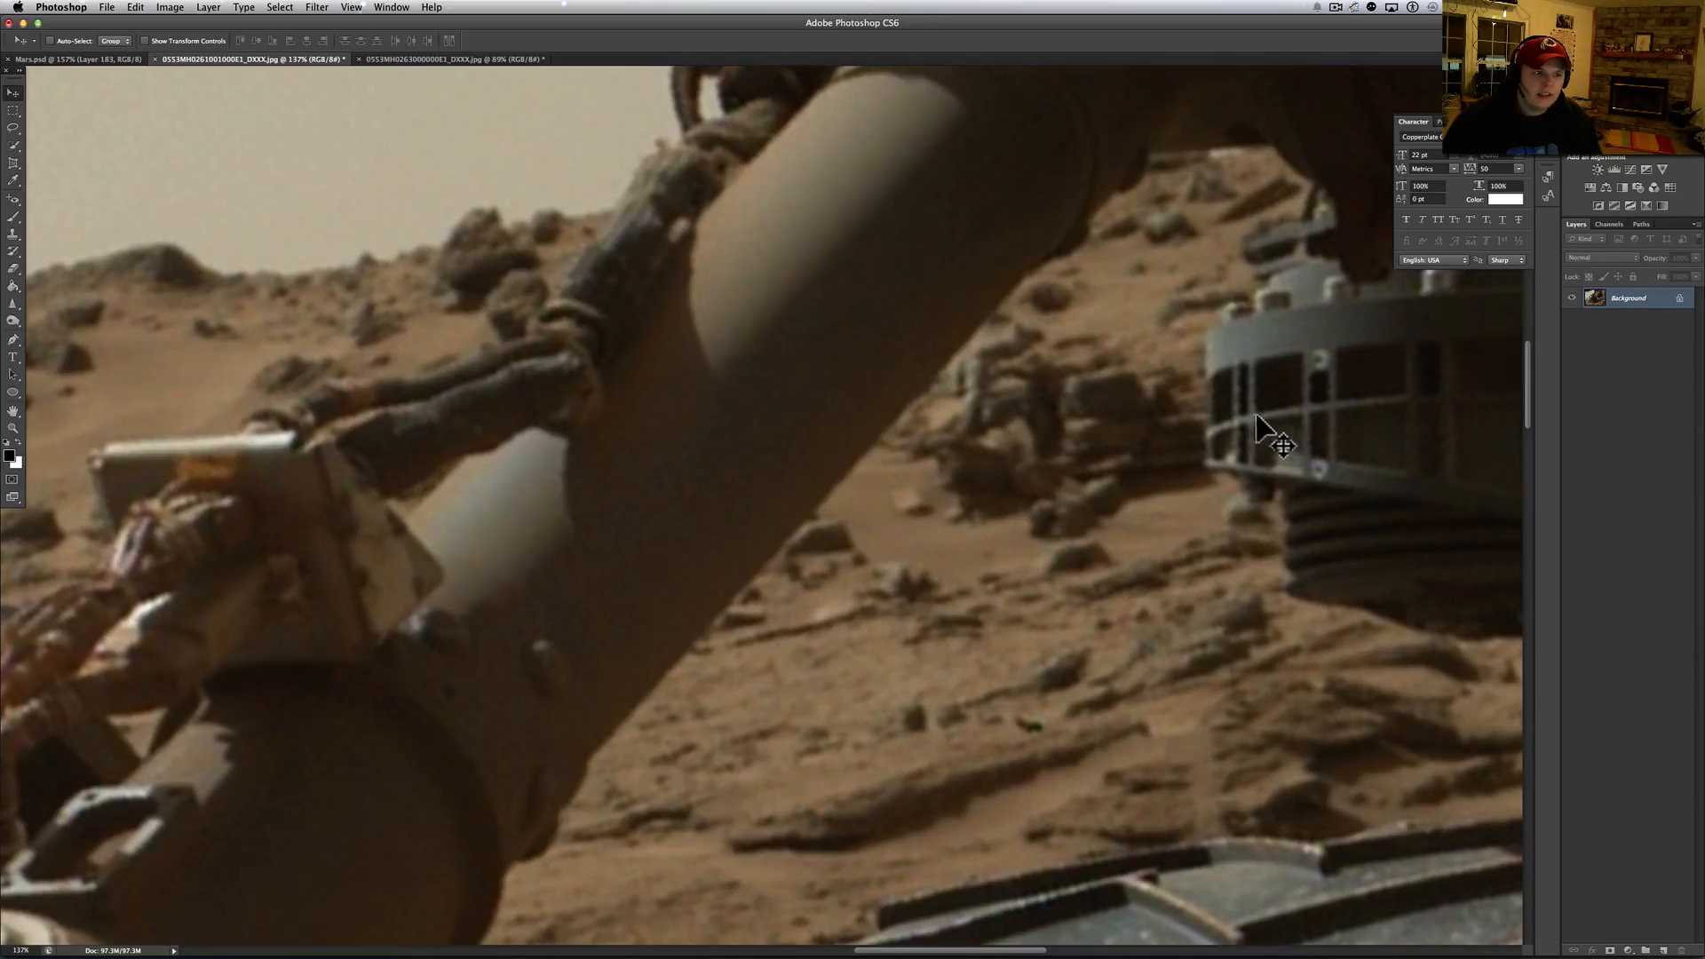
pyautogui.moveTo(1137, 411)
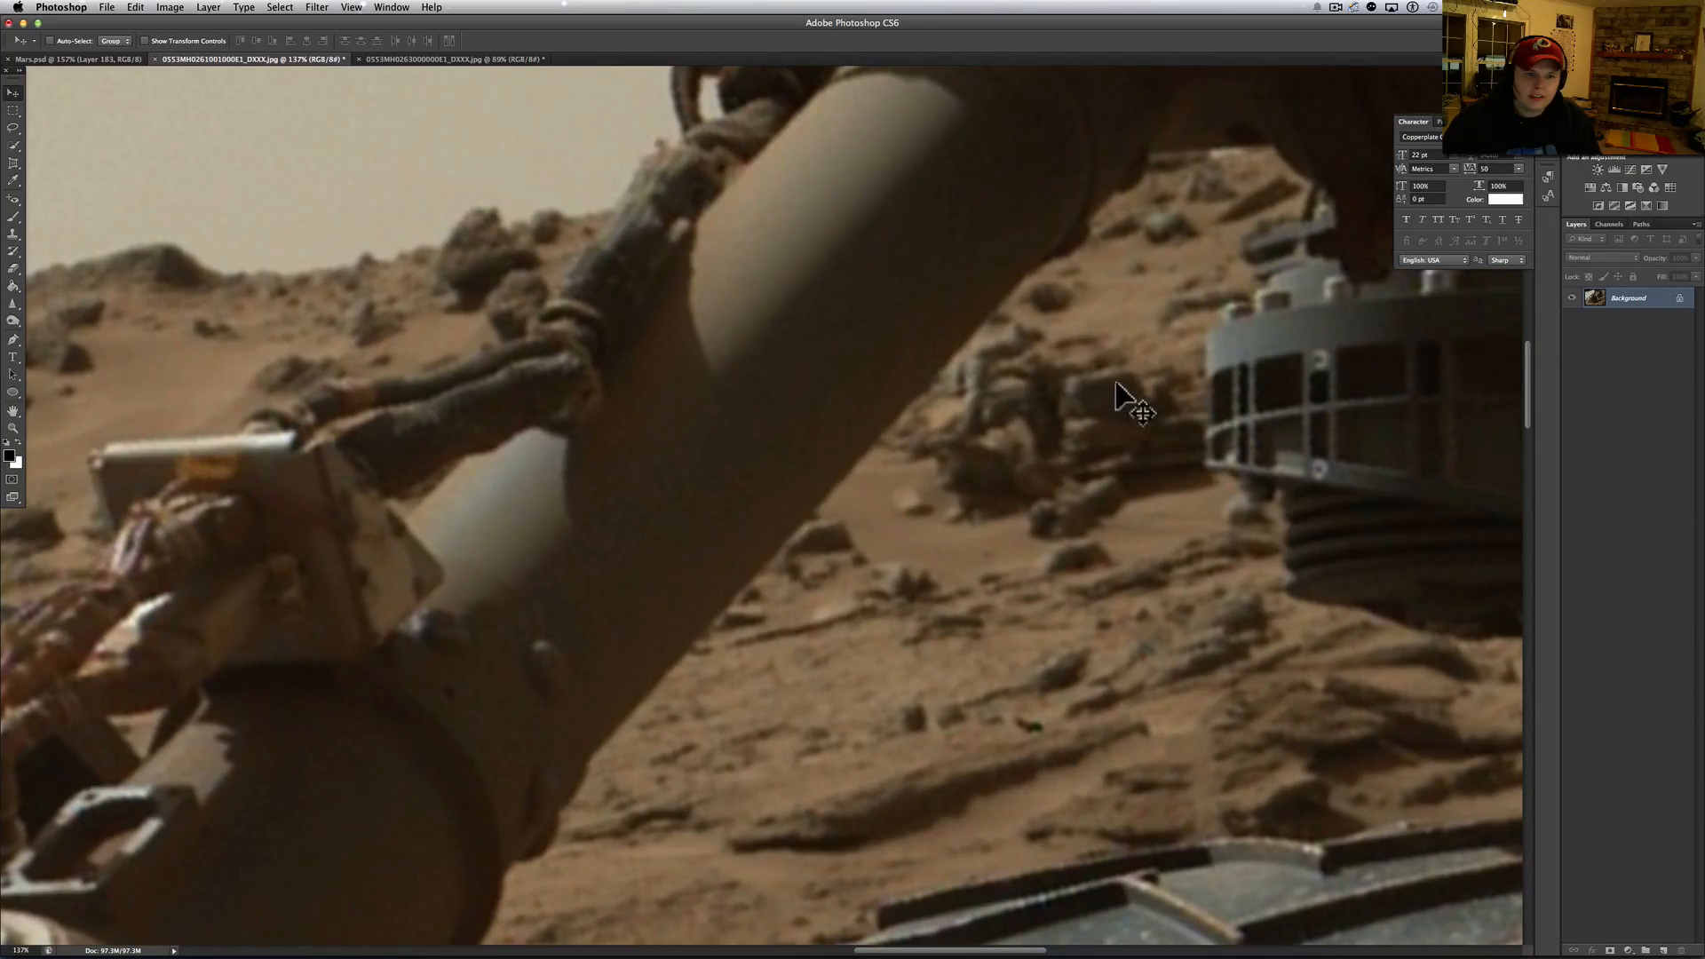
pyautogui.moveTo(131, 103)
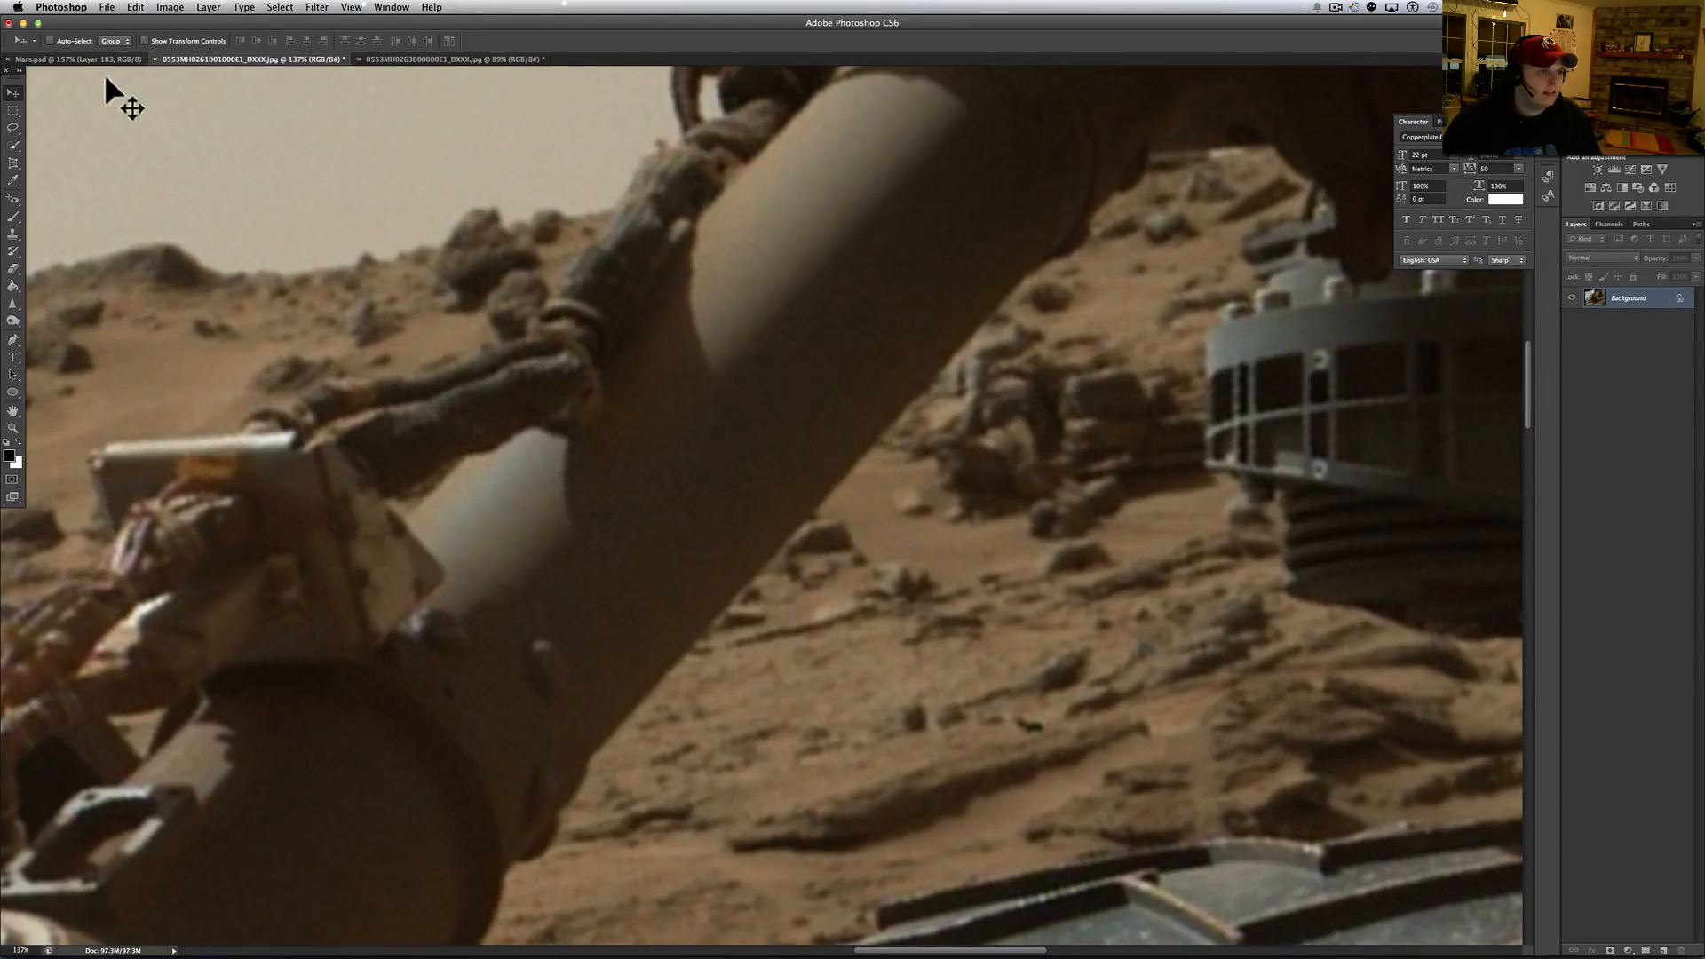
# Step: Switch to the third MAHLI photo tab showing layered rock ledges
pyautogui.click(451, 58)
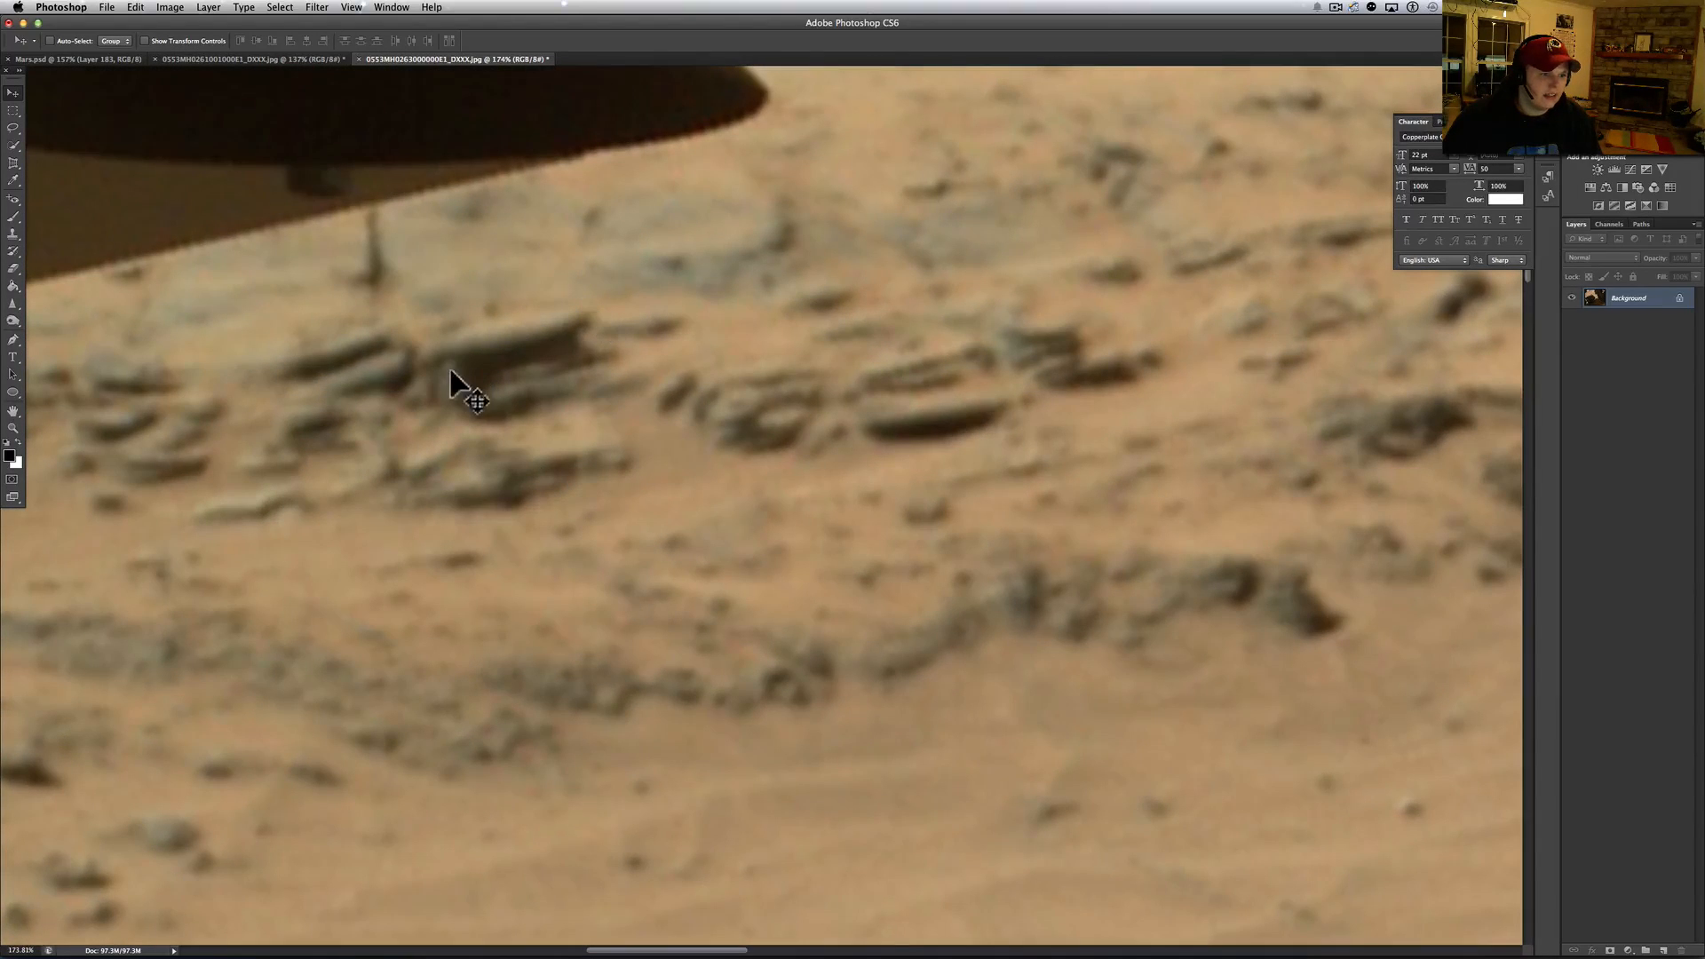
pyautogui.moveTo(587, 331)
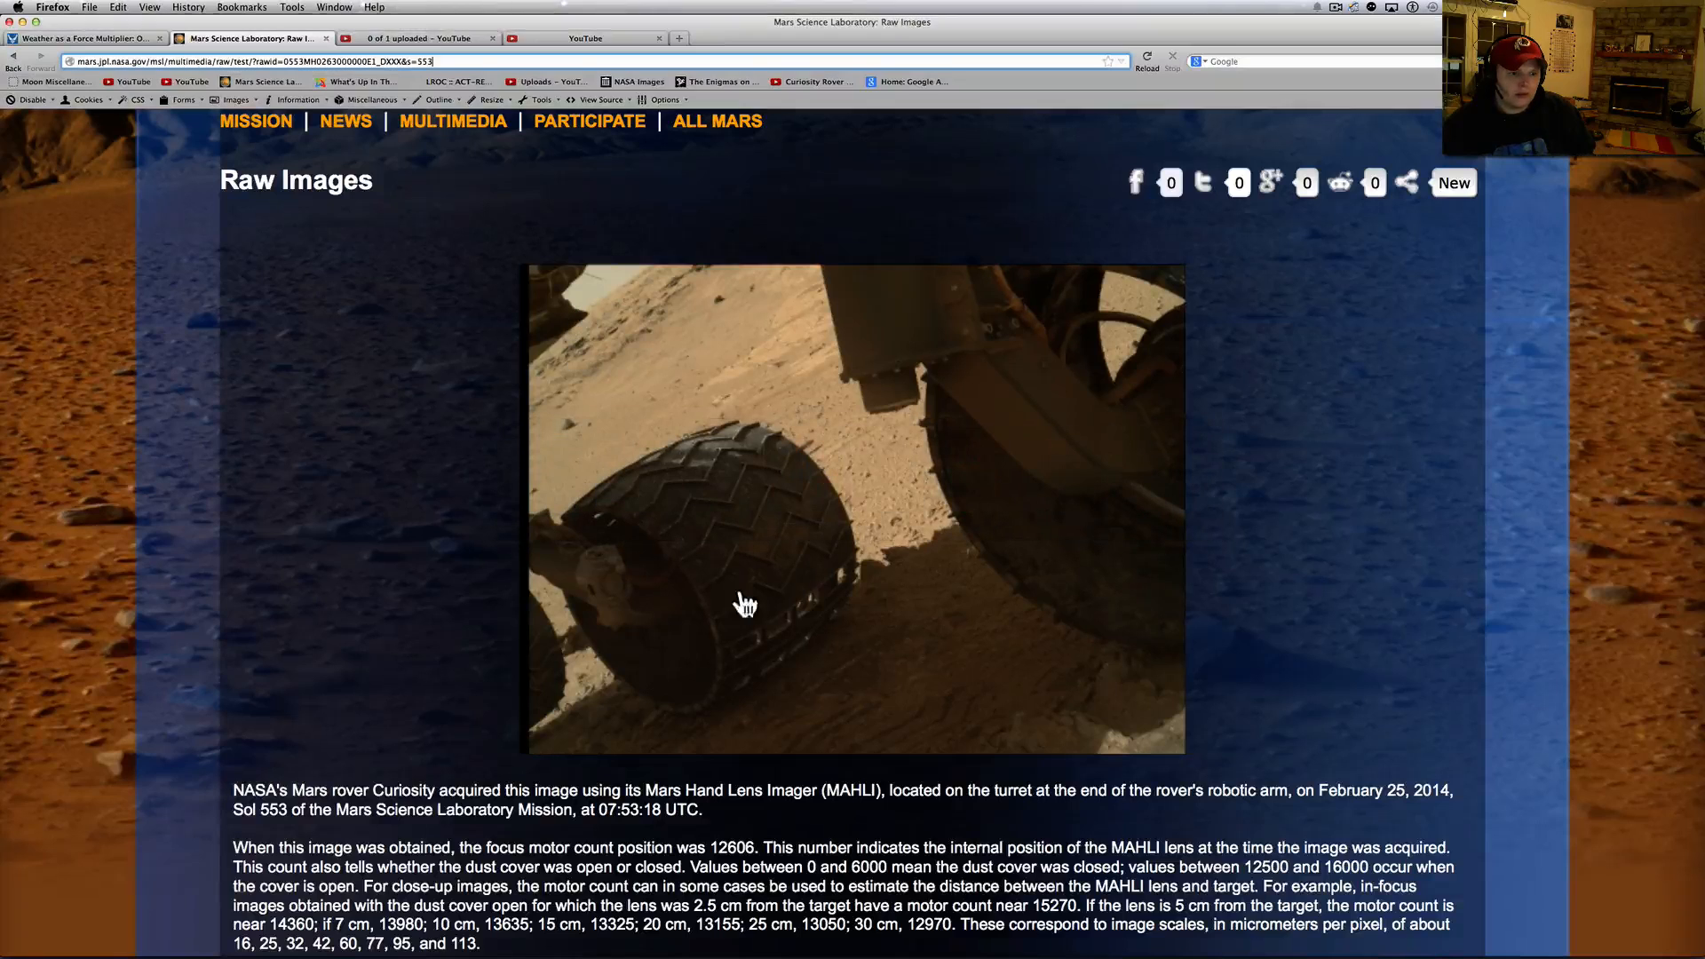
# Step: Scroll down the Sol 553 raw images gallery through the Hazcam and Navcam sections
pyautogui.scroll(-3)
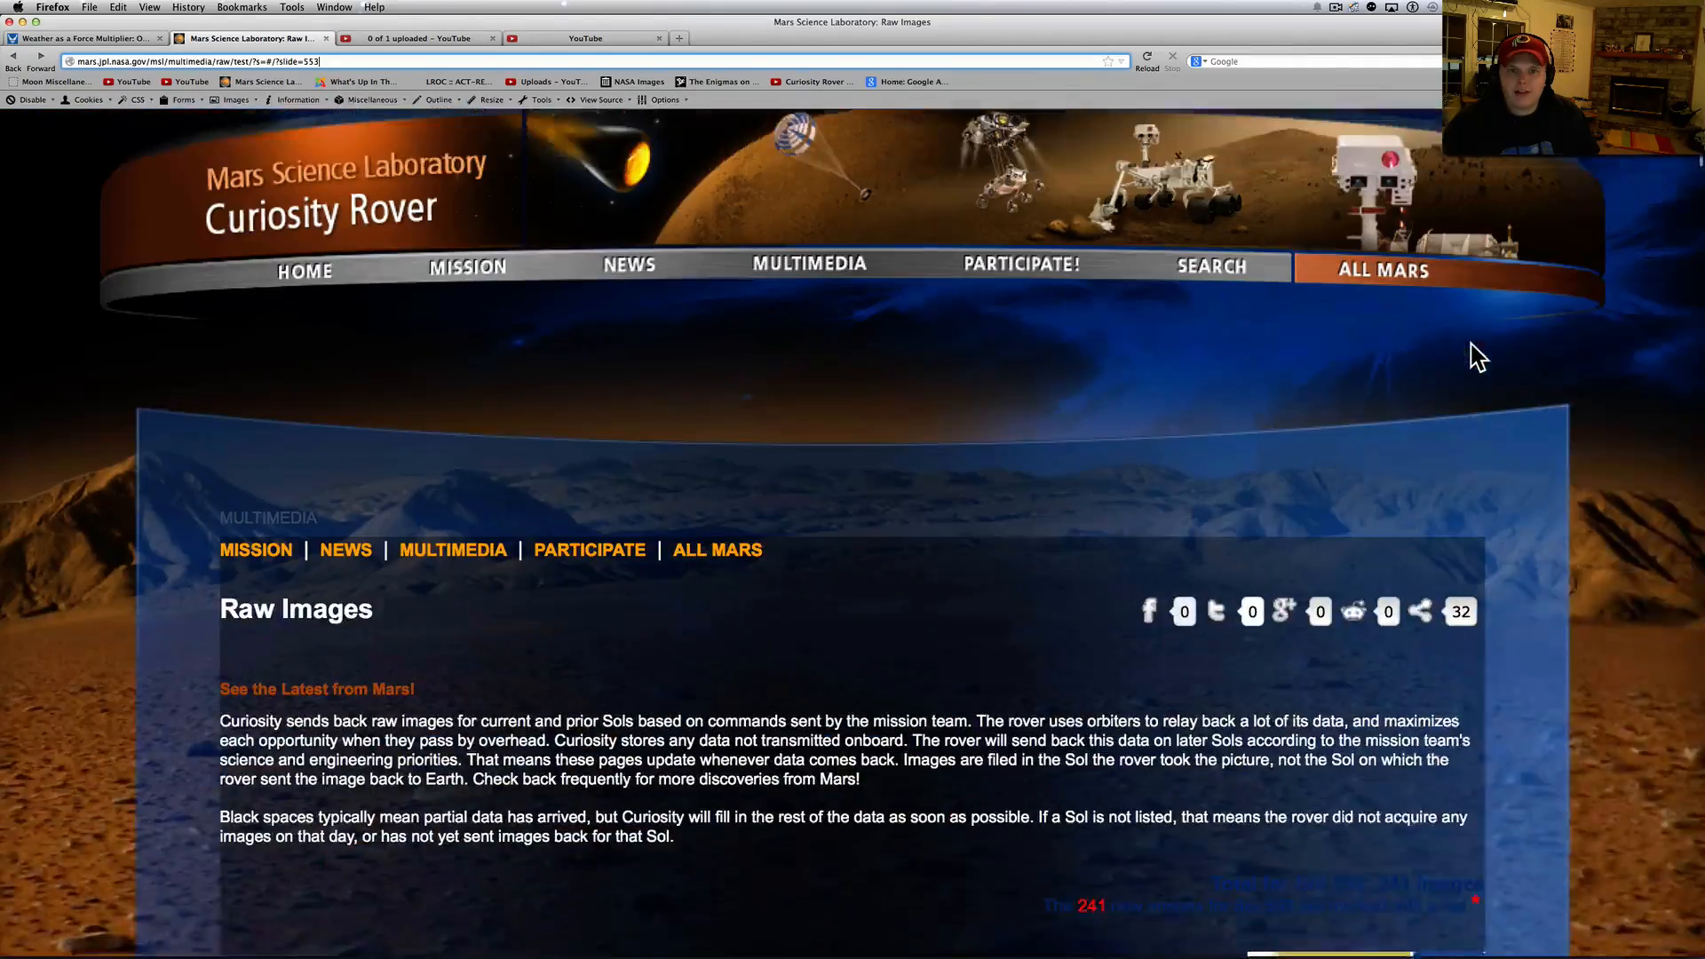
pyautogui.scroll(-3)
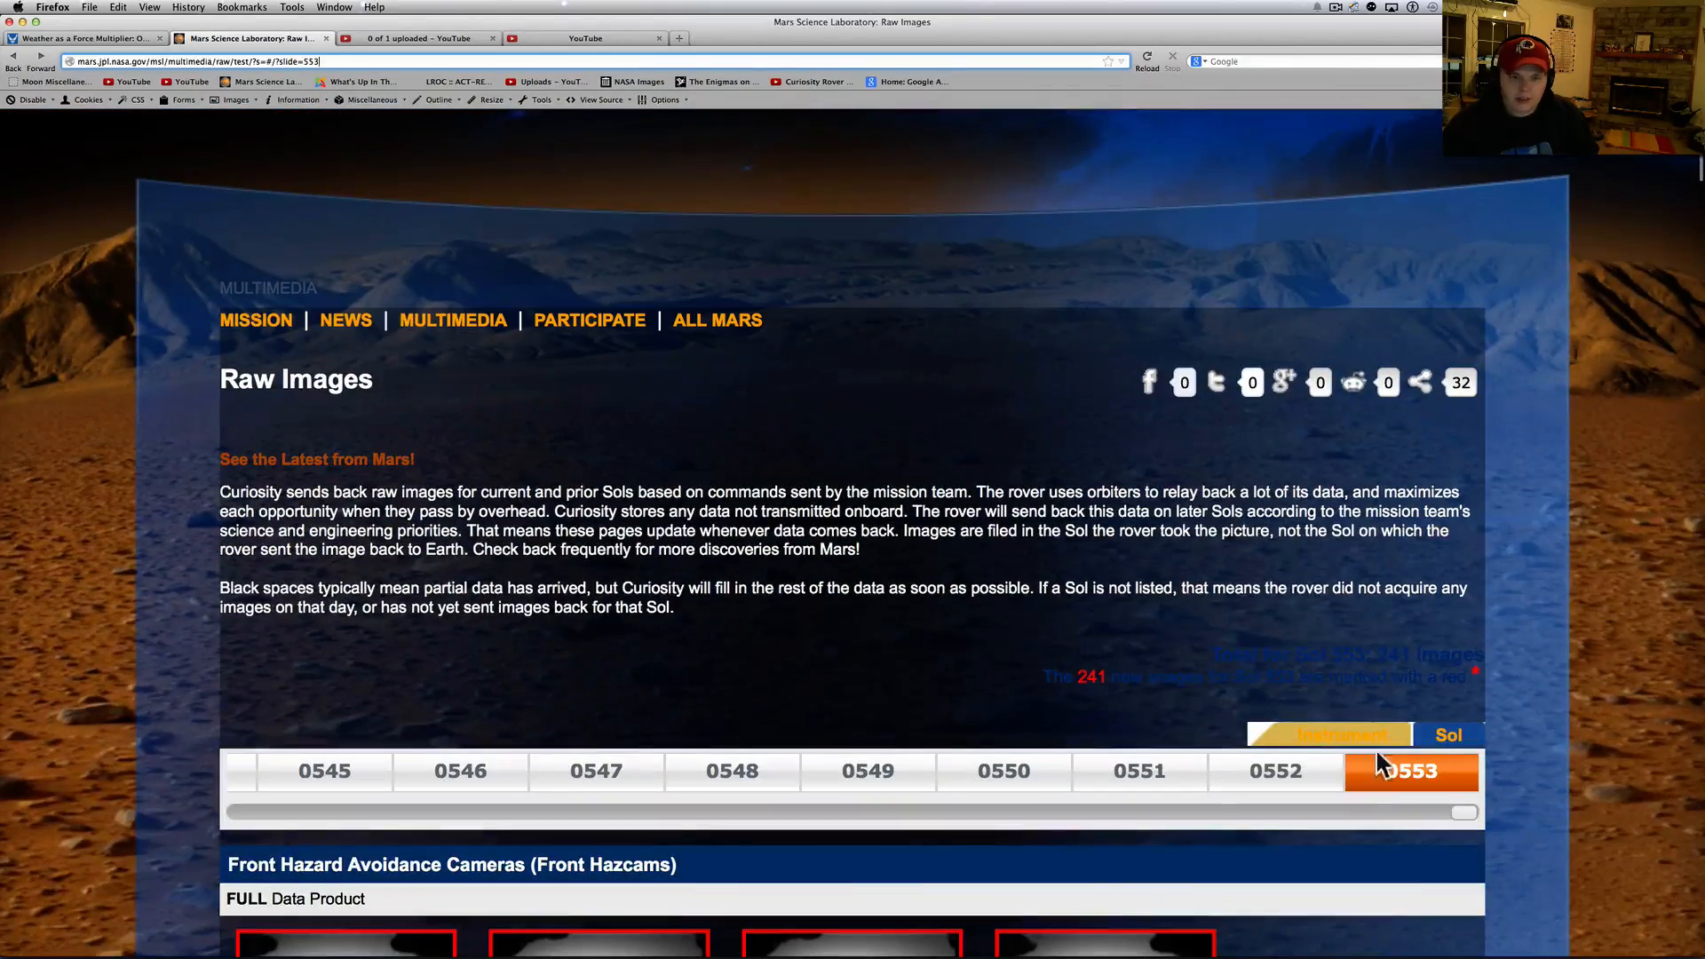
pyautogui.scroll(-3)
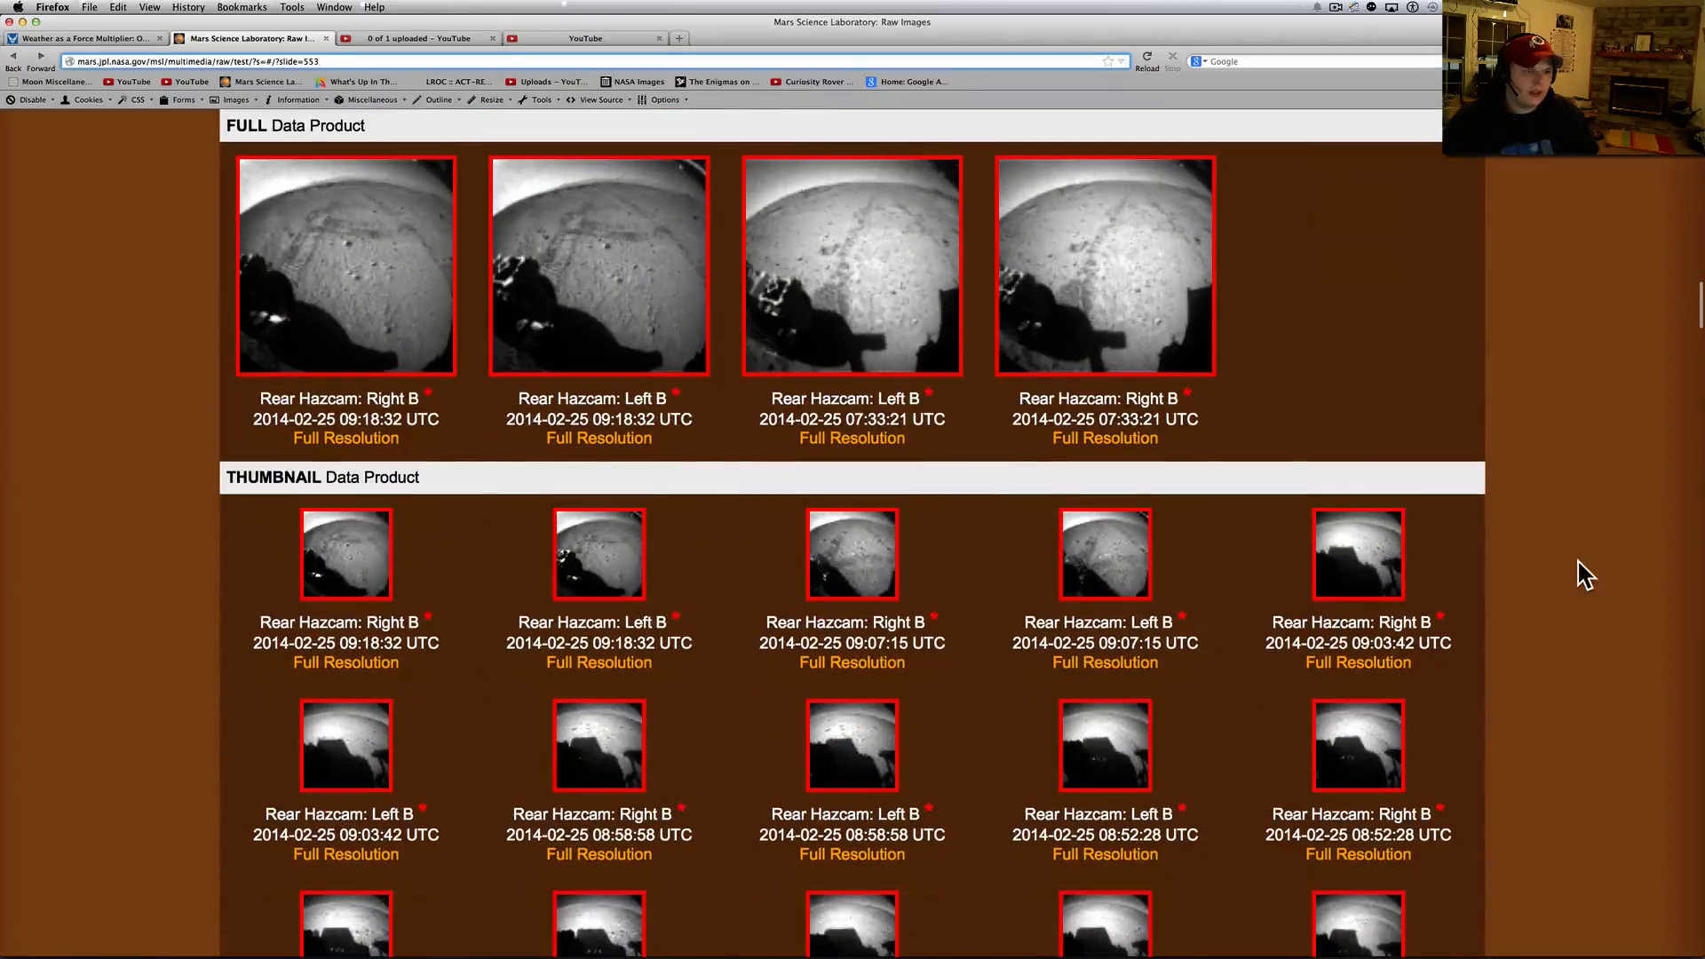
pyautogui.scroll(-3)
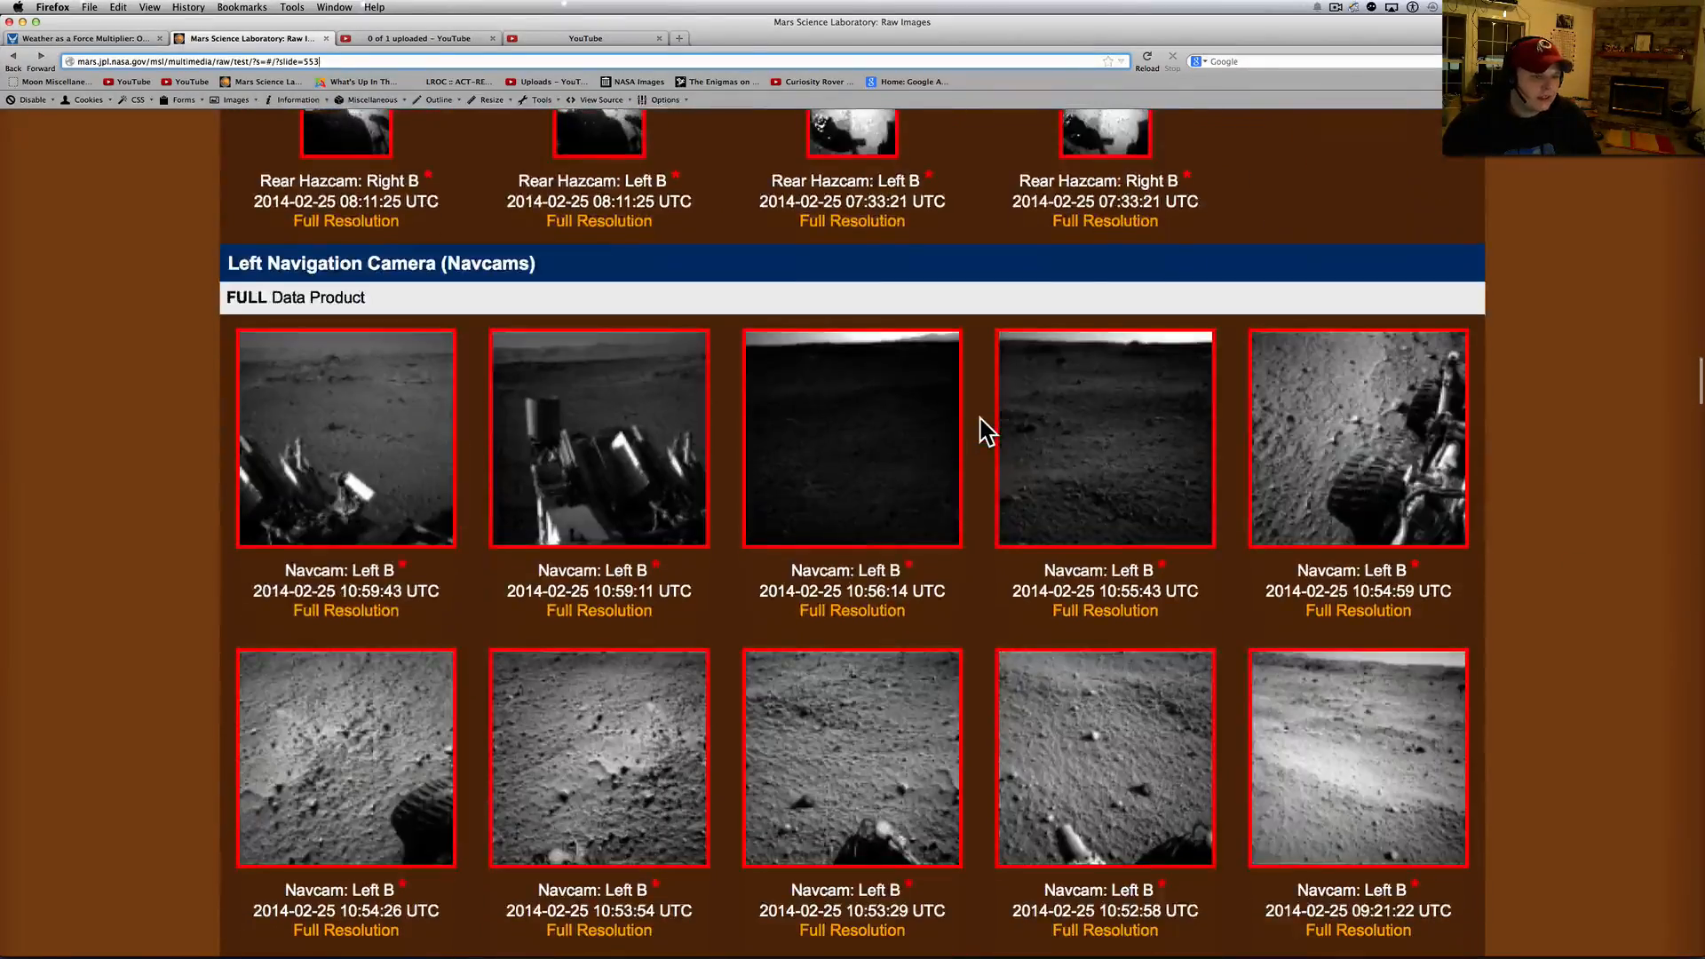
pyautogui.scroll(-3)
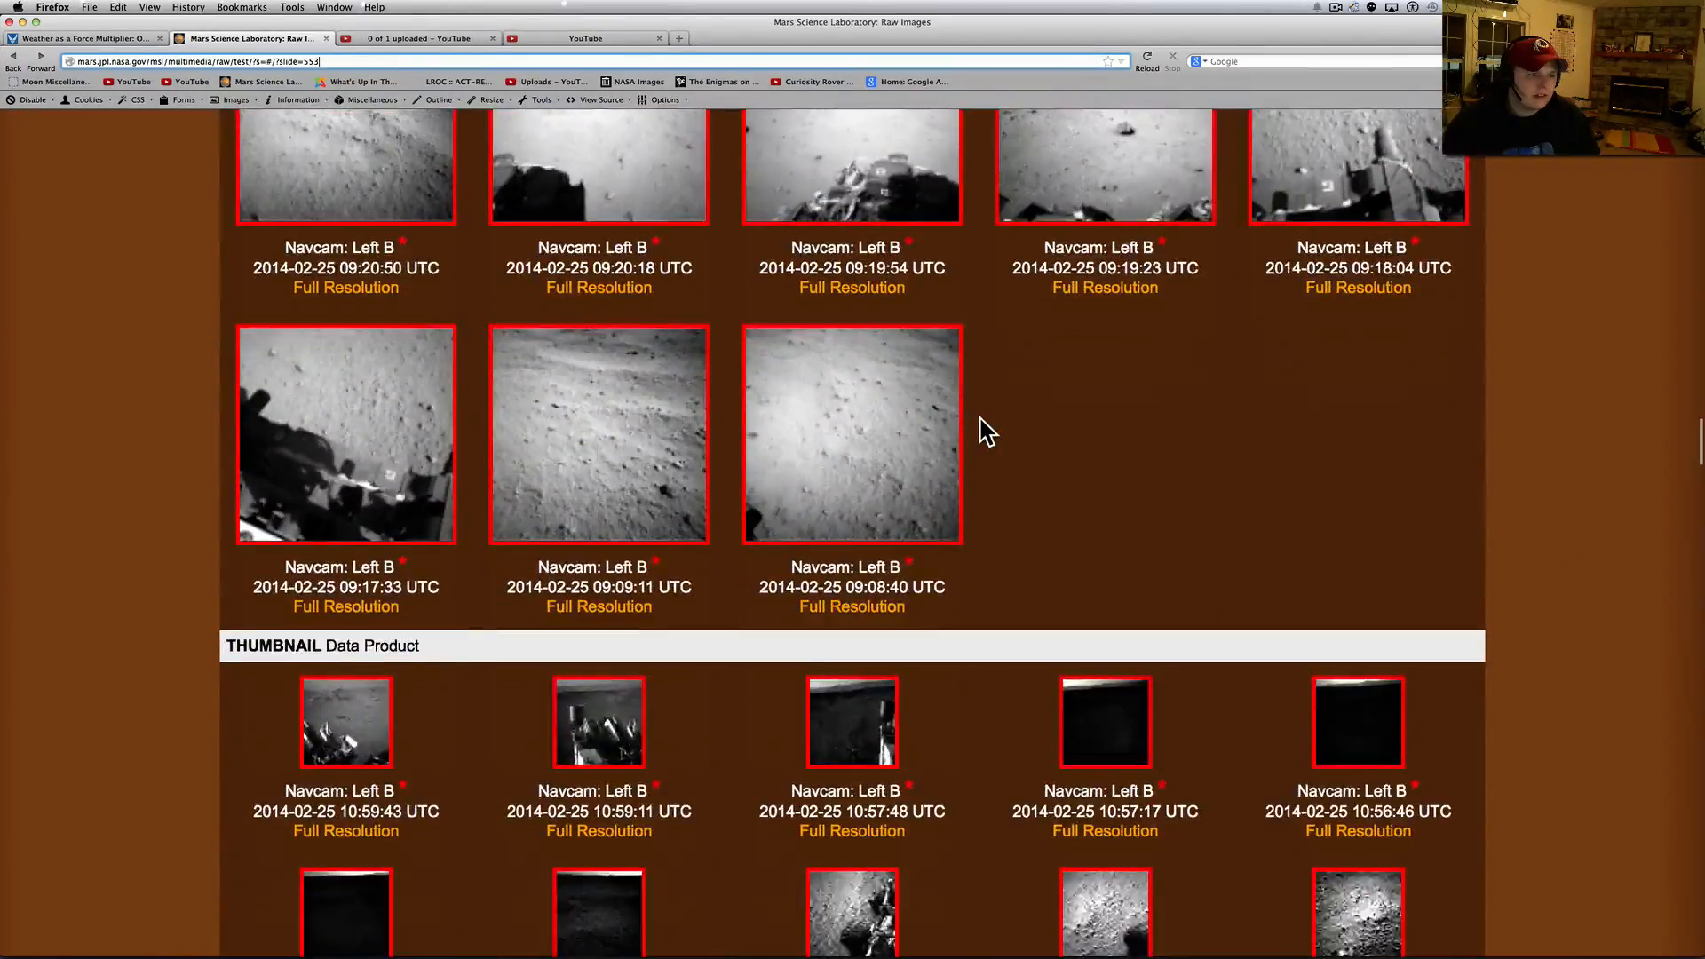
pyautogui.scroll(-3)
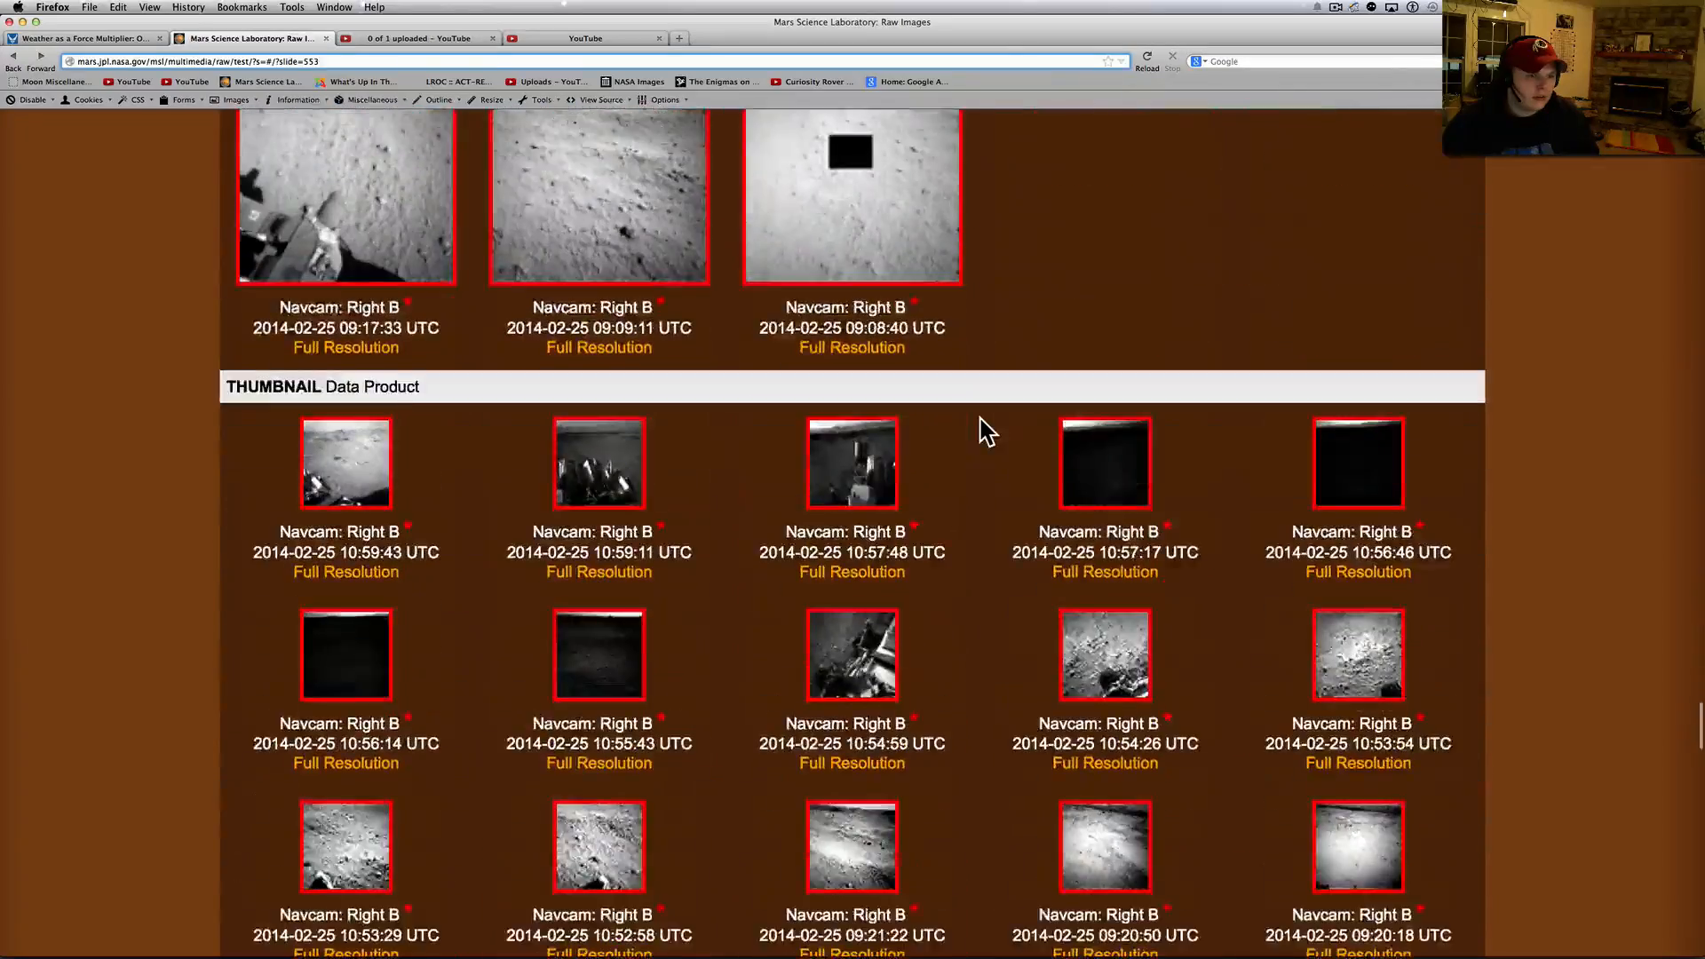
pyautogui.scroll(-3)
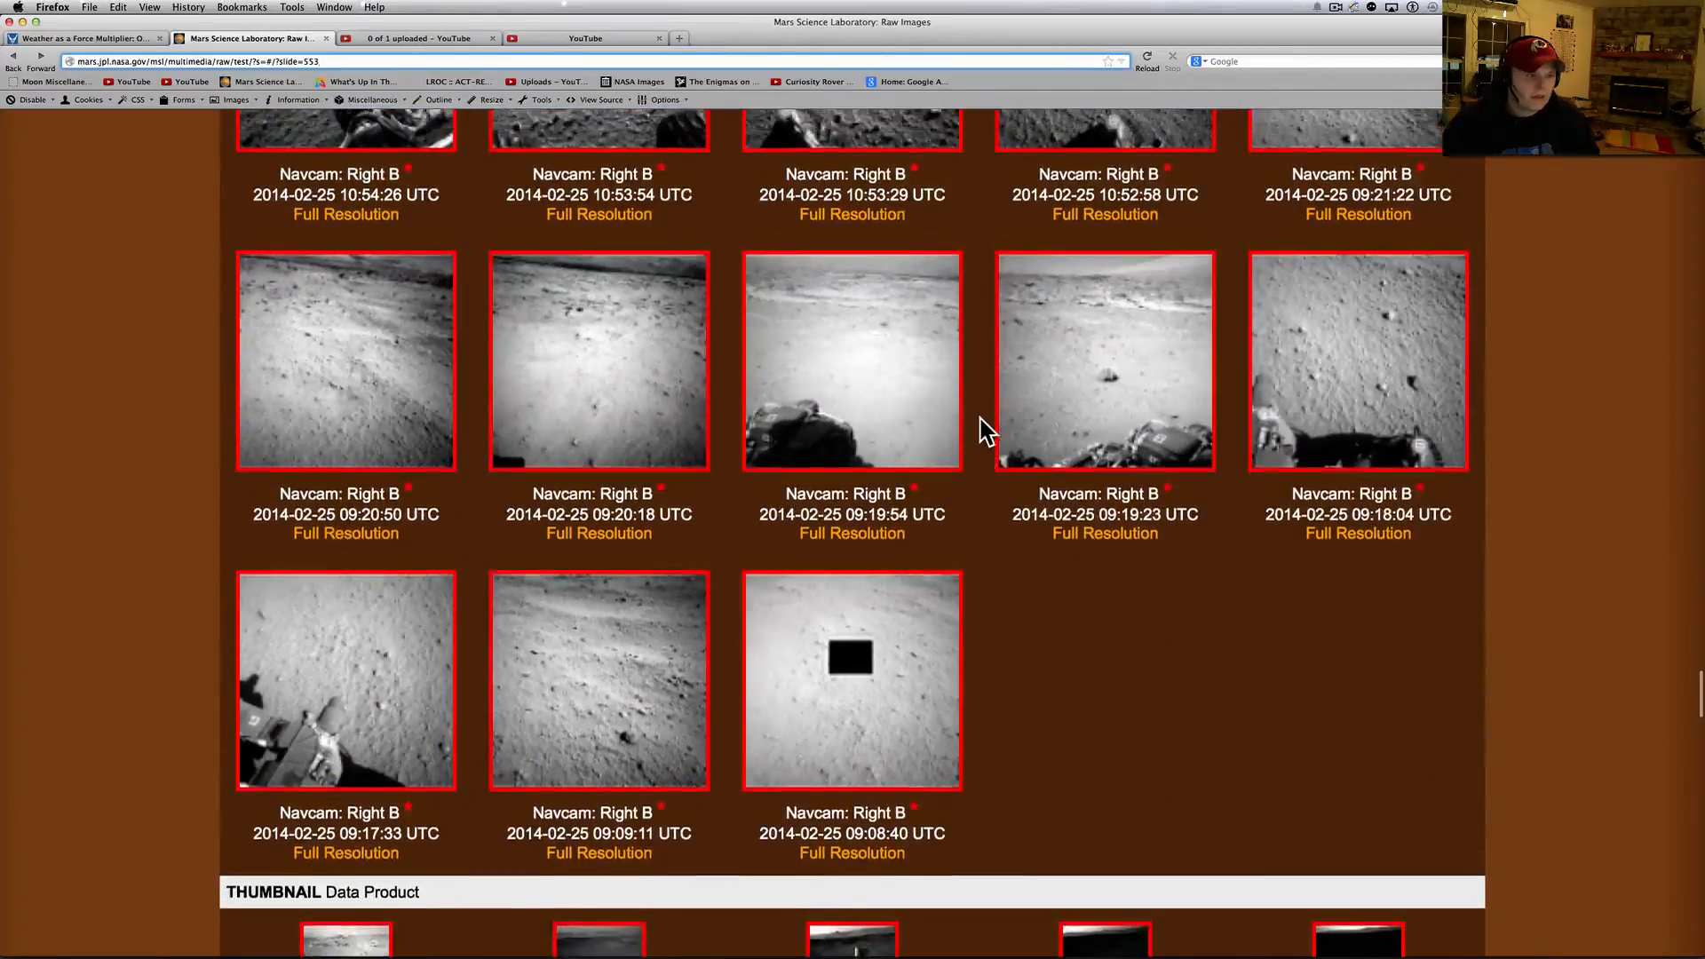
pyautogui.scroll(-3)
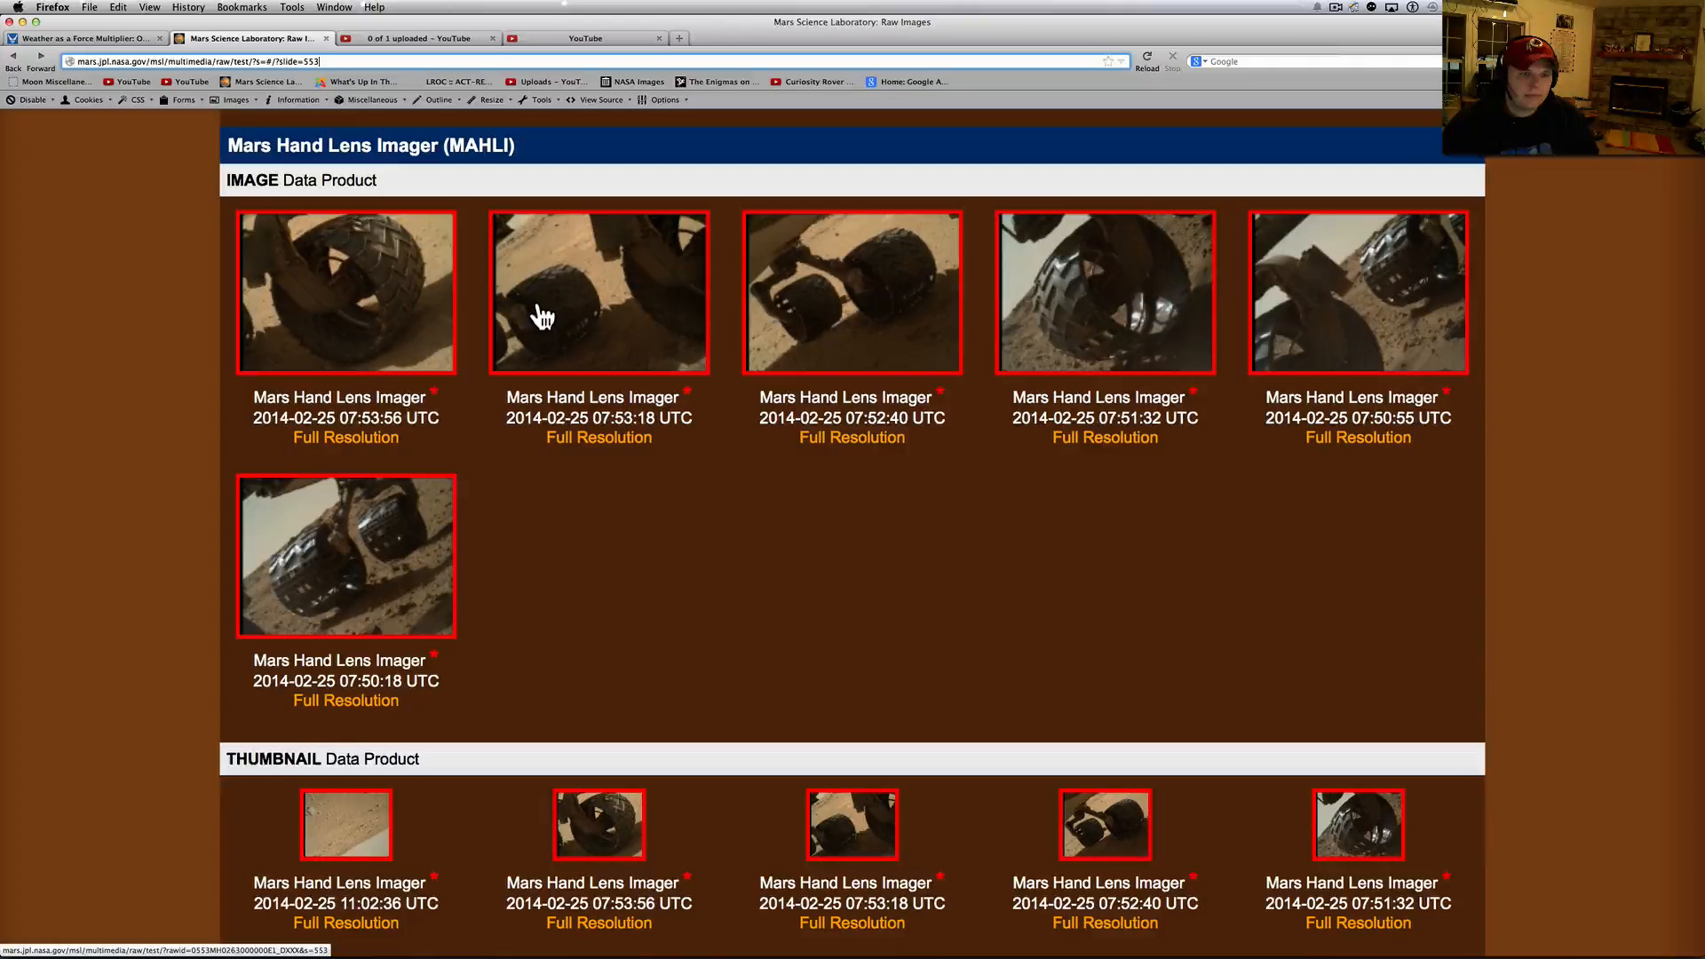
pyautogui.moveTo(1172, 302)
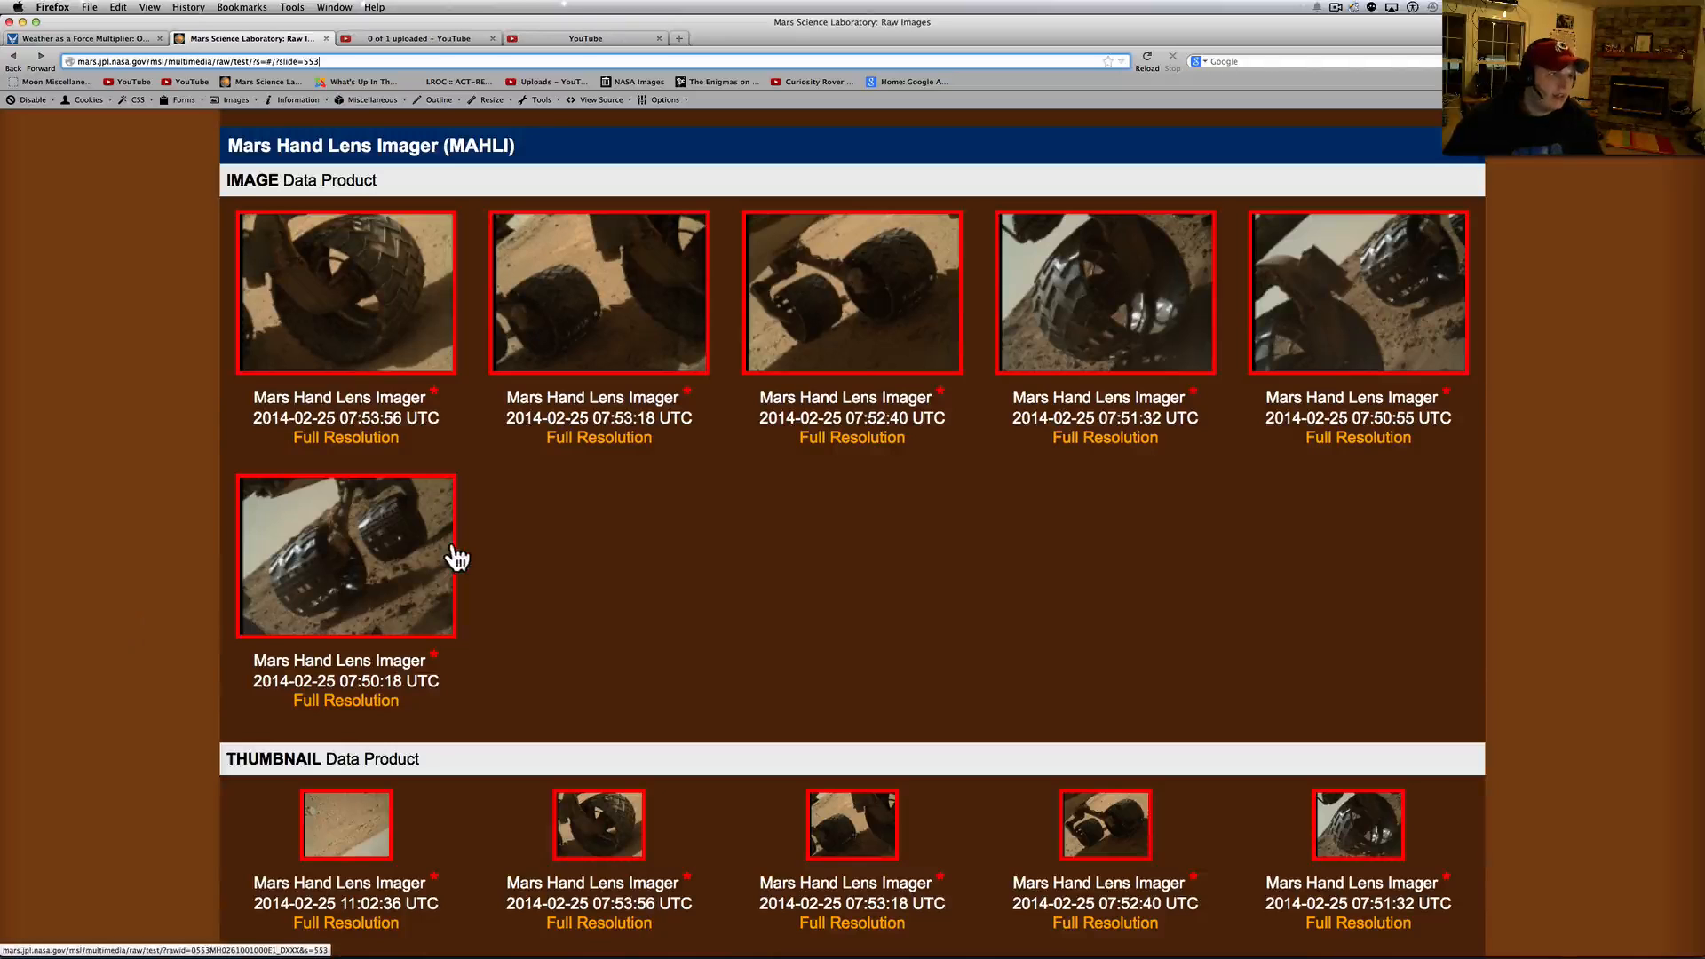
# Step: Open a Sol 553 MAHLI wheel photo page and scroll down to the image
pyautogui.click(345, 556)
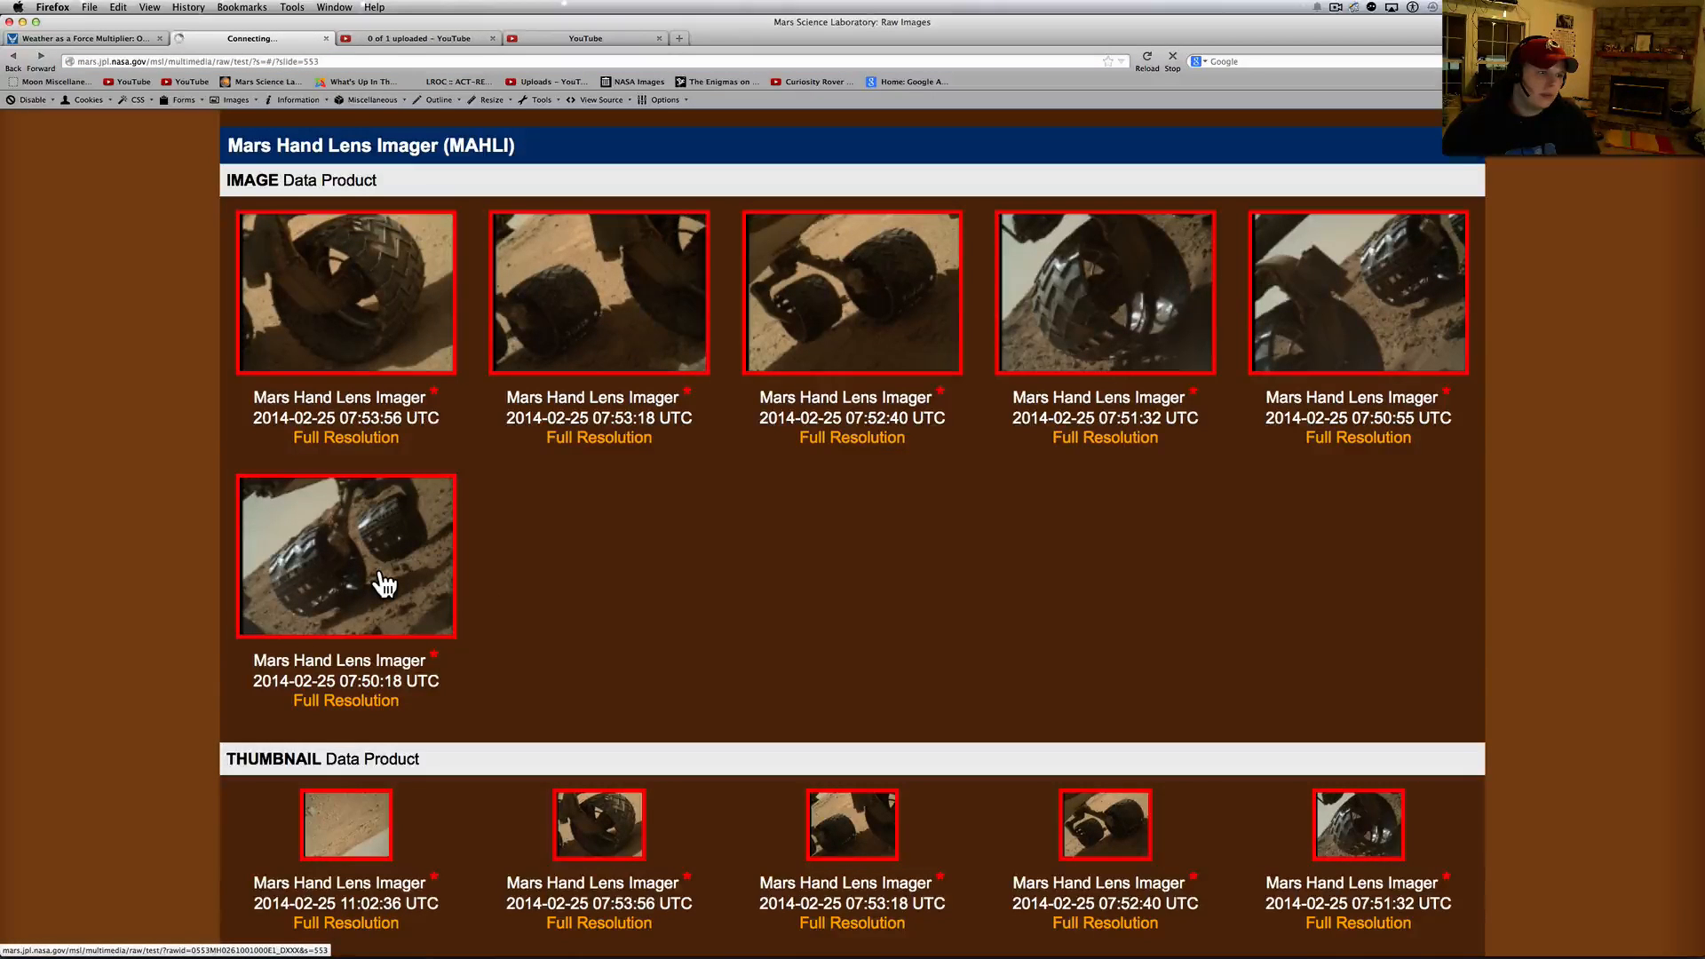
pyautogui.click(344, 556)
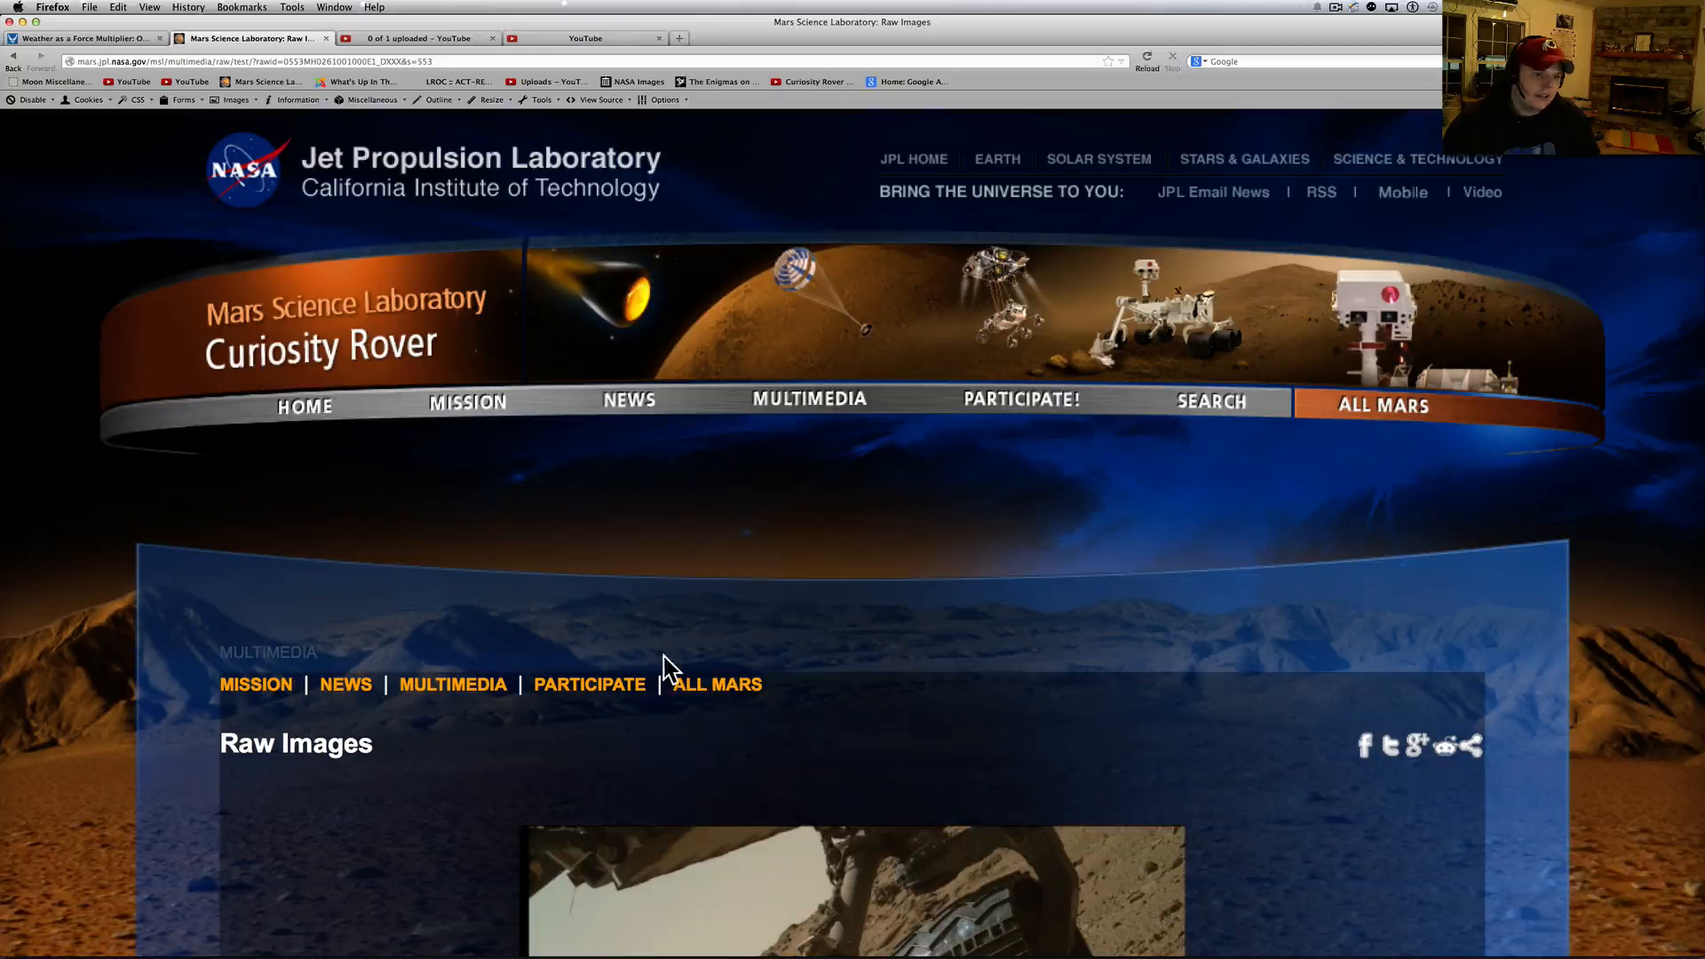
pyautogui.scroll(-3)
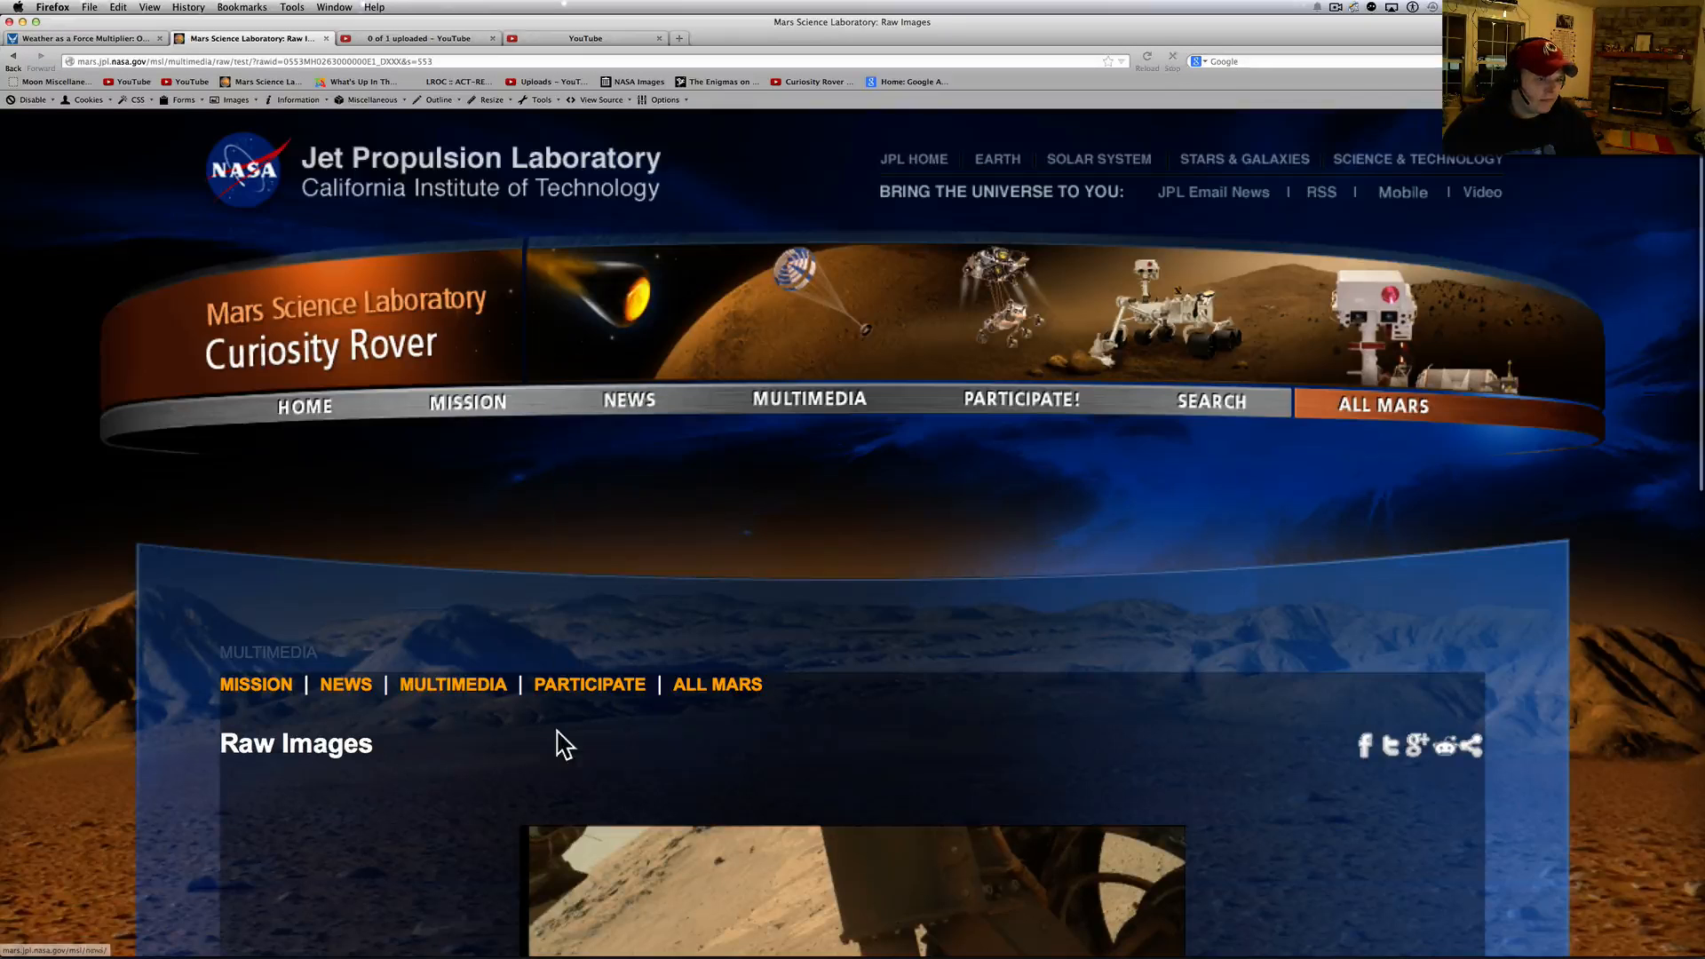
pyautogui.scroll(-3)
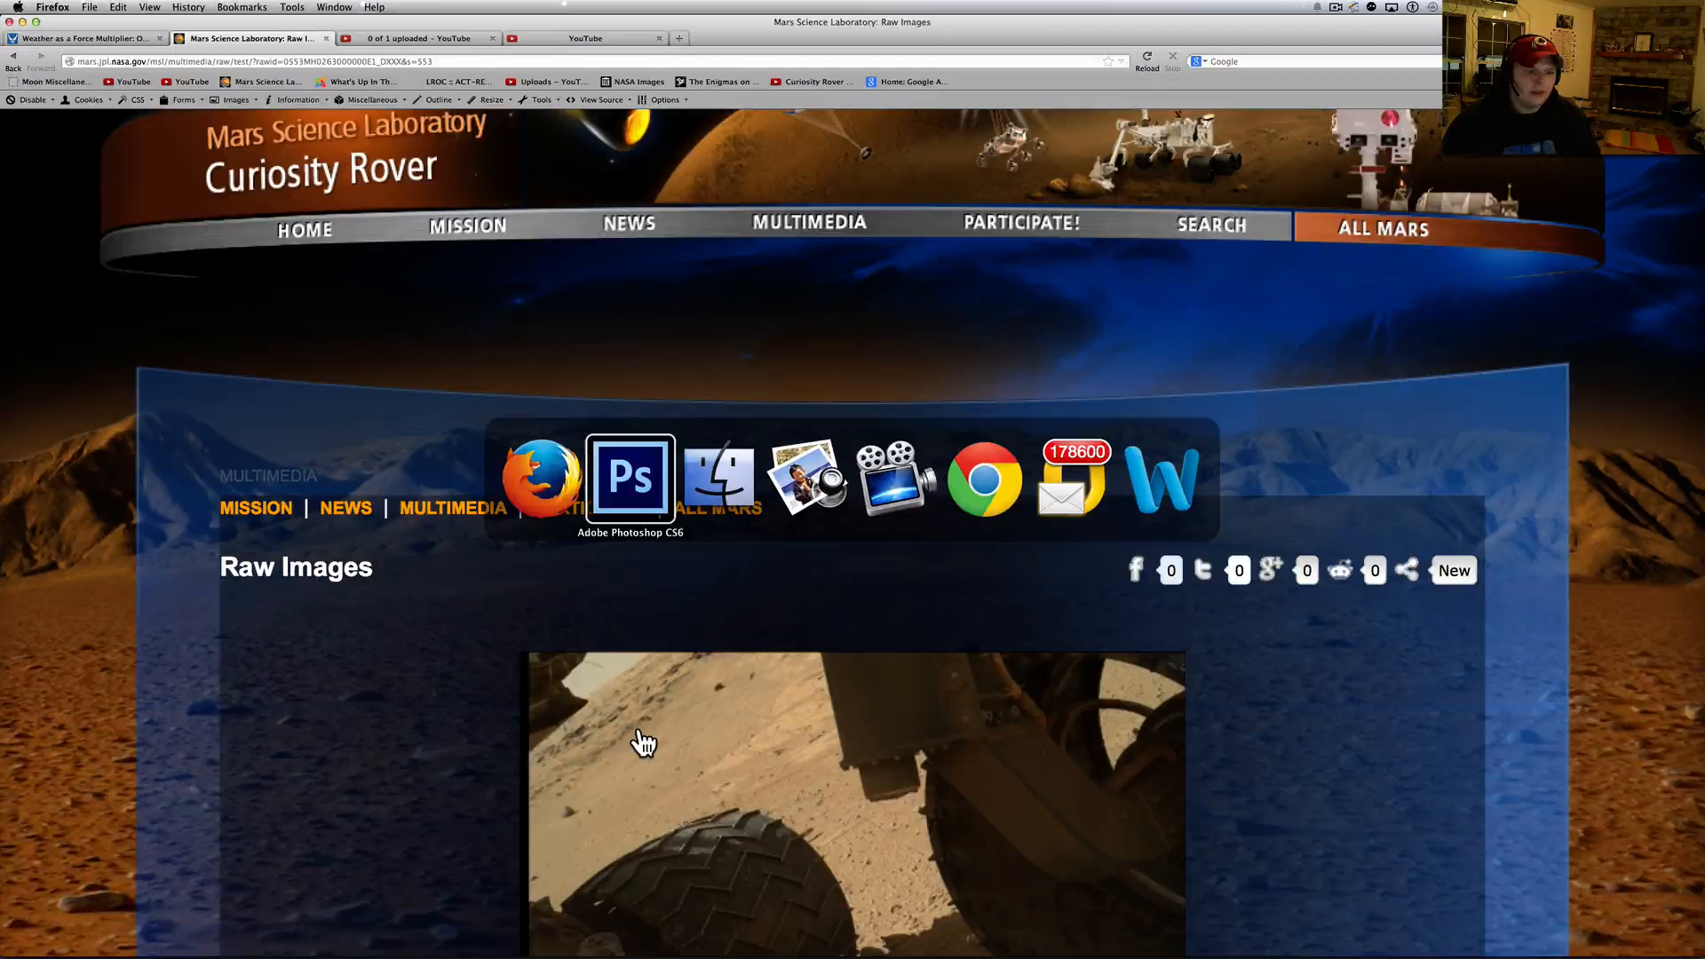
# Step: Return to Photoshop to view the third MAHLI photo's layered rocks and boulder
pyautogui.click(631, 478)
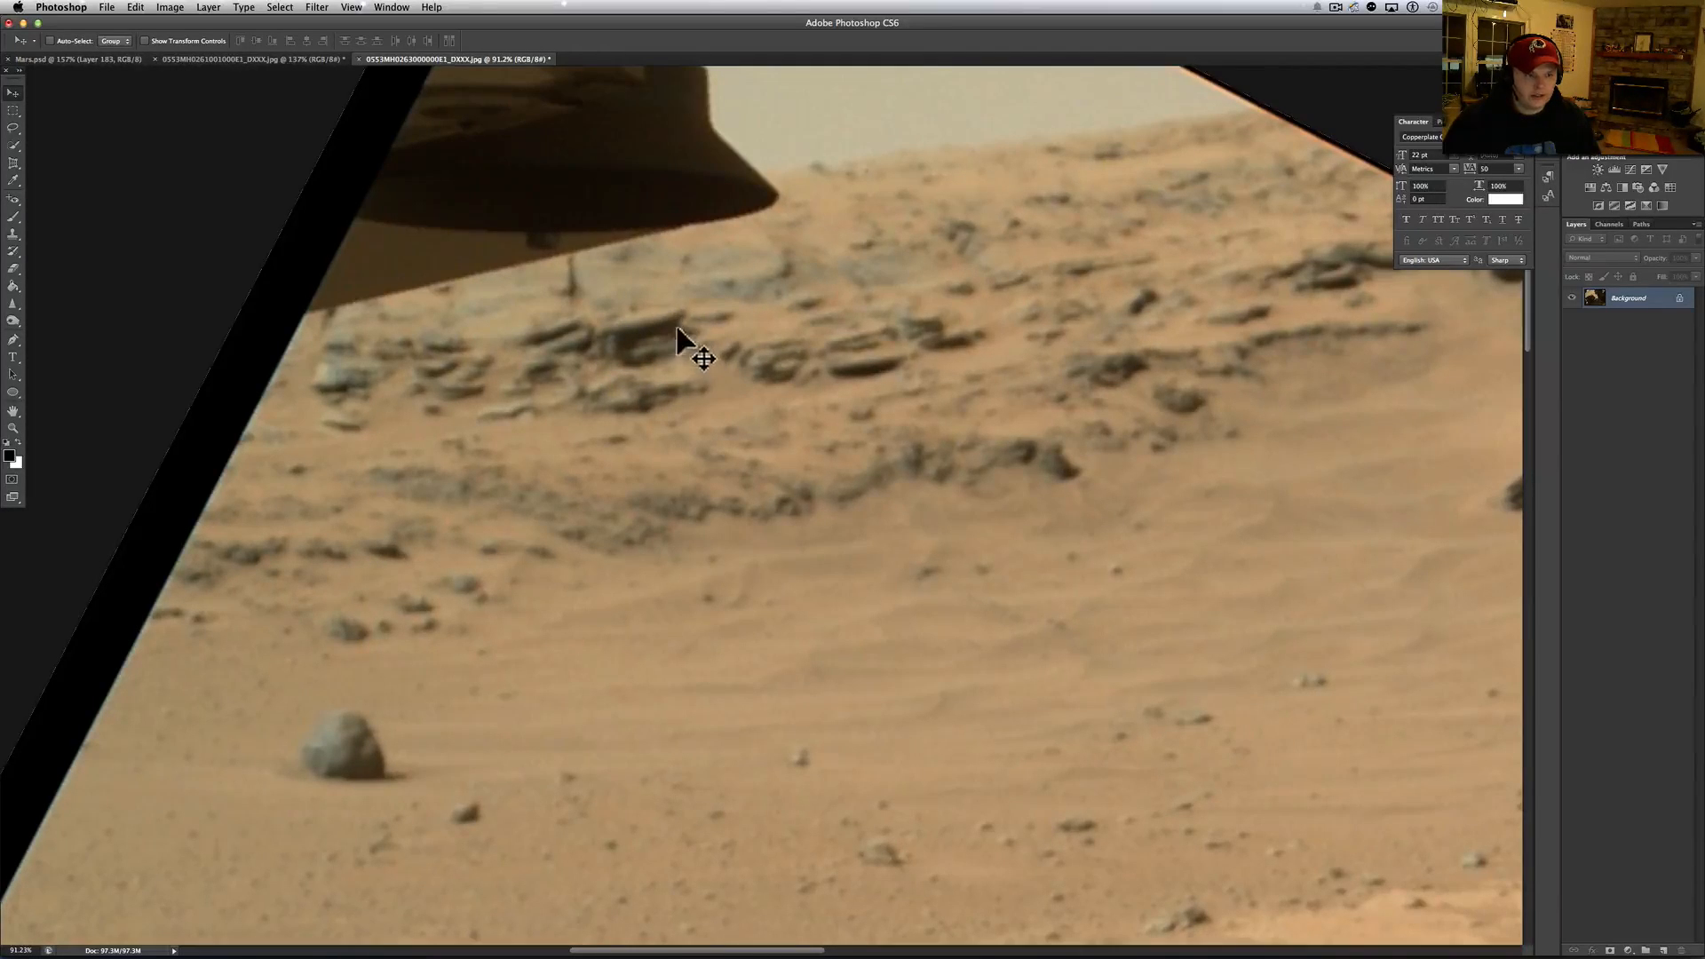
pyautogui.moveTo(679, 392)
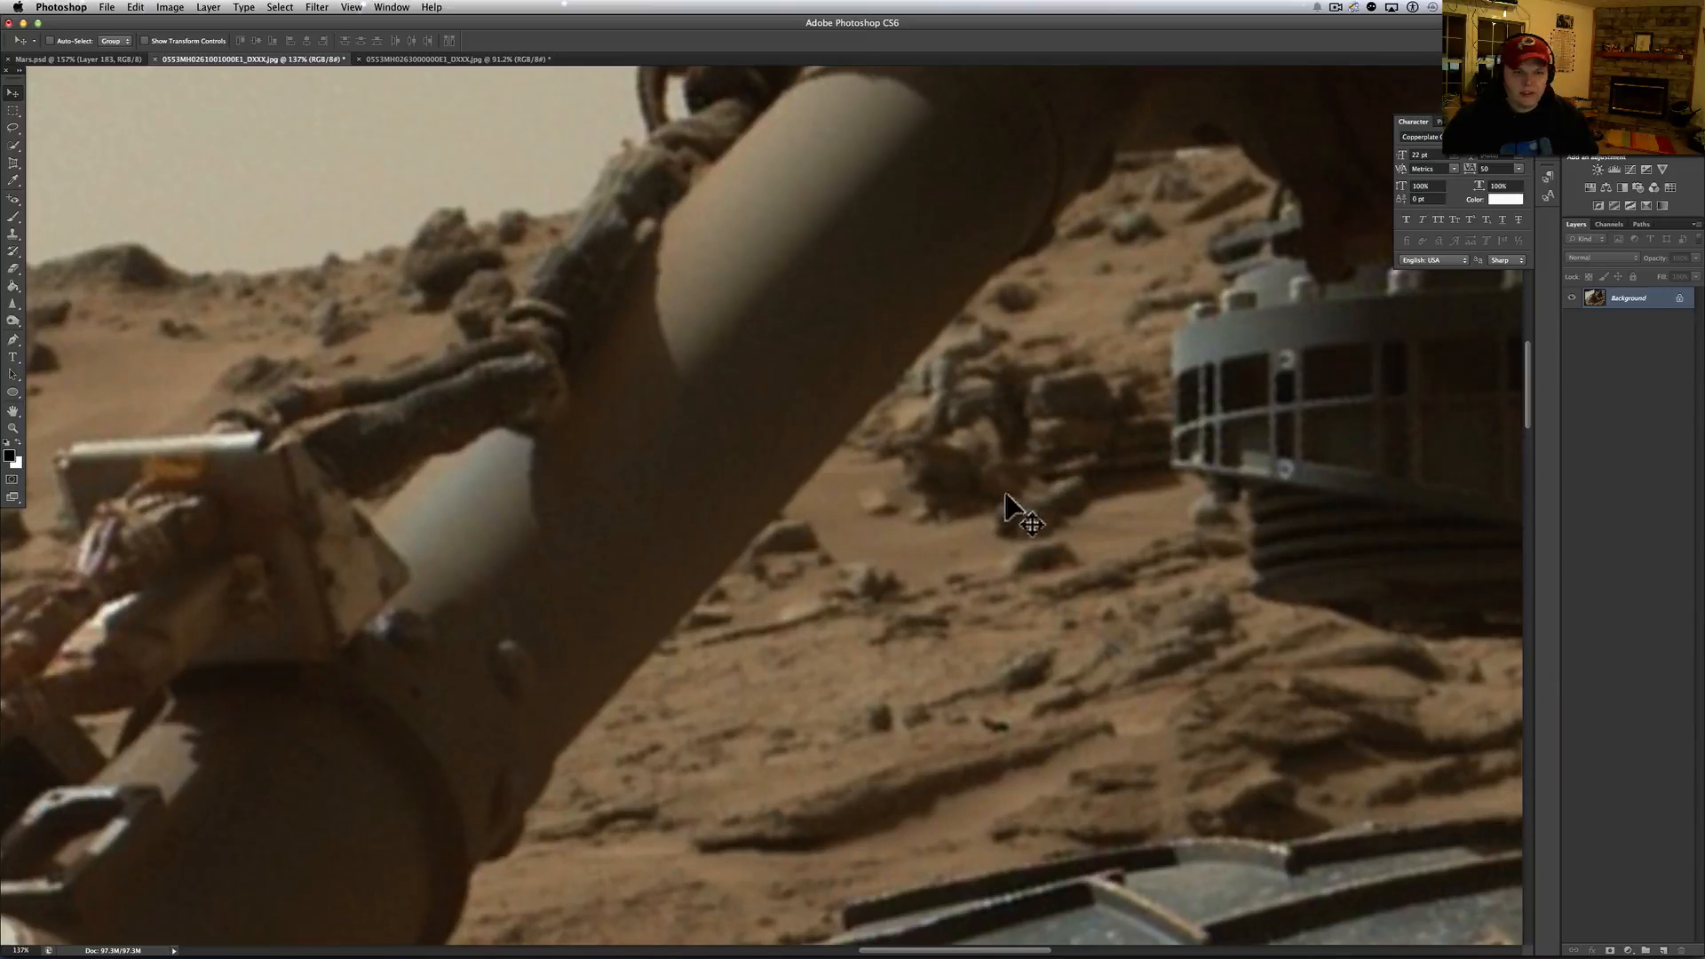
pyautogui.moveTo(1001, 587)
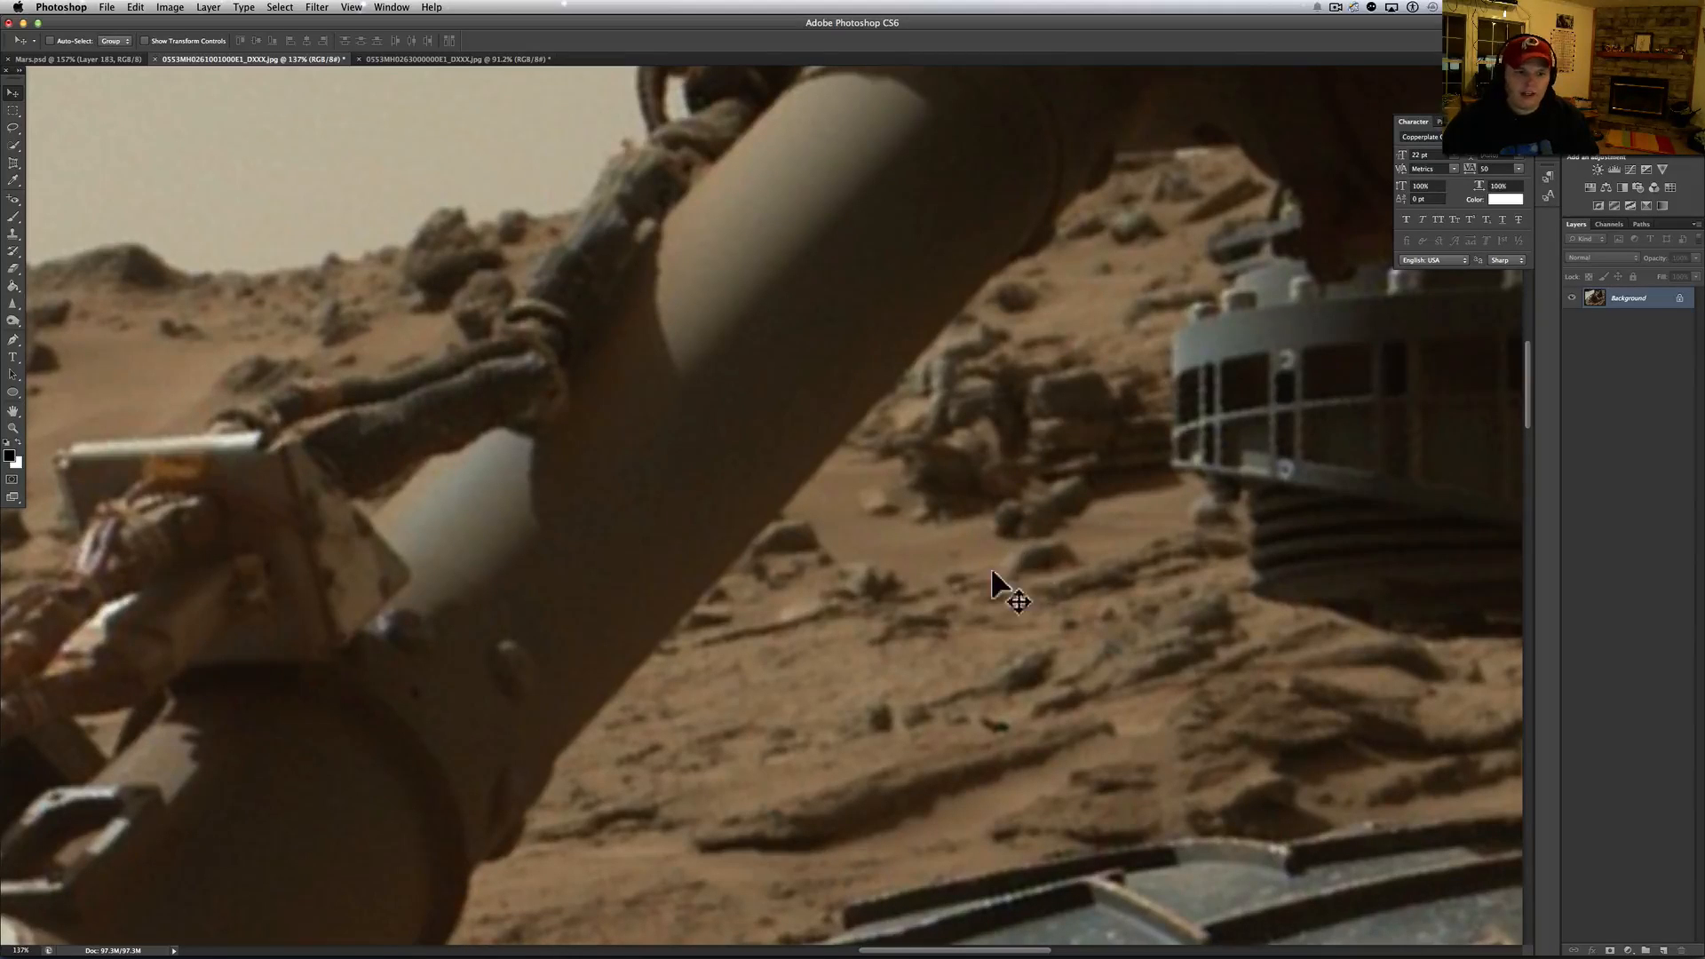
pyautogui.moveTo(1044, 565)
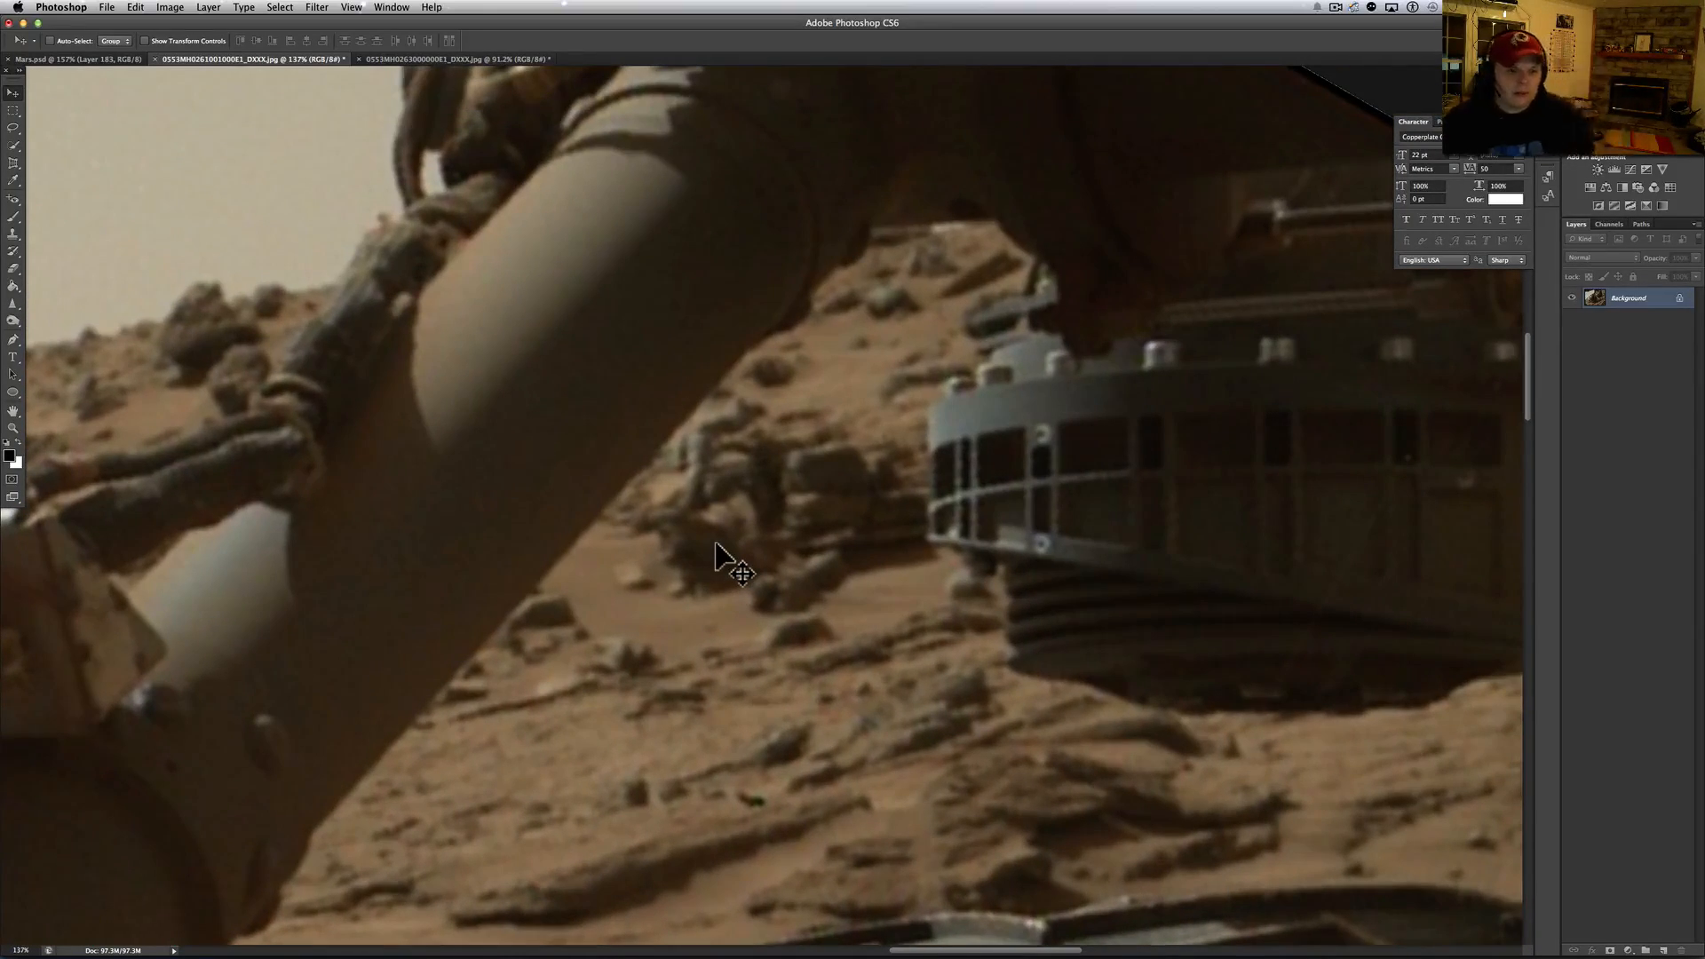
pyautogui.moveTo(907, 413)
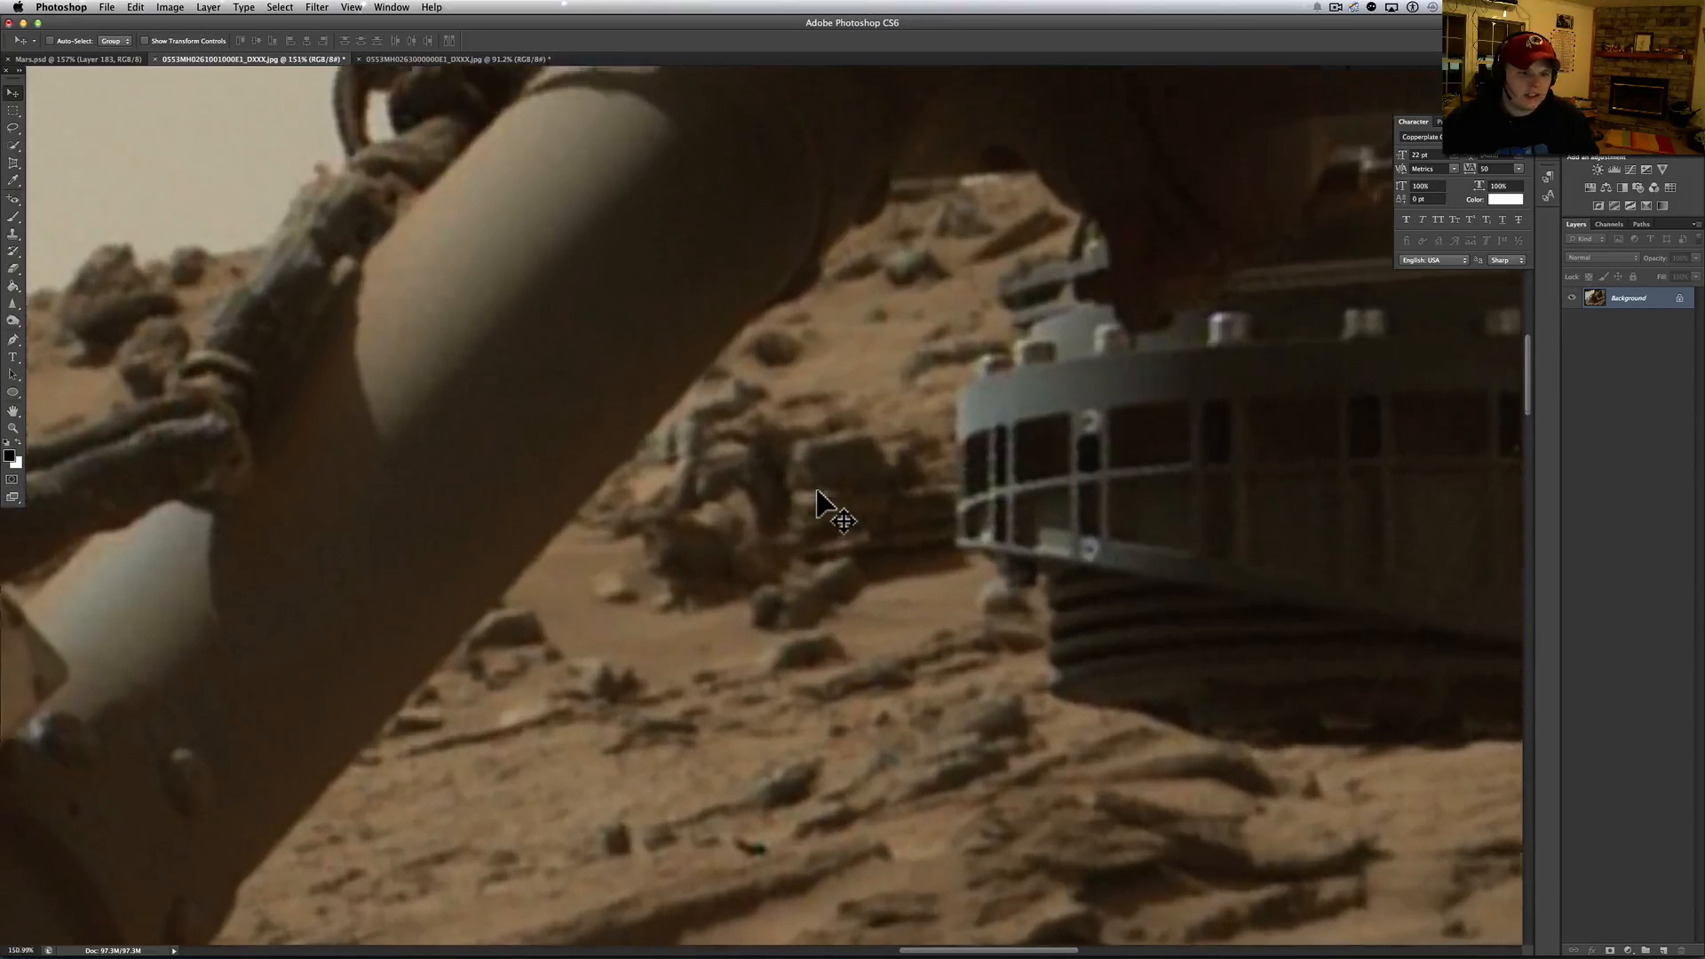
# Step: Zoom in further on the second MAHLI photo with Cmd+= and frame the wheel tread
pyautogui.press('cmd++')
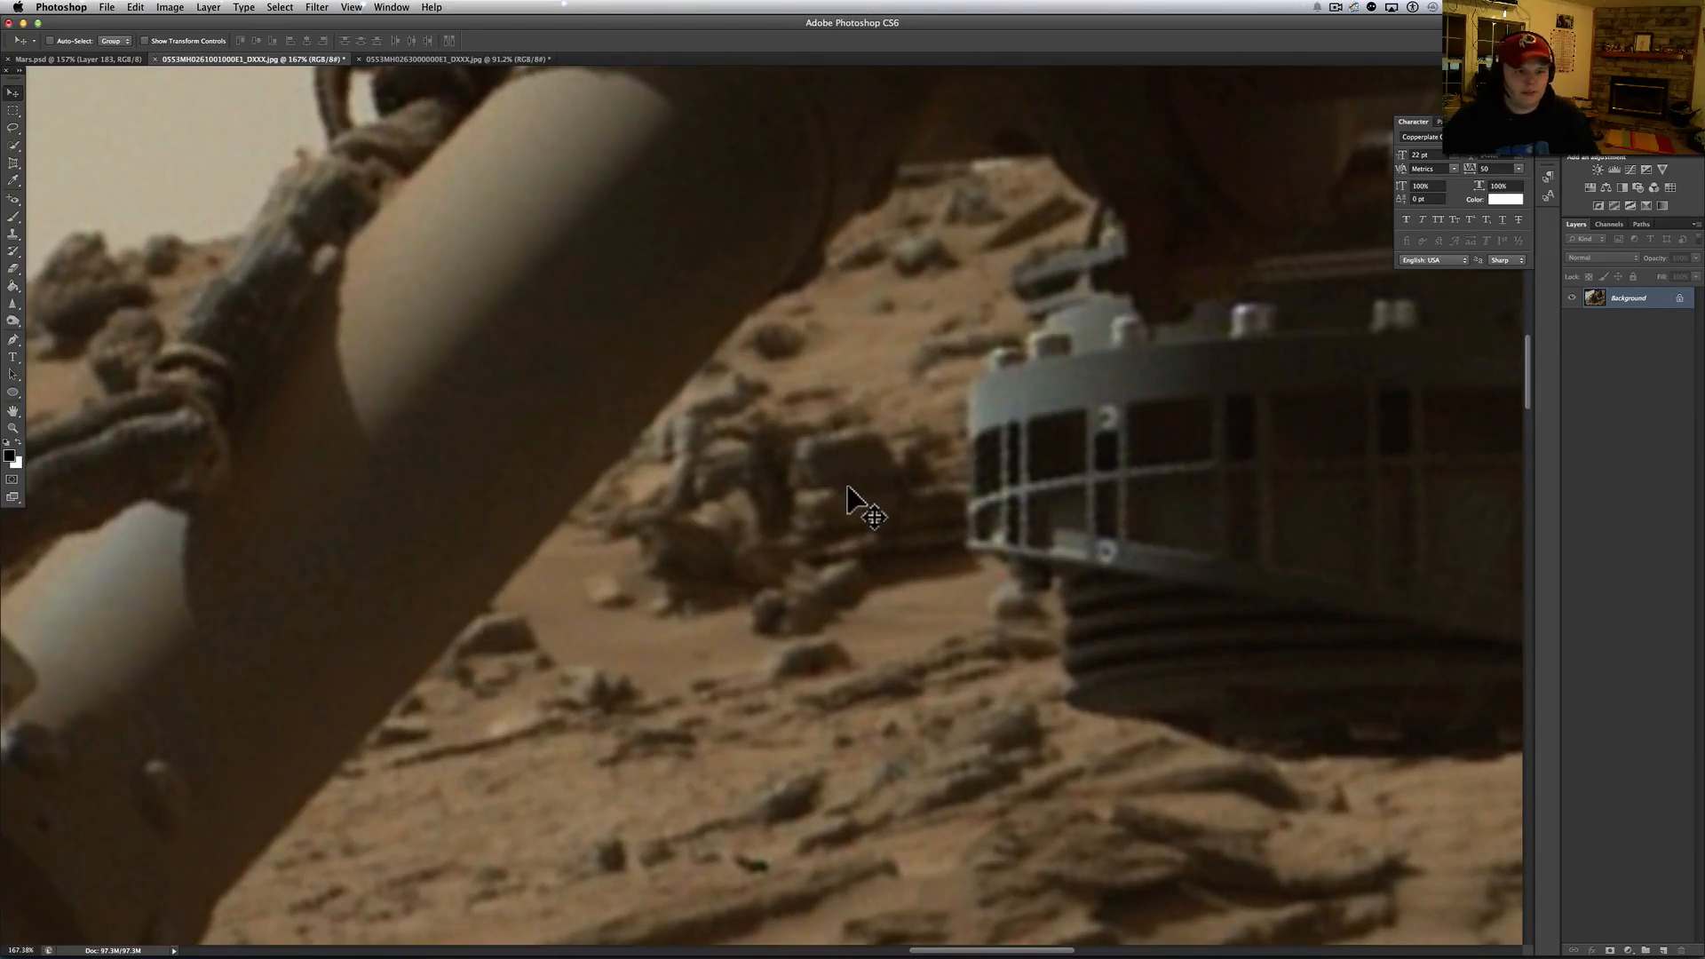
pyautogui.moveTo(799, 560)
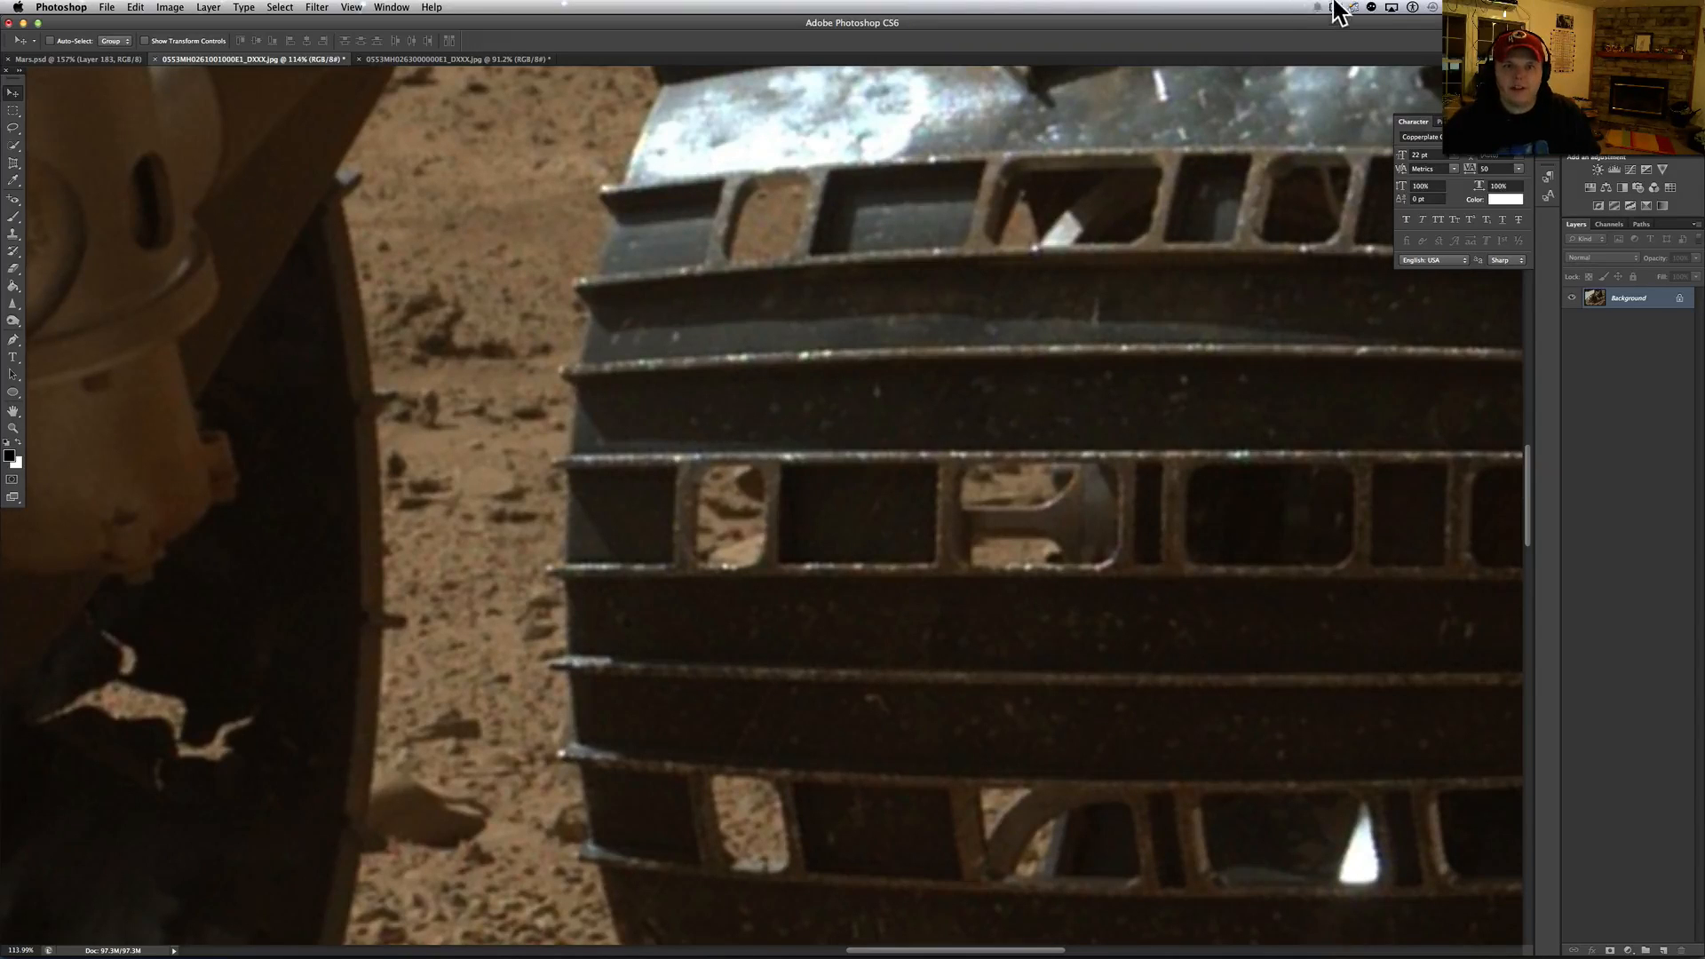
pyautogui.click(1335, 8)
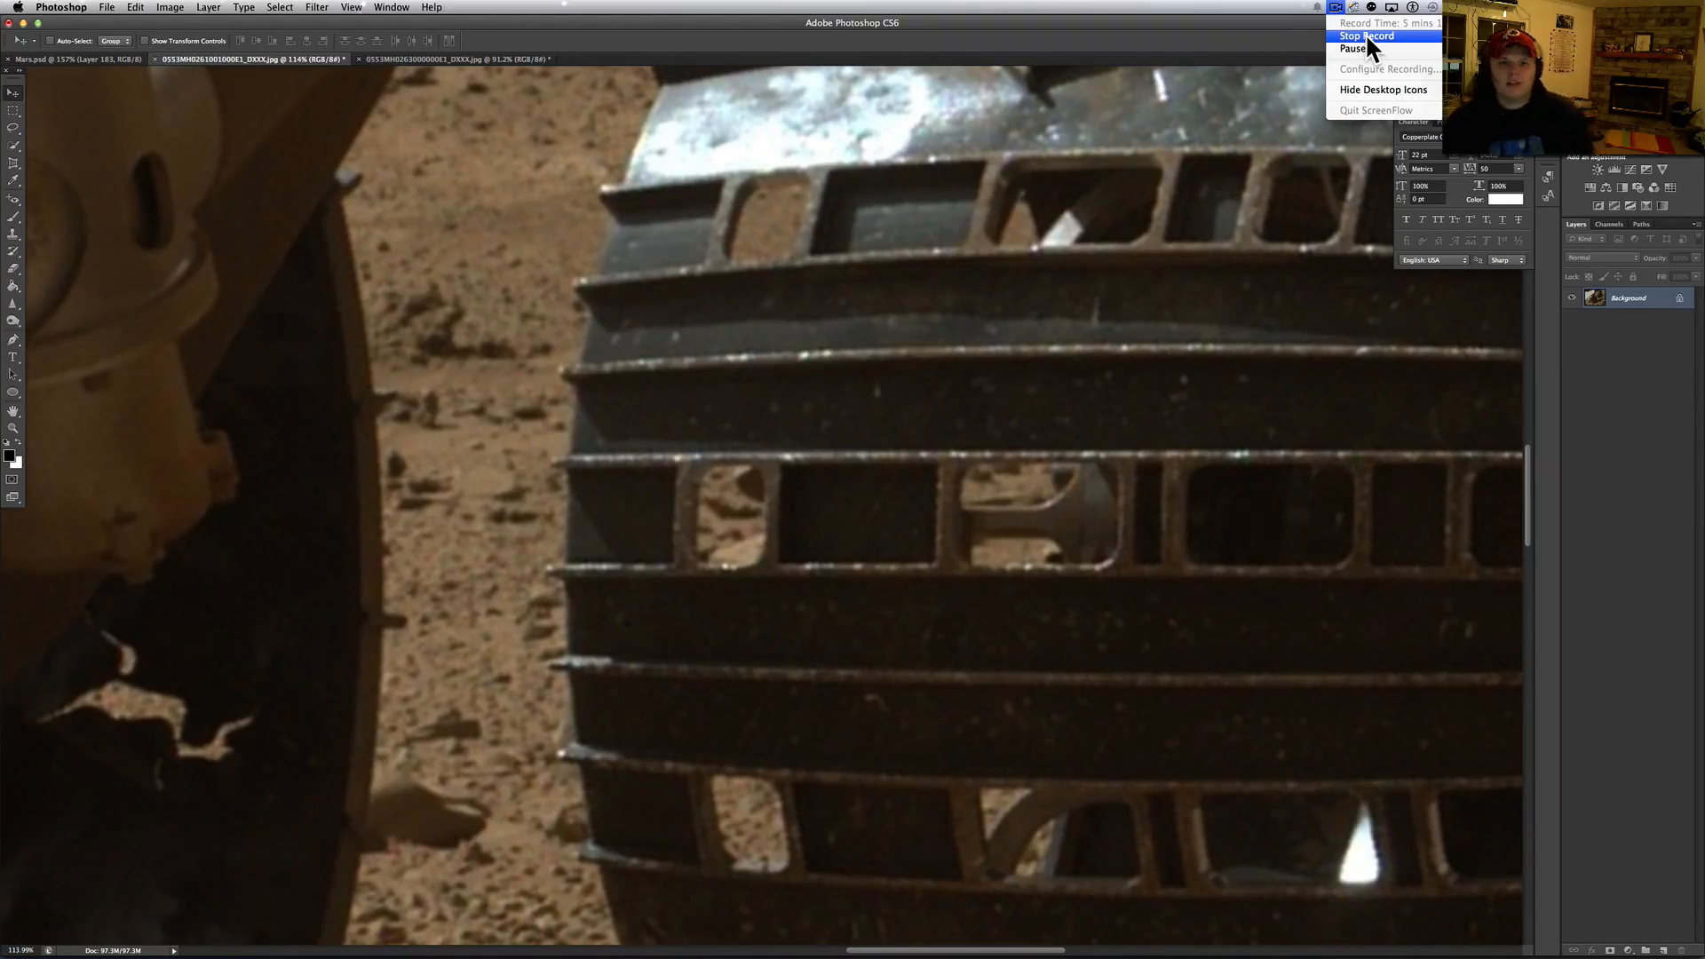